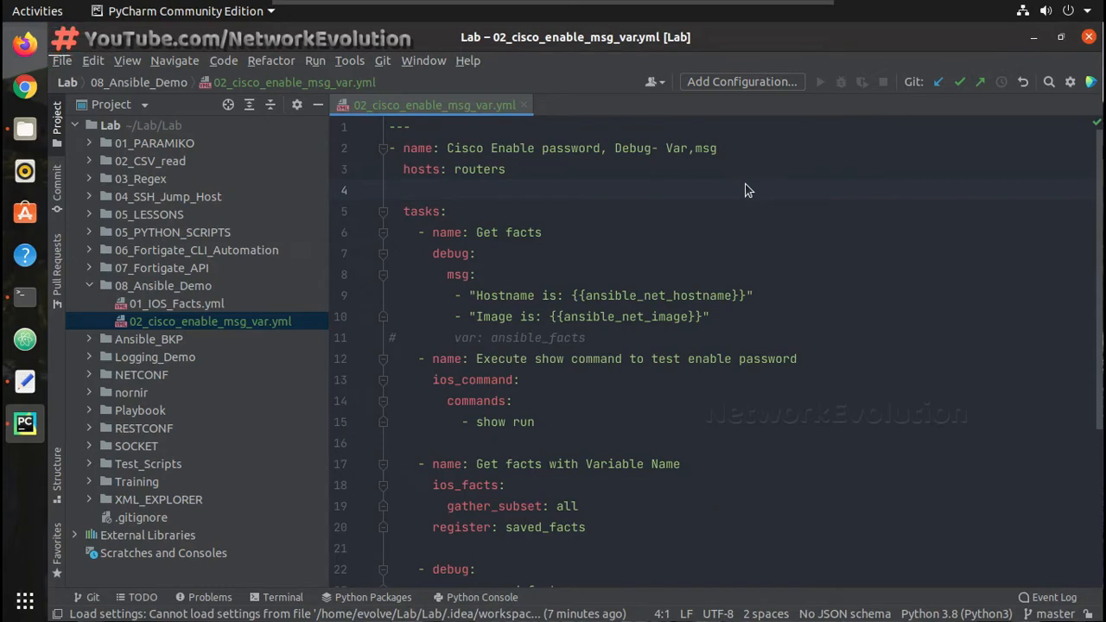
- Click and scroll through the terminal windows, entering ssh commands
click(390, 189)
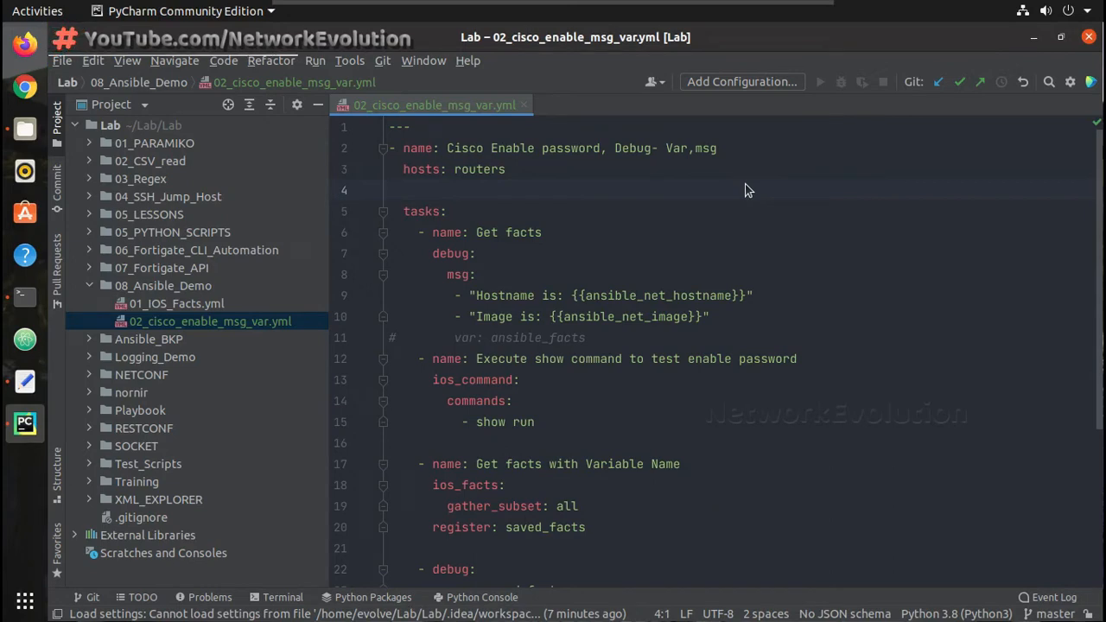
click(403, 190)
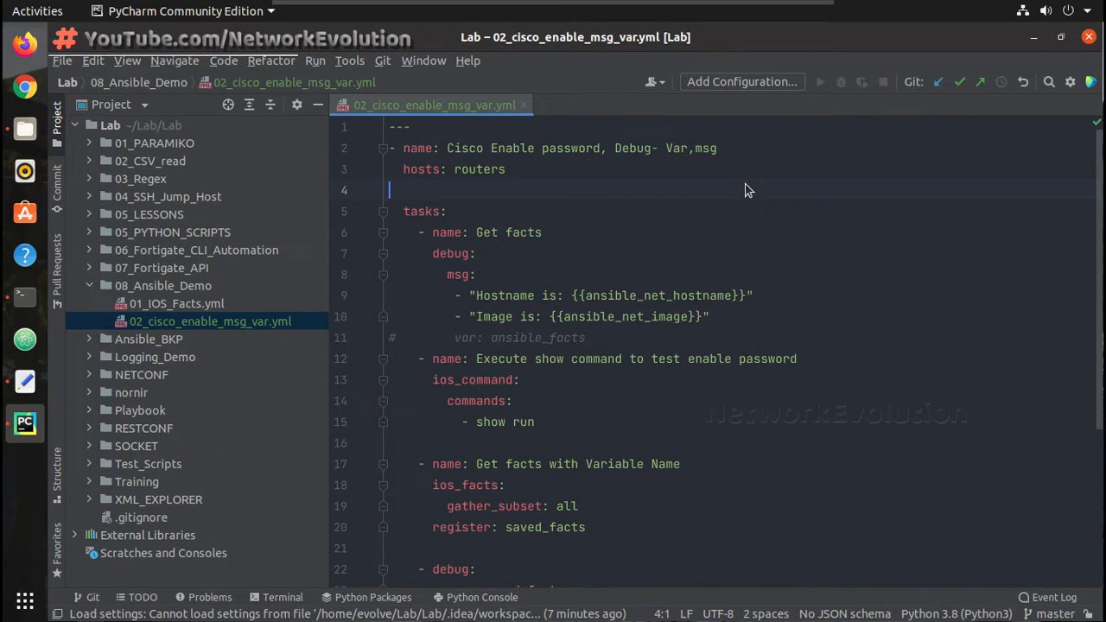
mouse_move(602, 400)
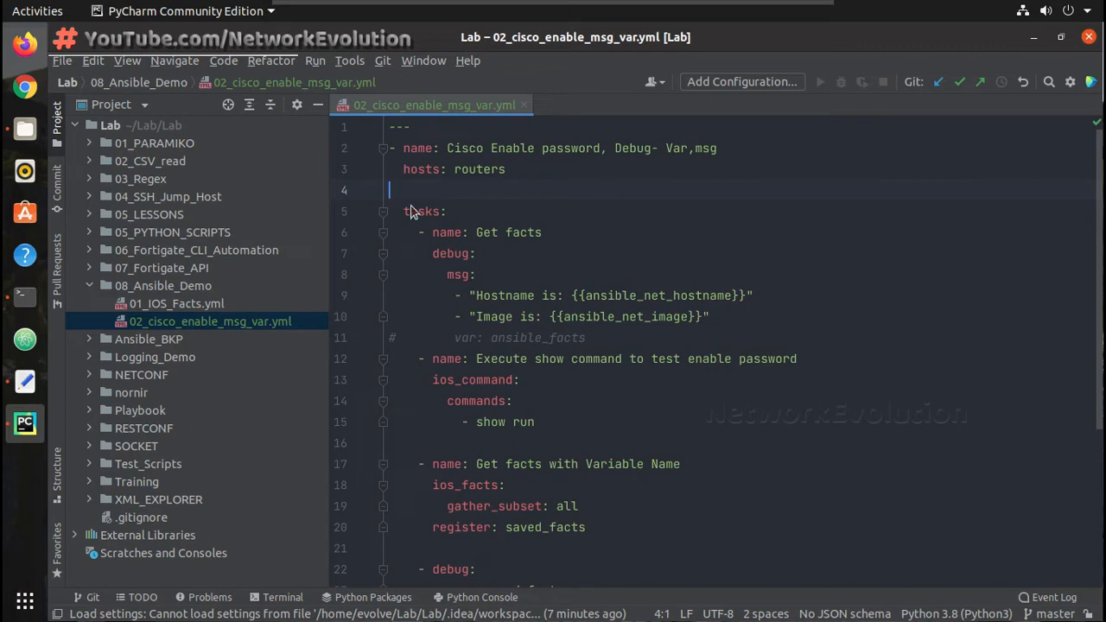
scroll(down, 3)
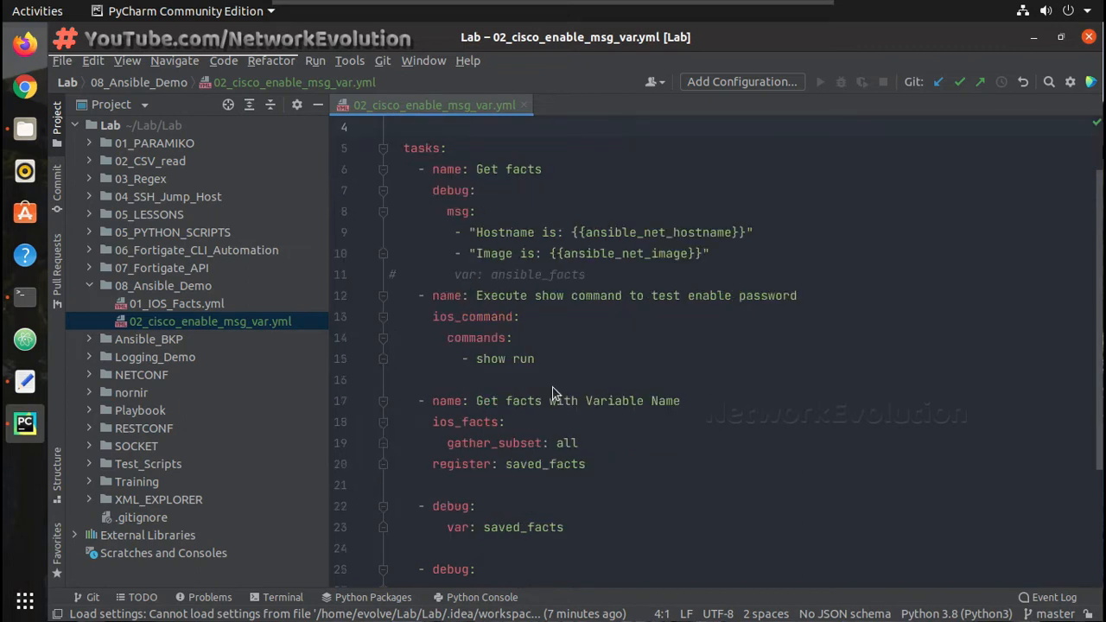
scroll(down, 3)
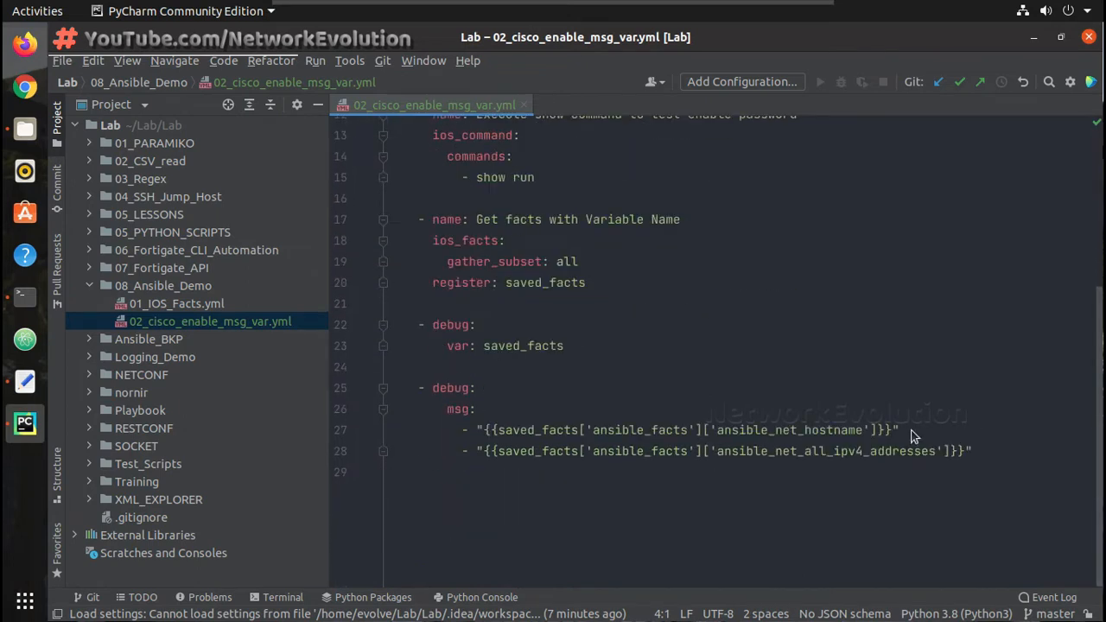
click(899, 430)
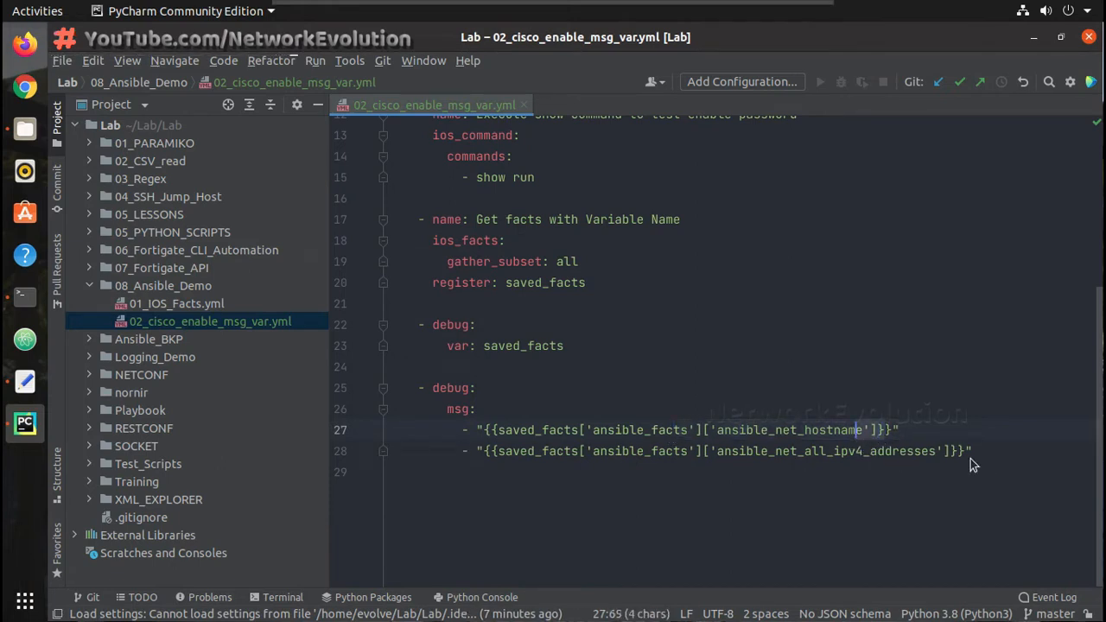
click(694, 451)
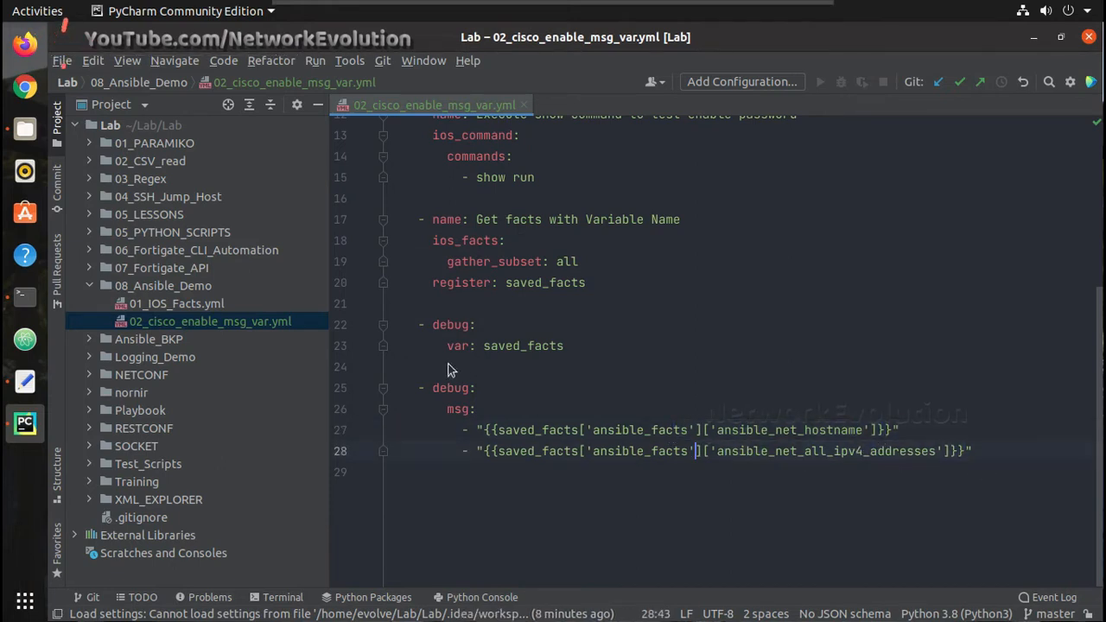
click(441, 367)
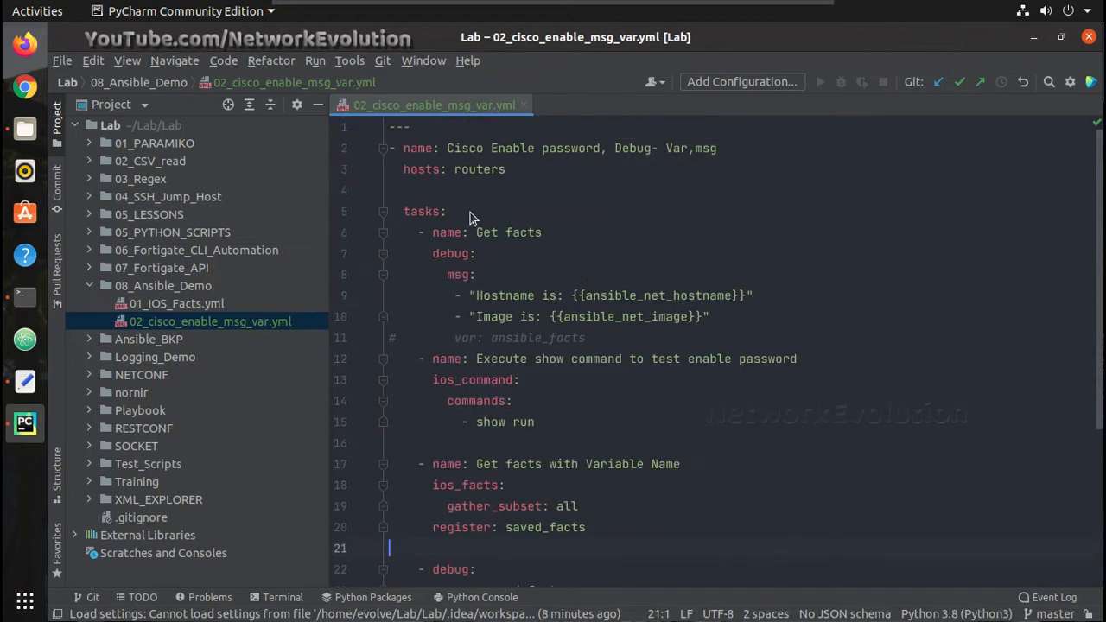
mouse_move(24, 296)
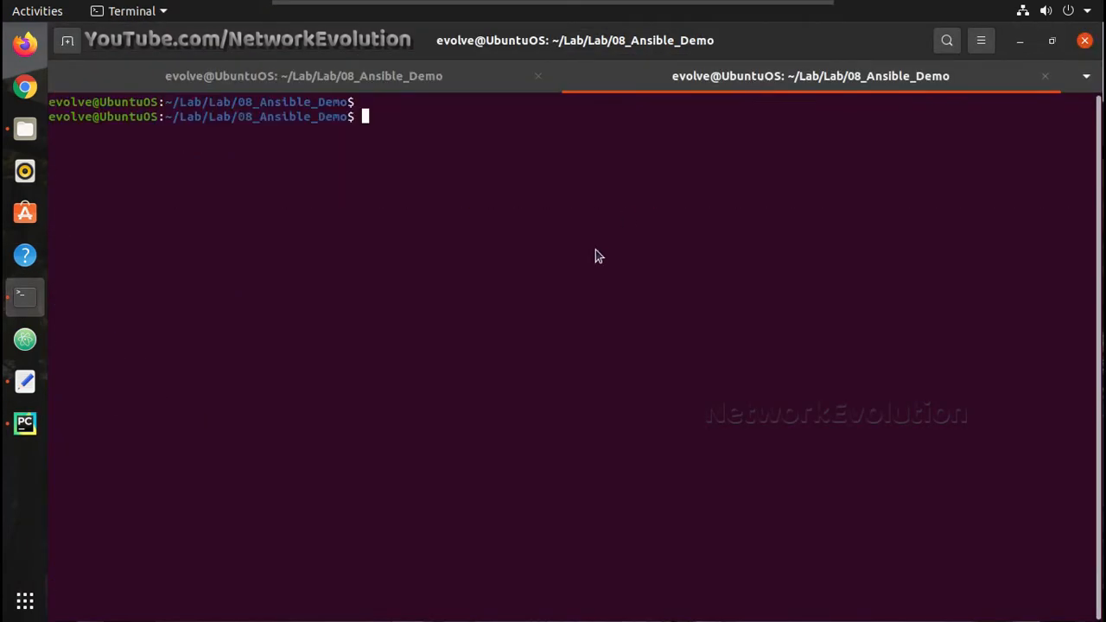
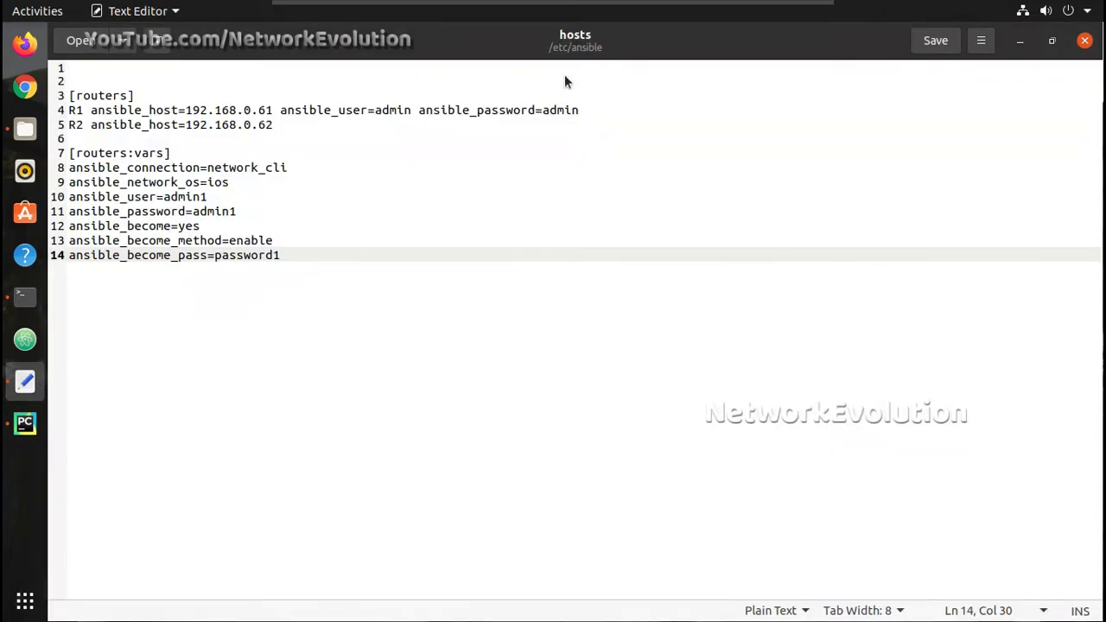
click(580, 110)
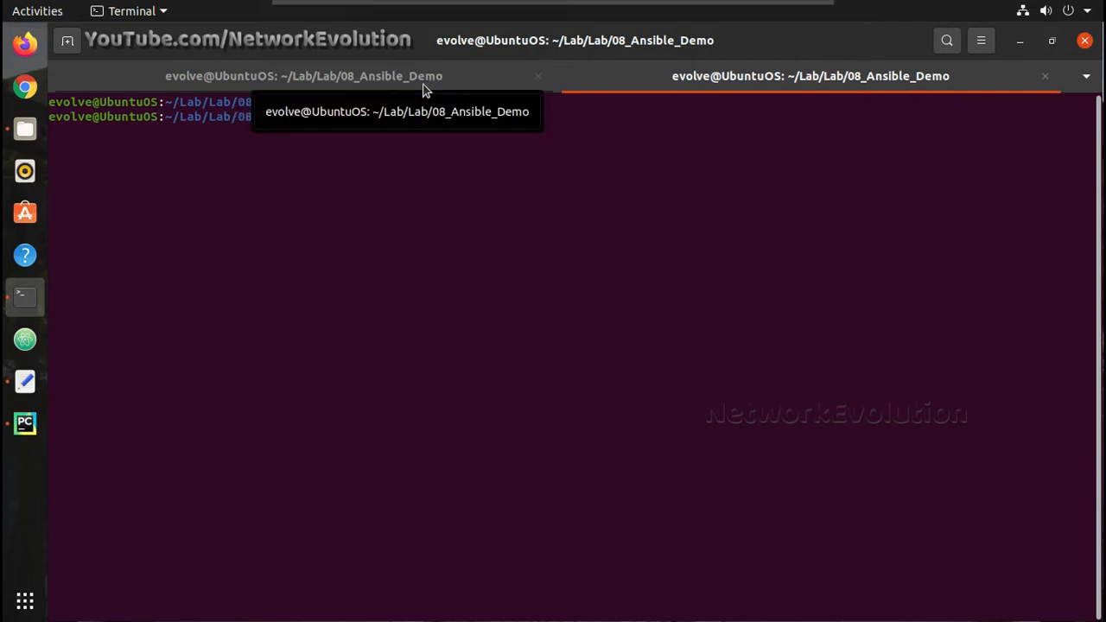
text(ssh)
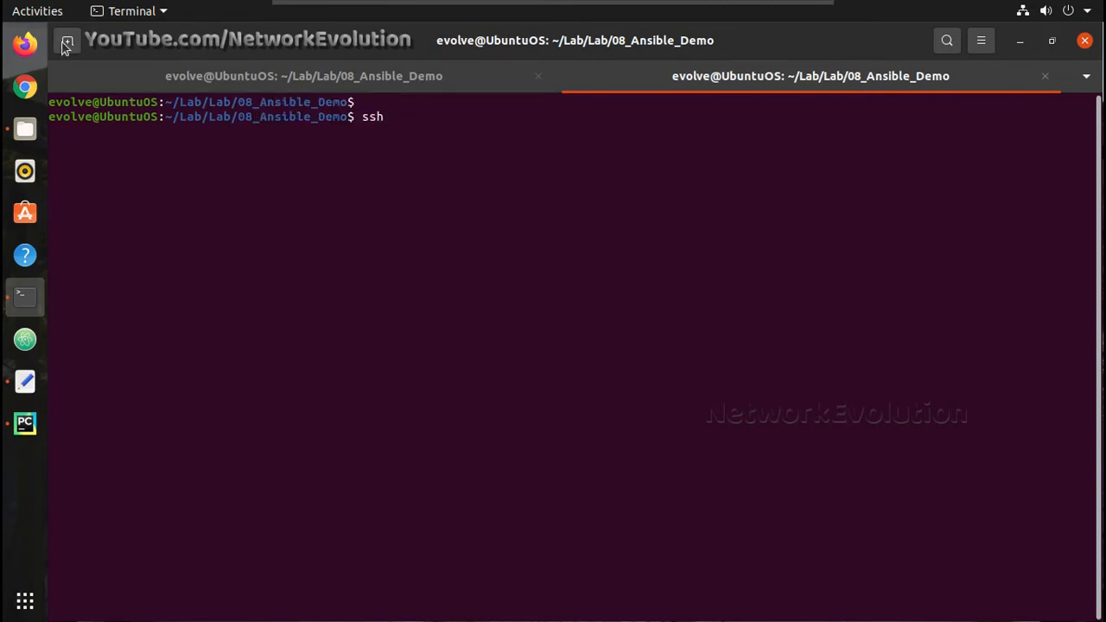
- Open a new terminal tab in ~/.ssh and pick out the id_rsa file
click(66, 40)
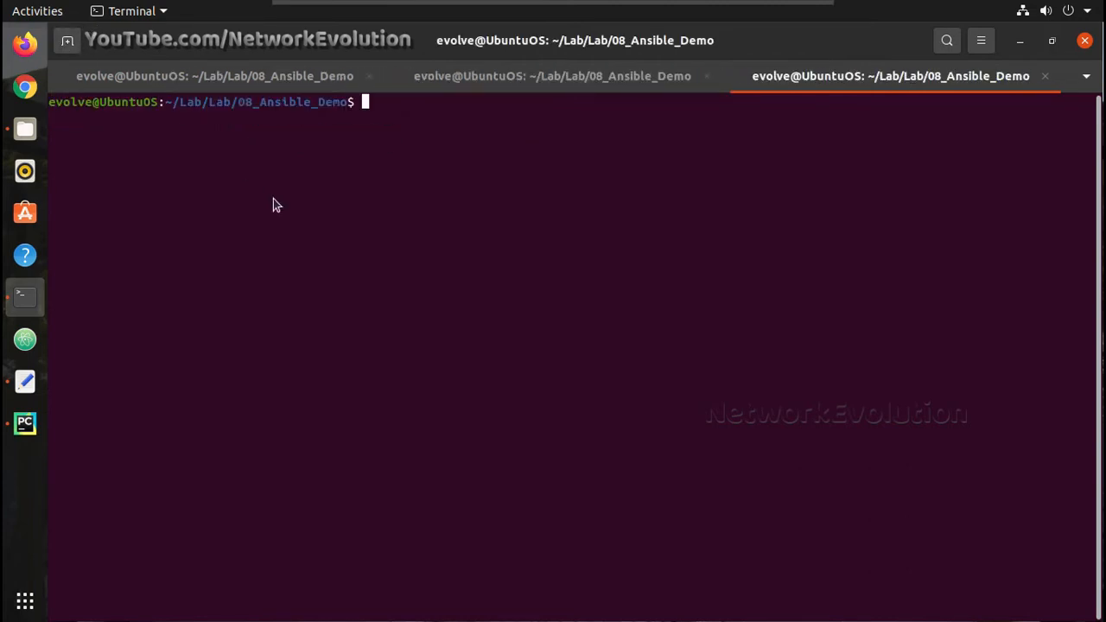
text(cd ~)
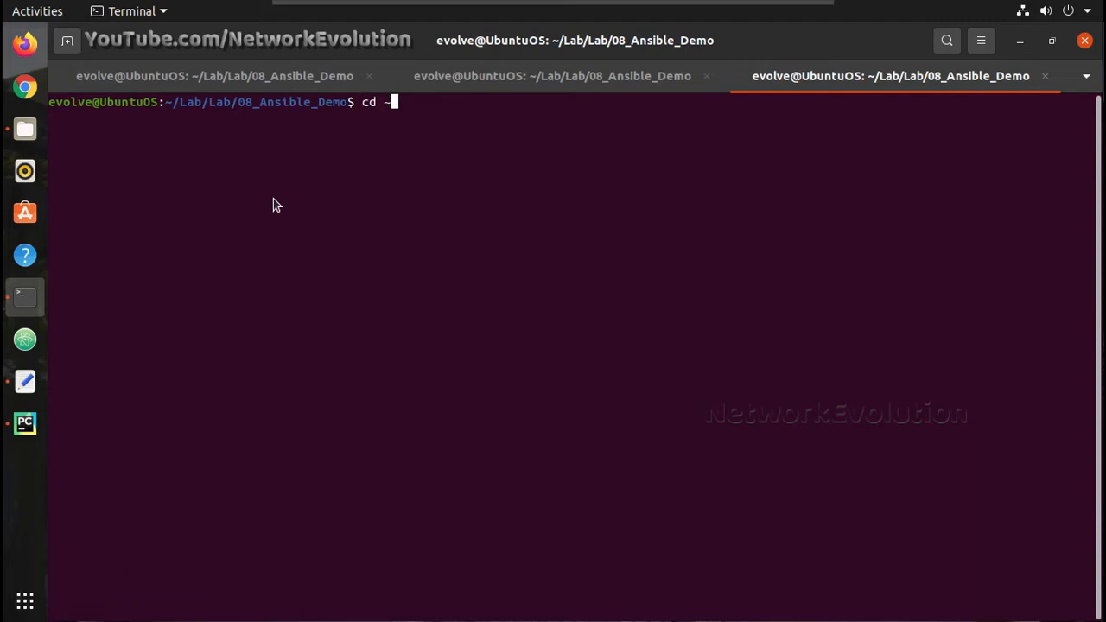
text(/.ssh/)
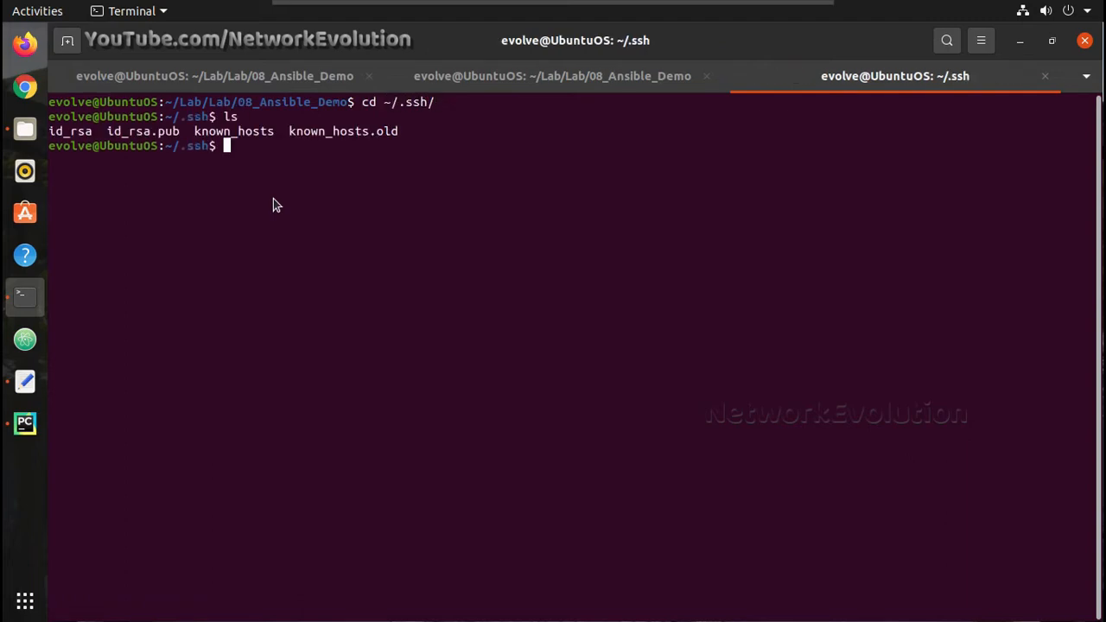
double_click(69, 131)
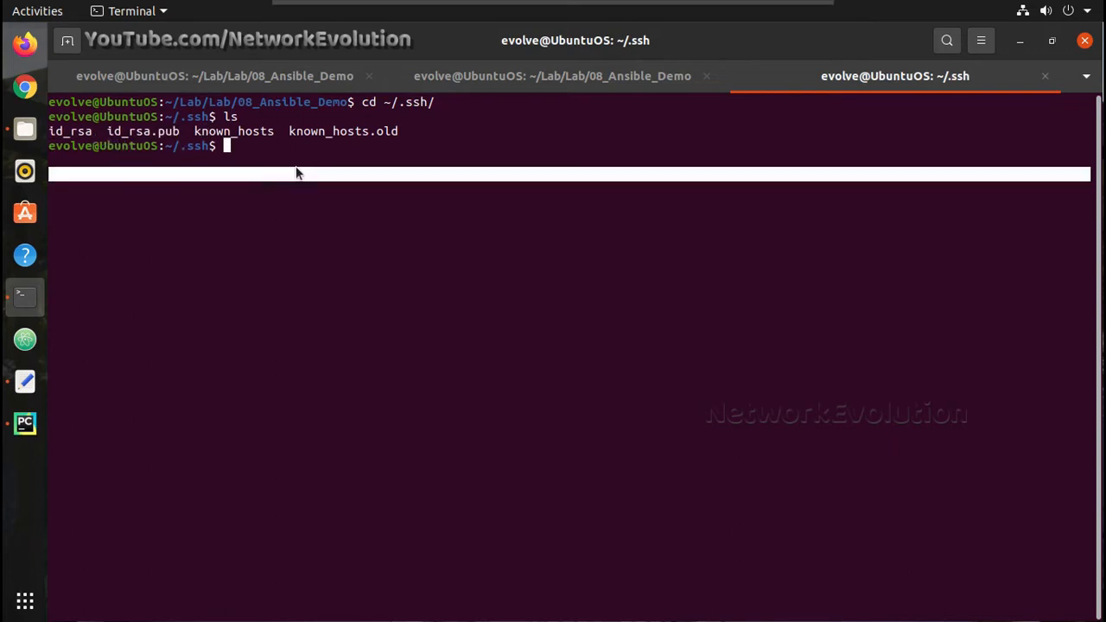
- Show id_rsa and id_rsa.pub with more, then start ssh-keygen
text(more)
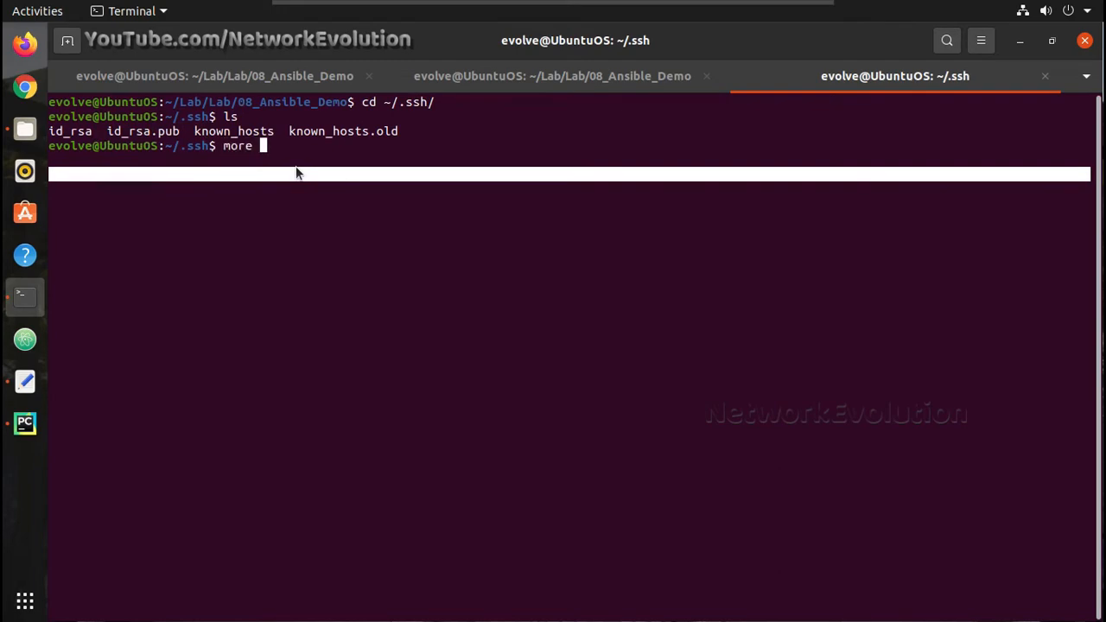
text(id_rsa)
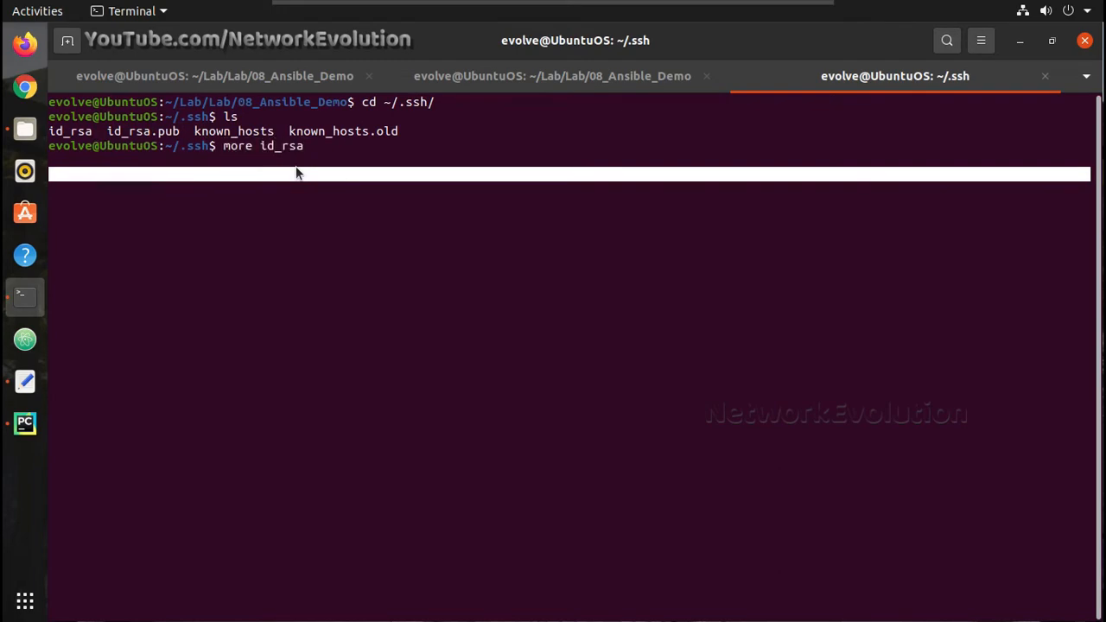
key(Return)
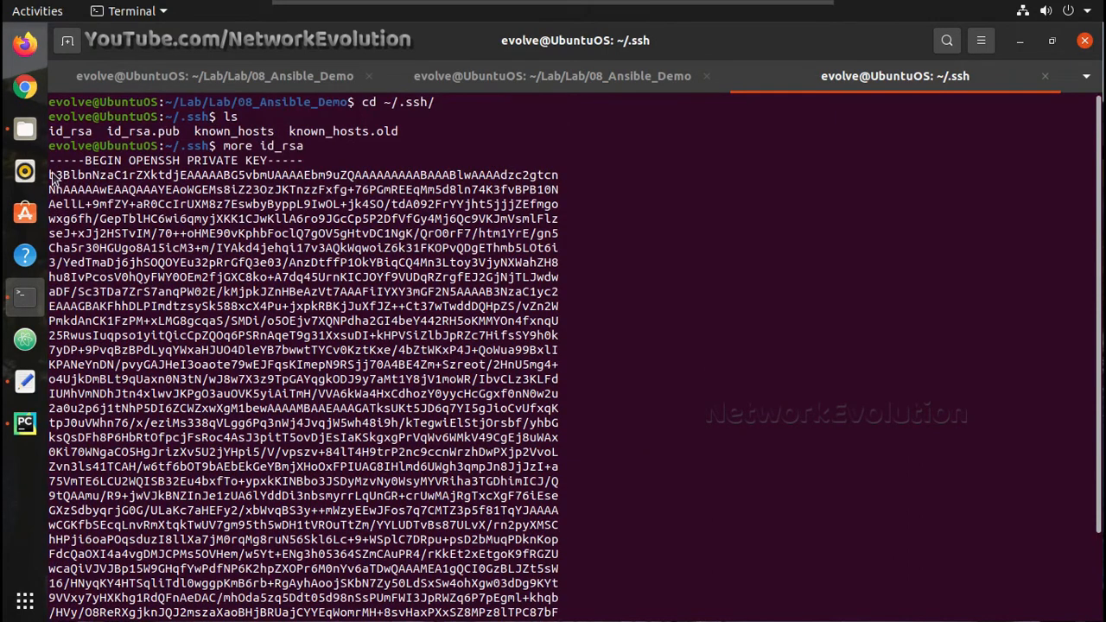
scroll(down, 3)
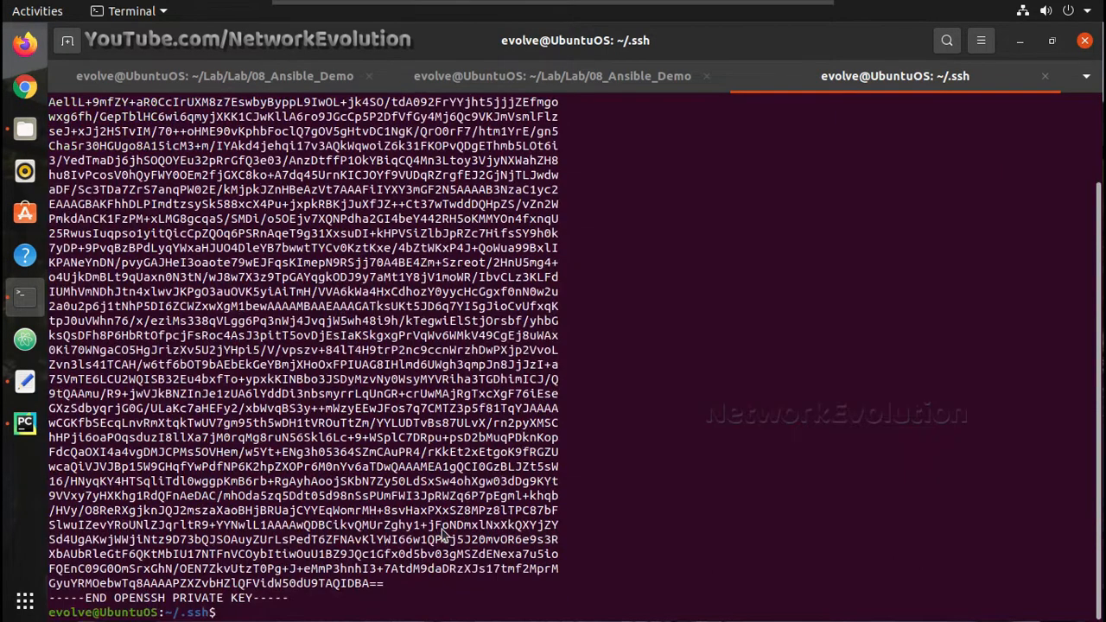
text(more id_rsa.pub)
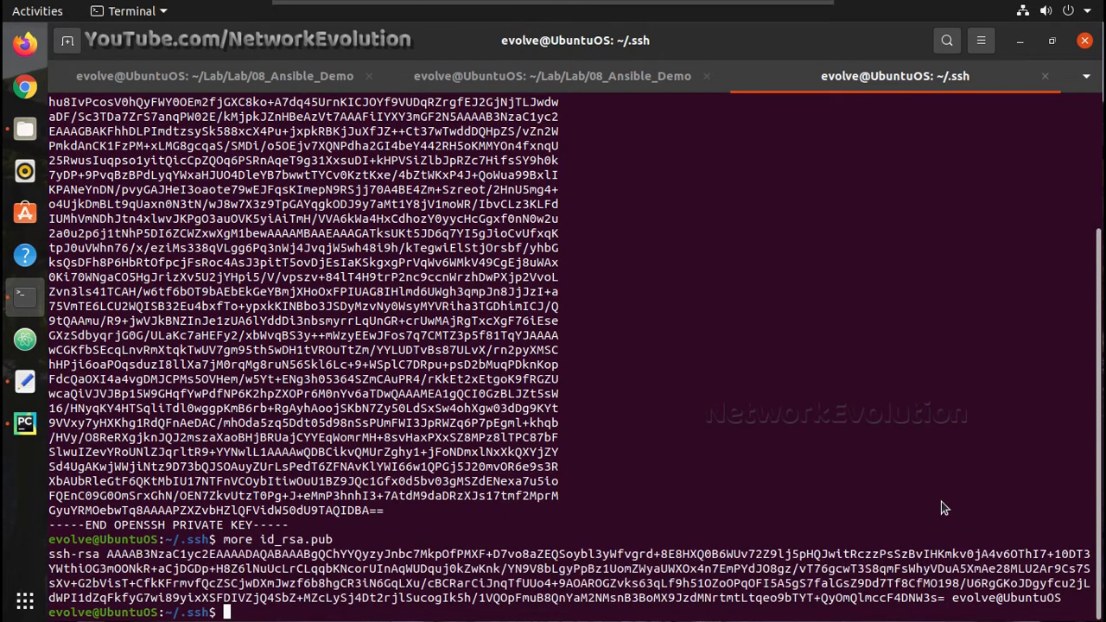
text(ssh)
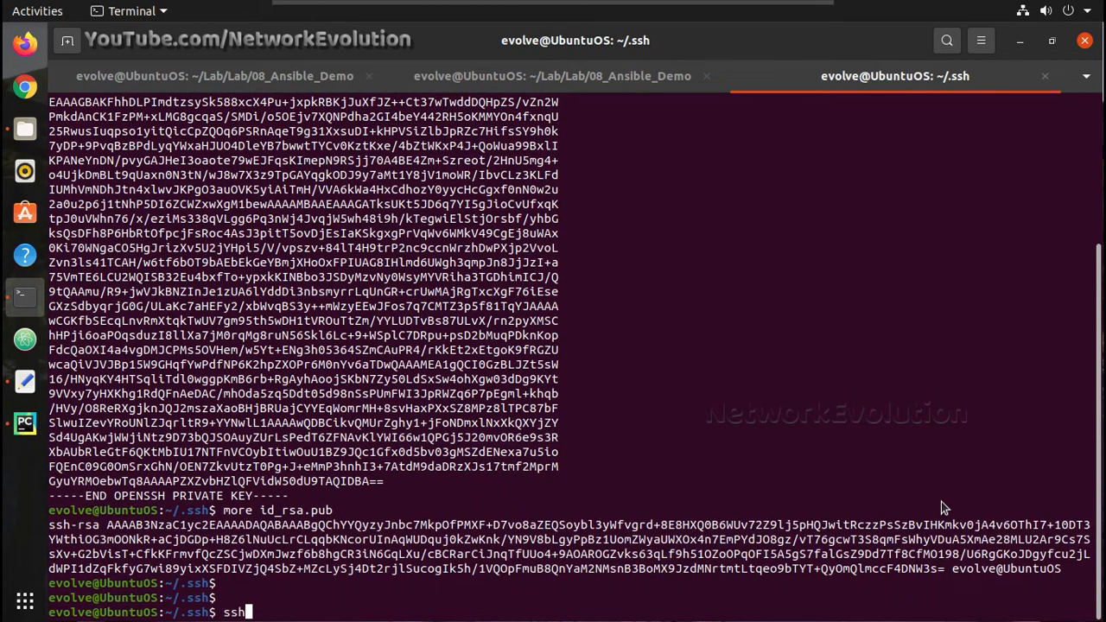
text(-keygen)
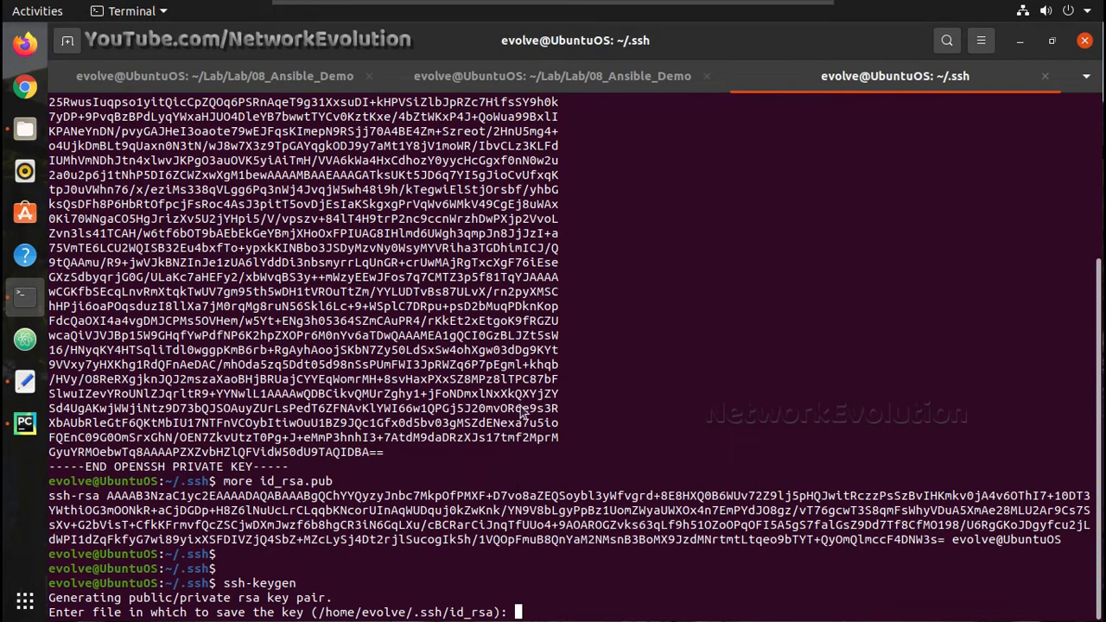
mouse_move(513, 291)
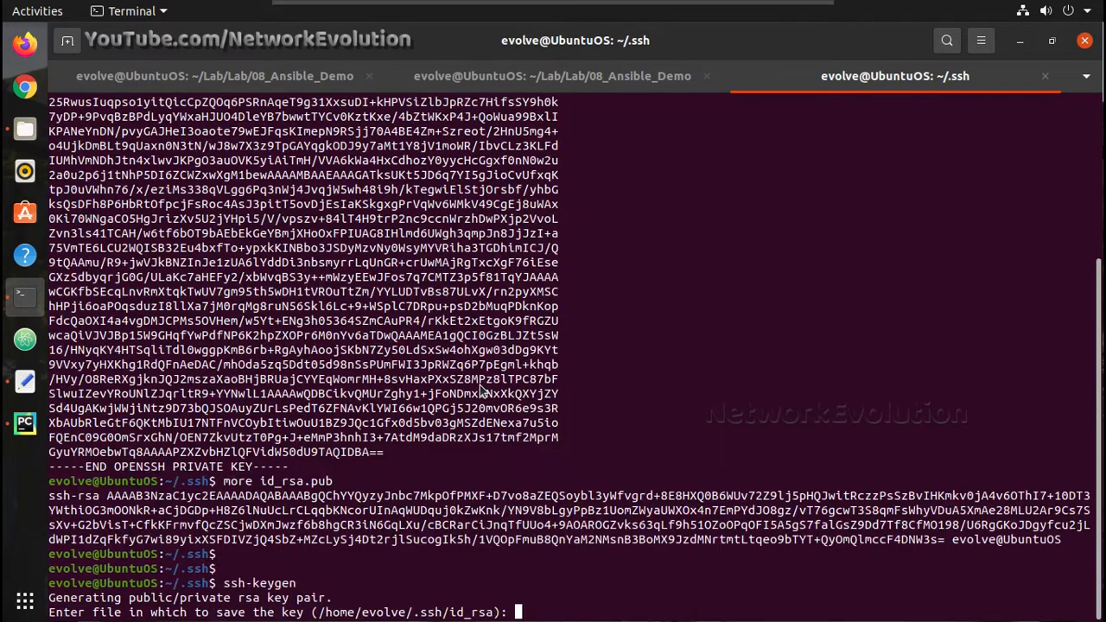
- Cancel ssh-keygen with Ctrl+C so the existing id_rsa keys stay untouched
key(ctrl+c)
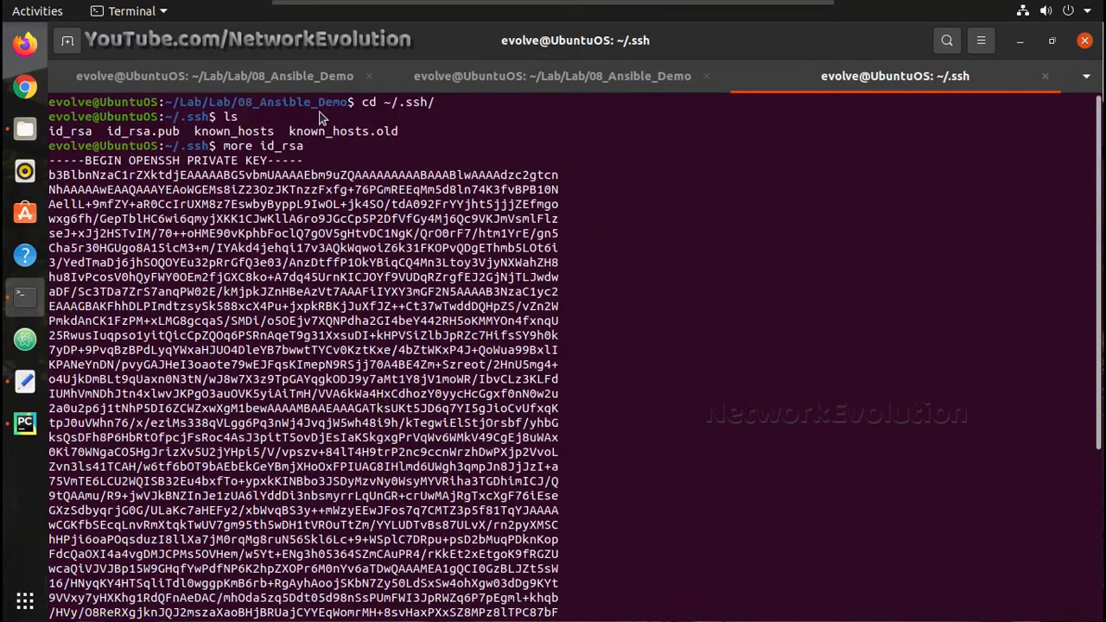
mouse_move(95, 141)
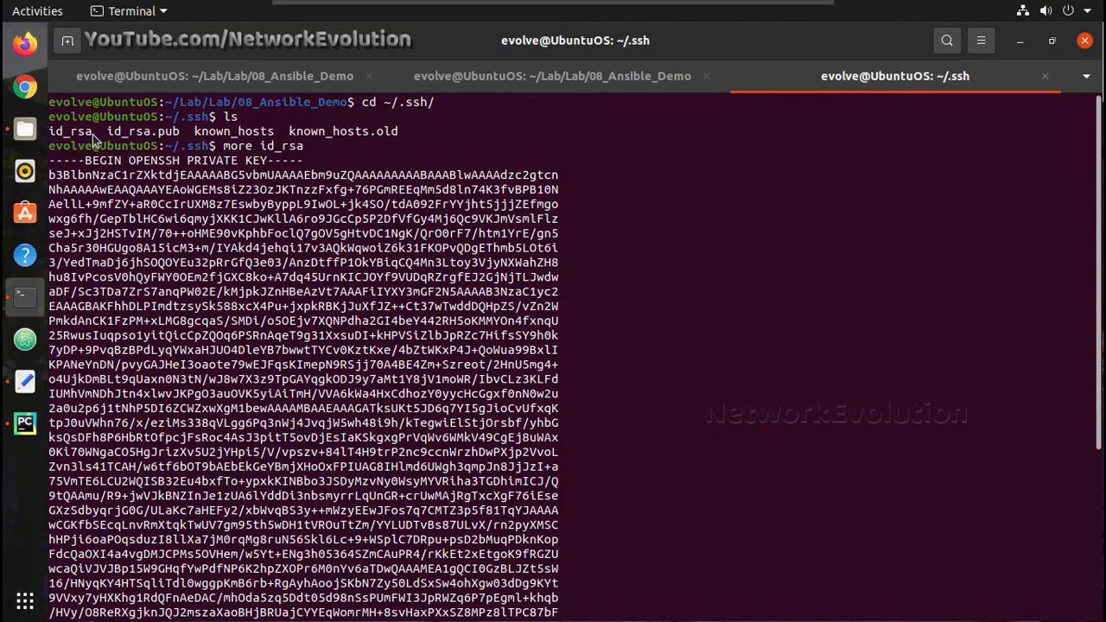
double_click(70, 131)
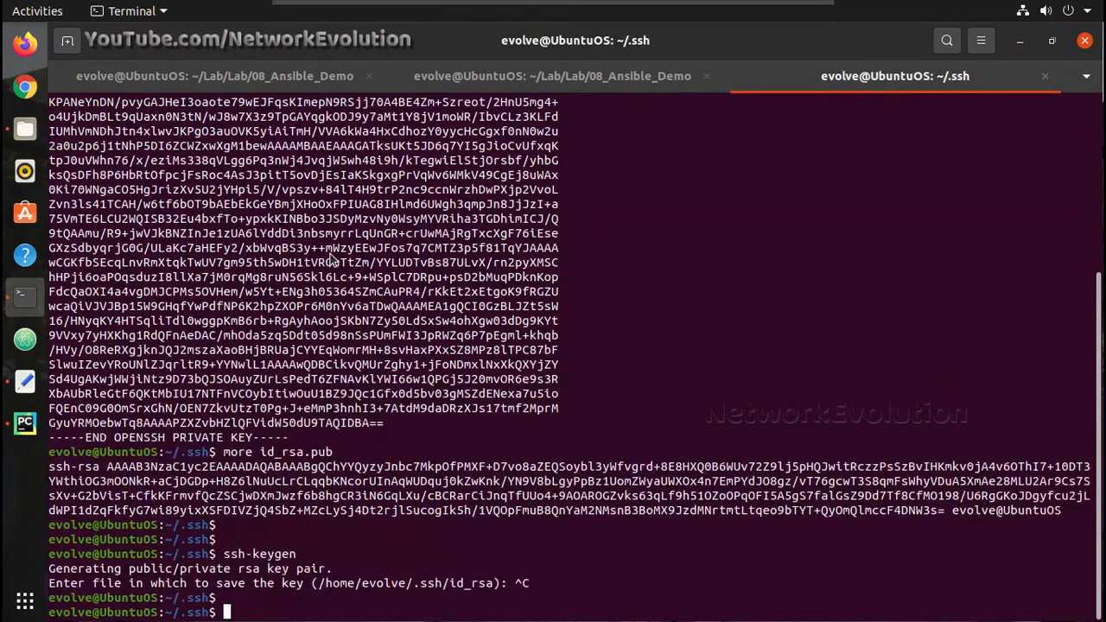
mouse_move(50, 471)
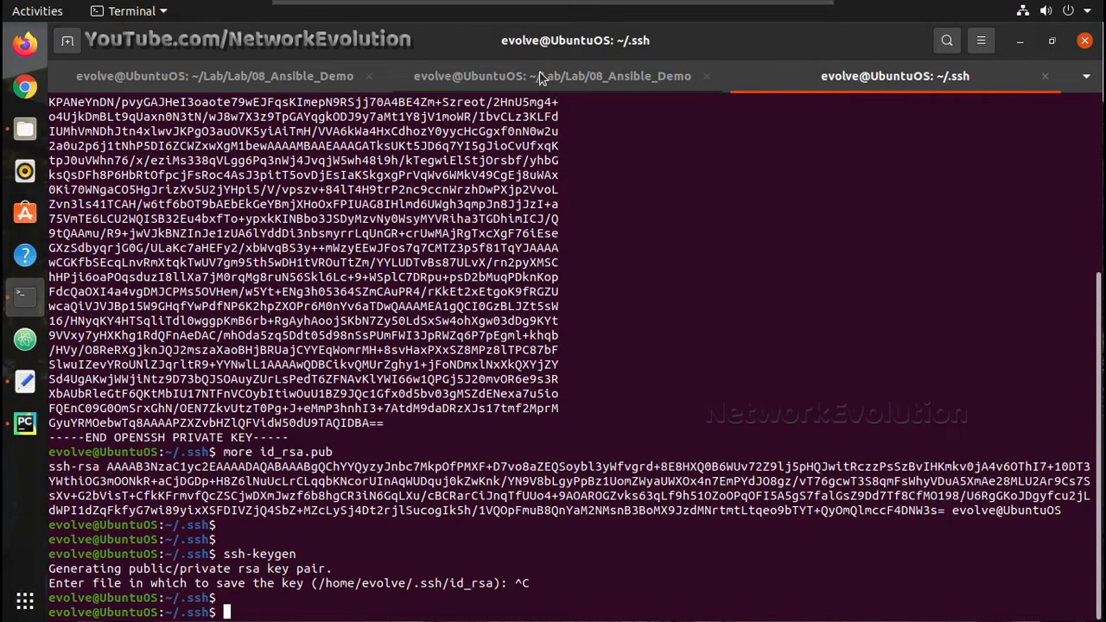
click(552, 76)
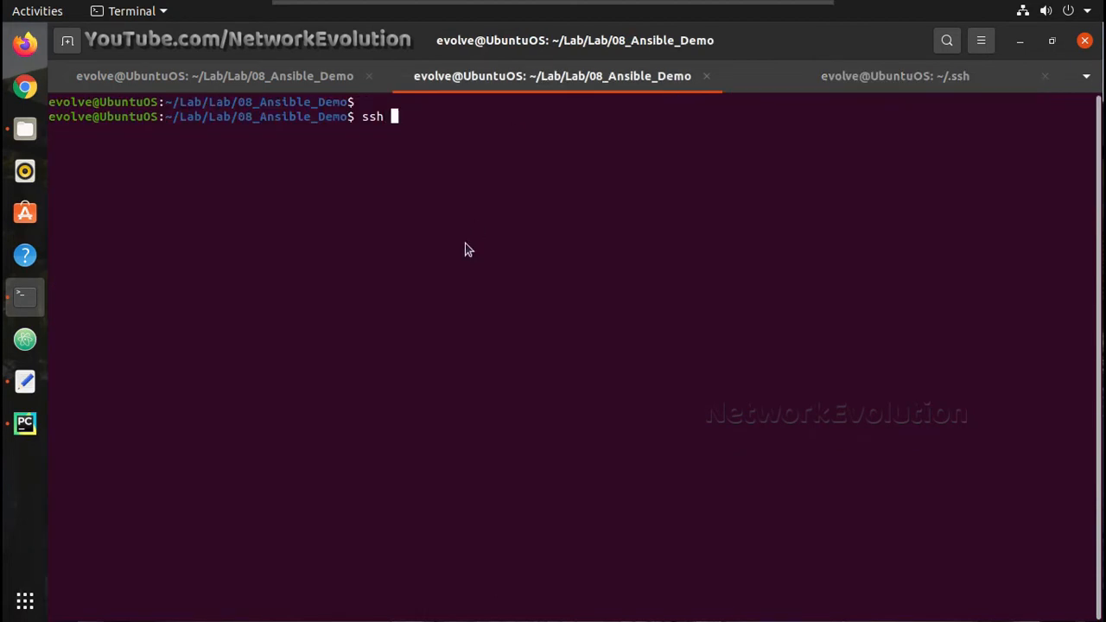
text(admin@192.168.0.61)
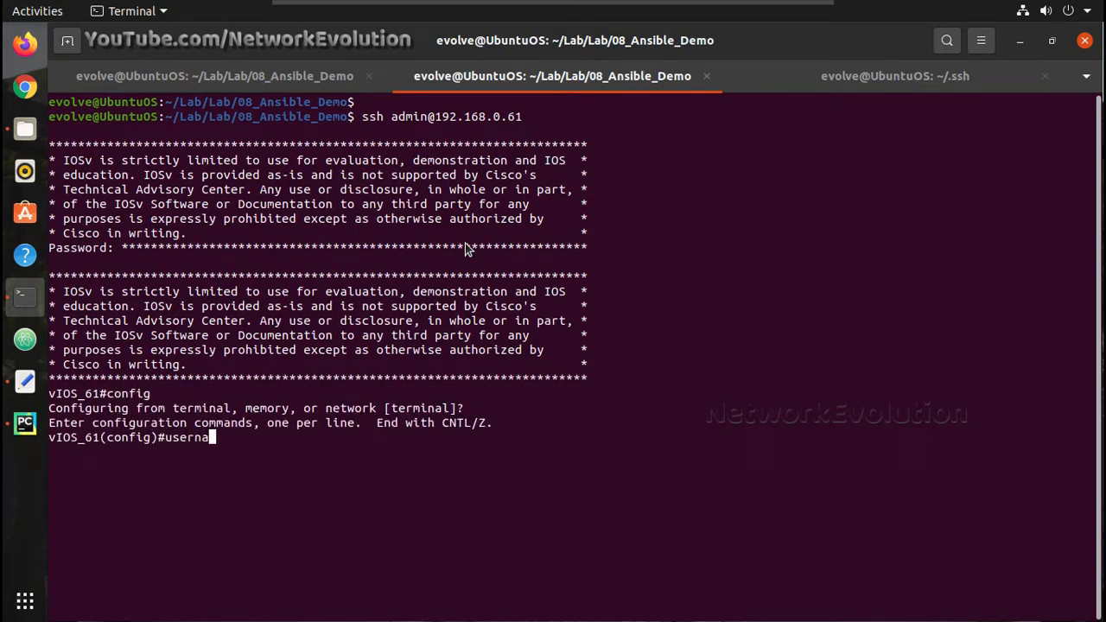
text(me ansible_)
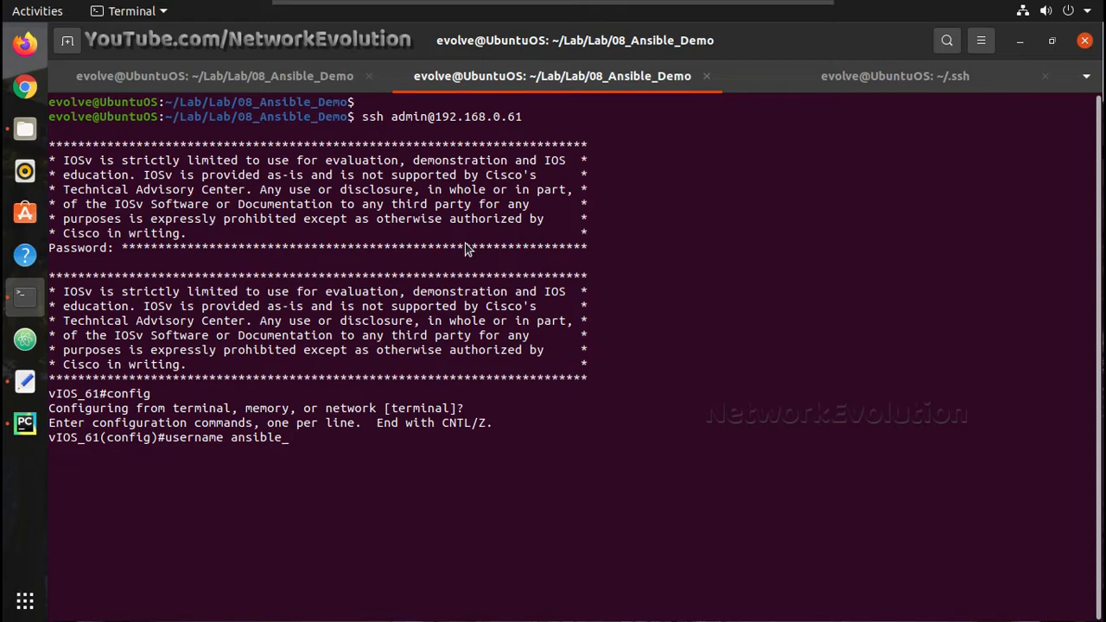
text(admin pri)
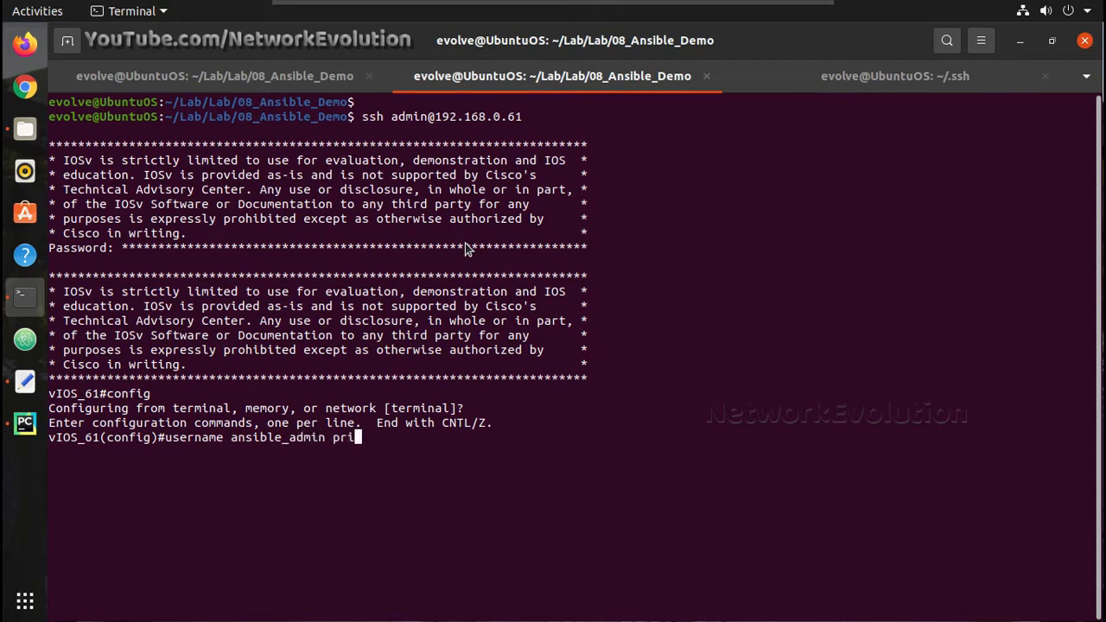
text(vilege 15)
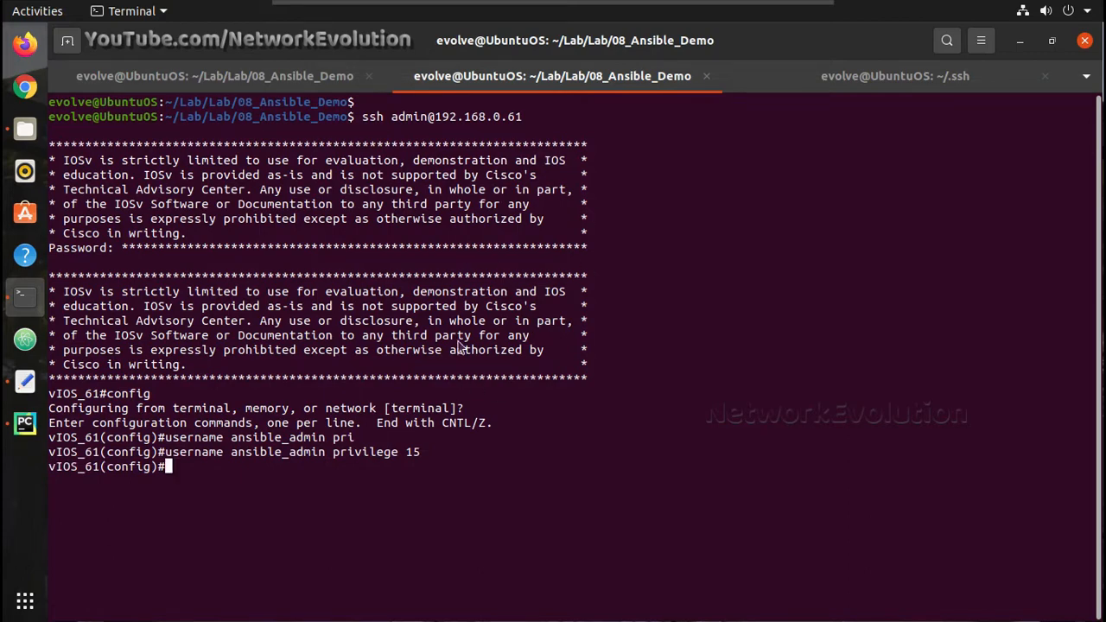
- Begin a key-string entry for ansible_admin under ip ssh pubkey-chain
text(ip s)
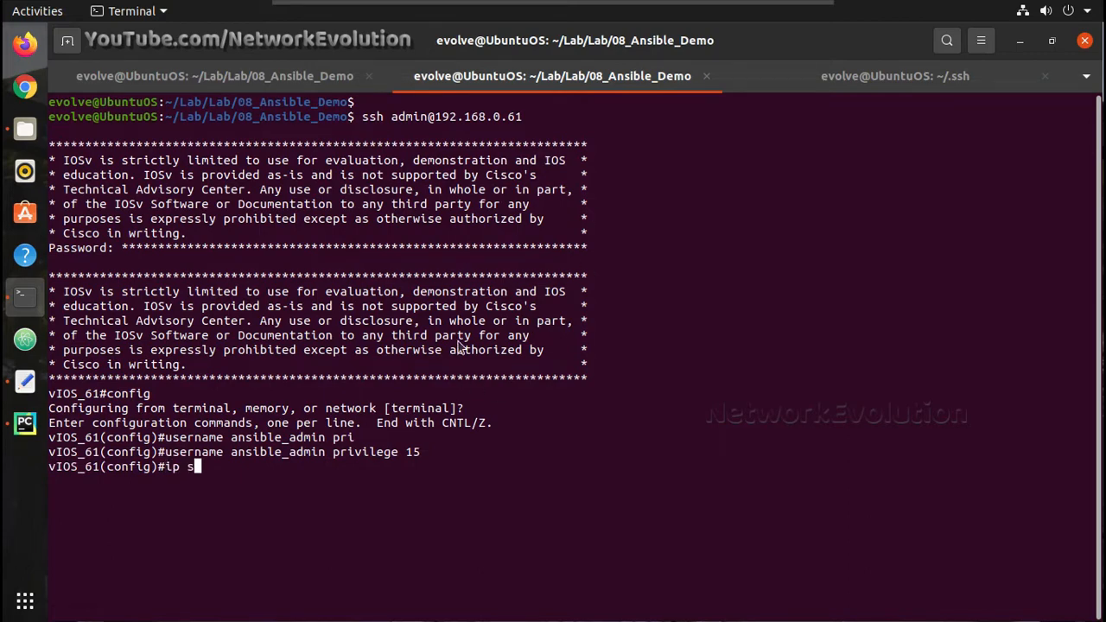
text(sh pubkey-chain)
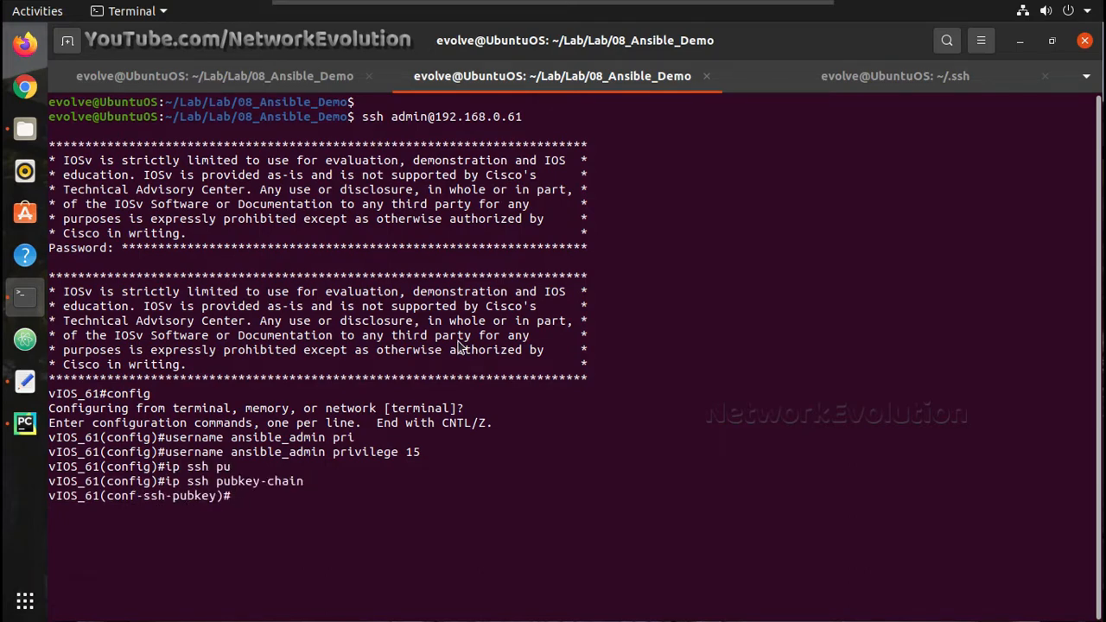
text(username)
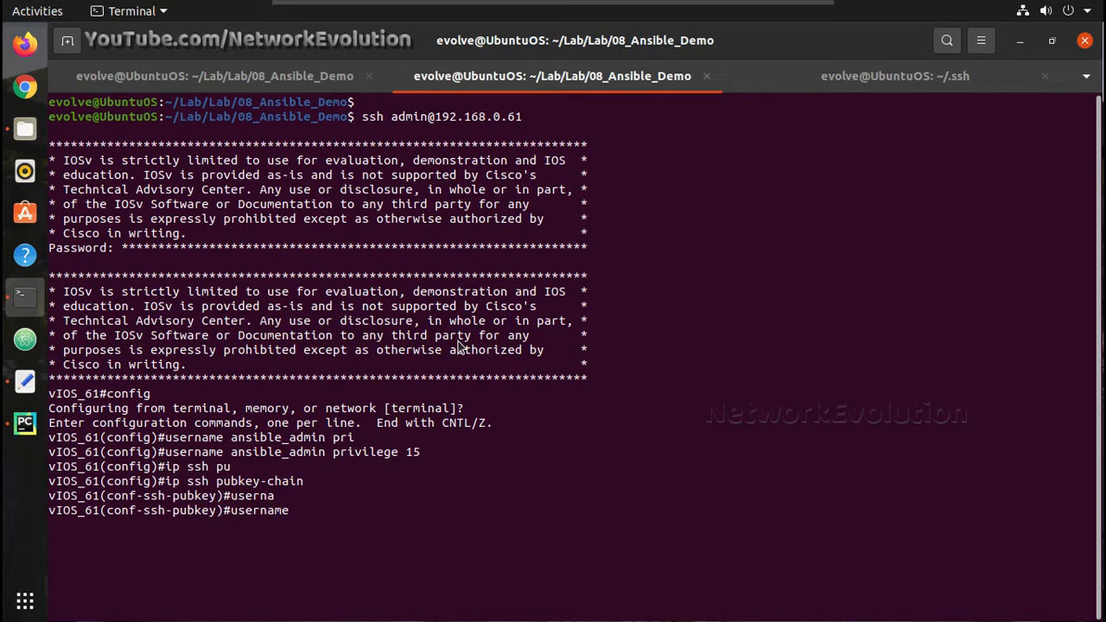
text(ansible_admin)
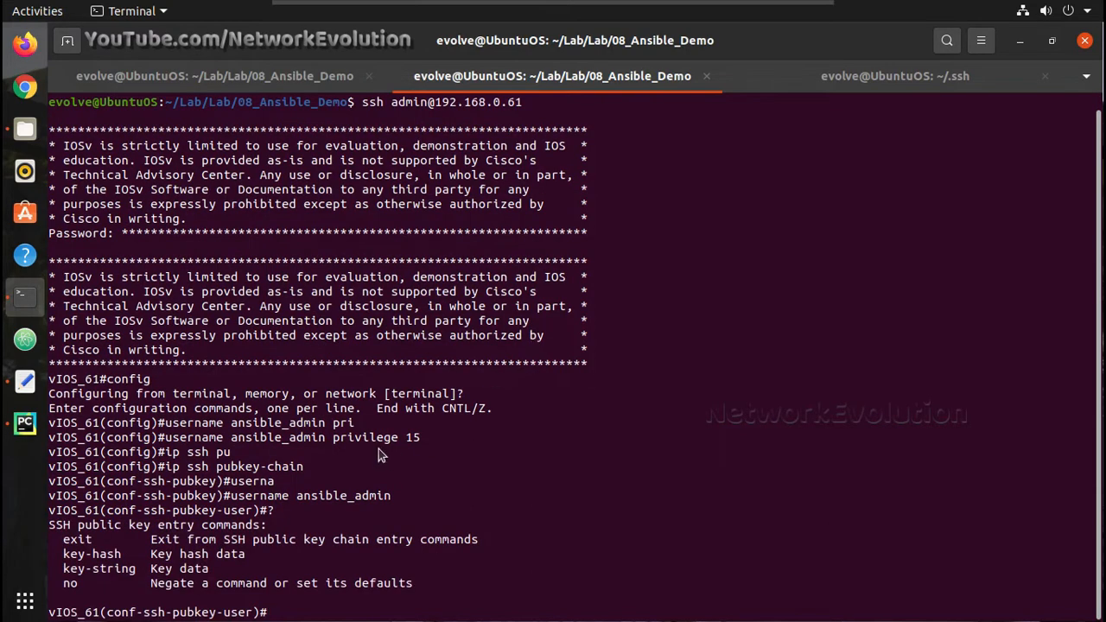
text(key-string)
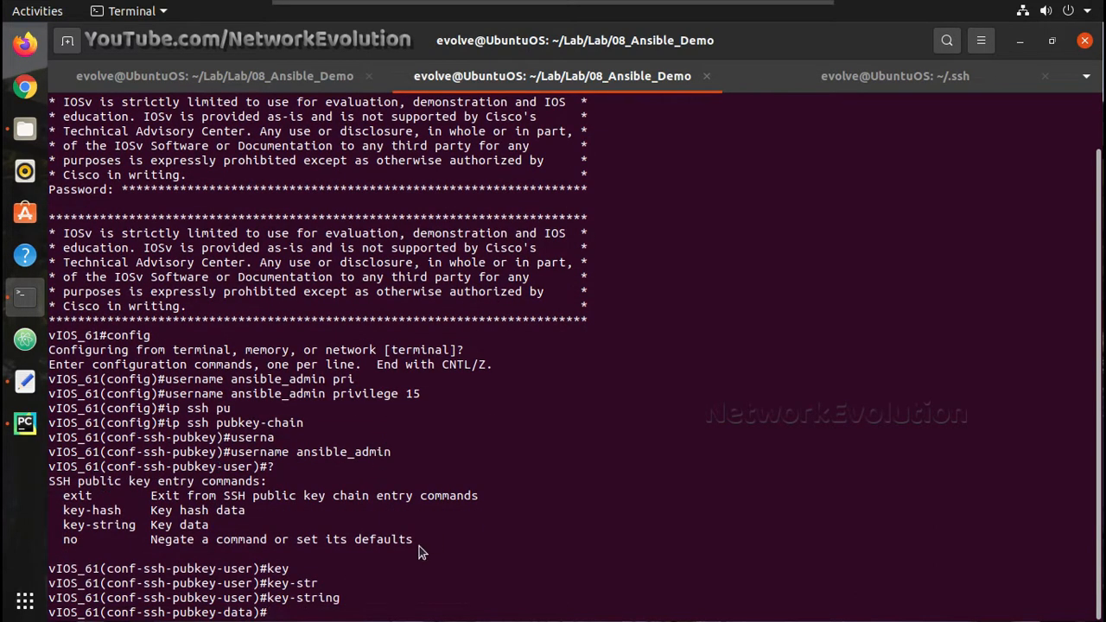
click(894, 76)
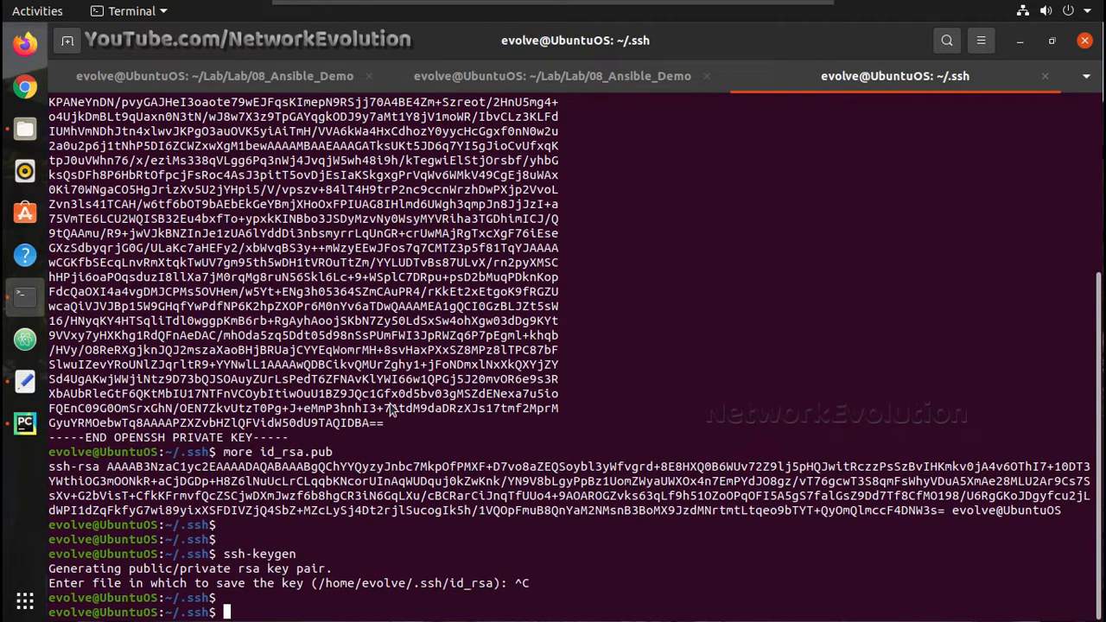
- Run fold -b -w 64 id_rsa.pub to wrap the public key
text(fo)
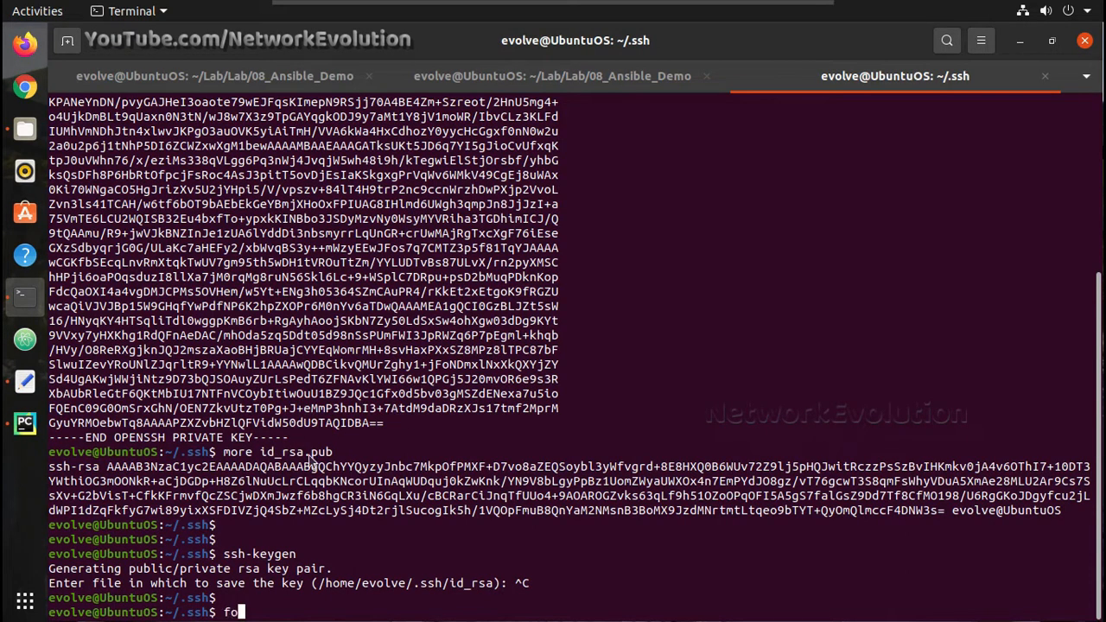
text(ld)
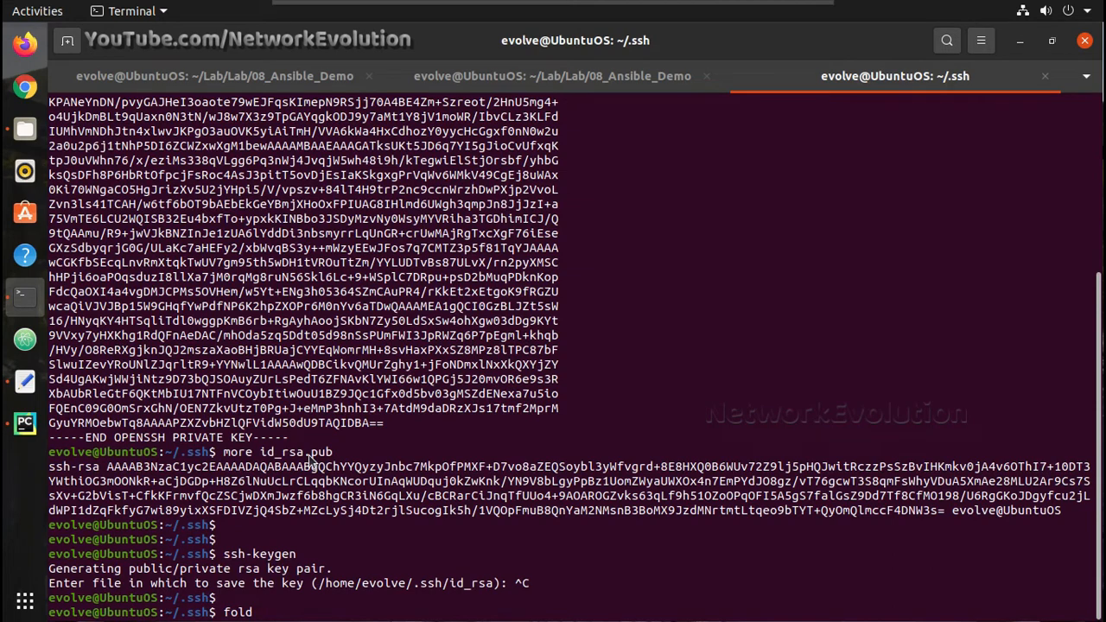
text(-b)
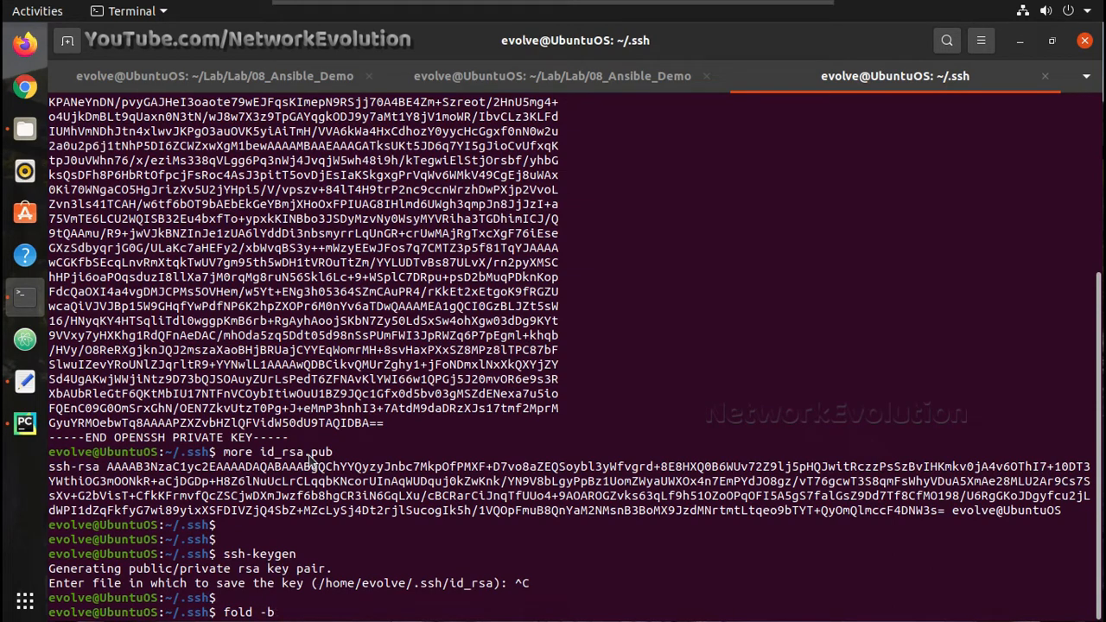
text(-w)
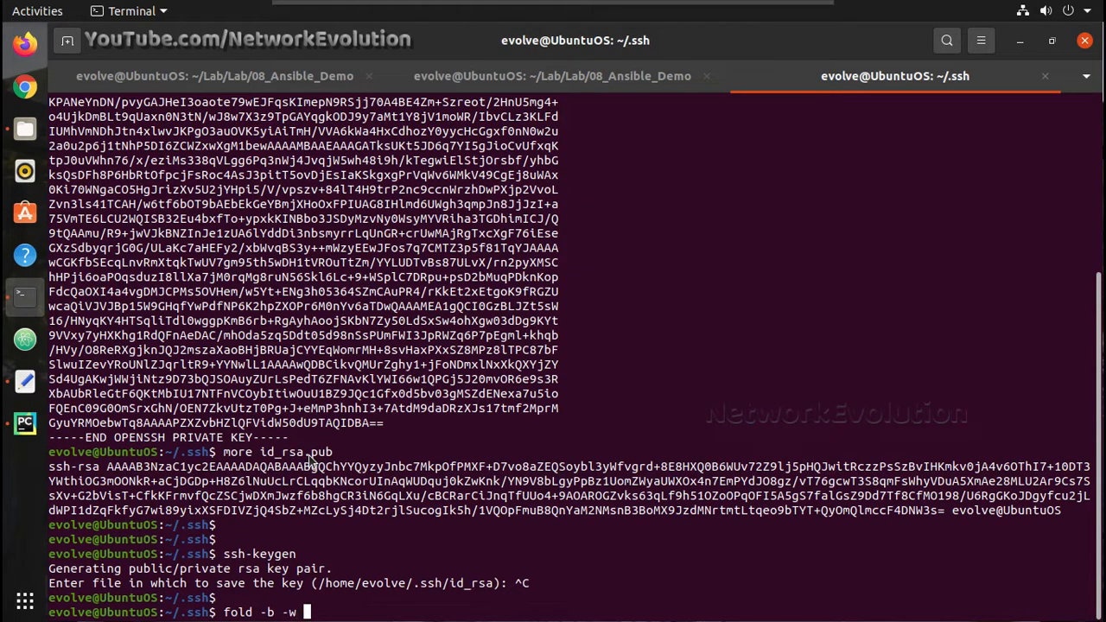
text(64)
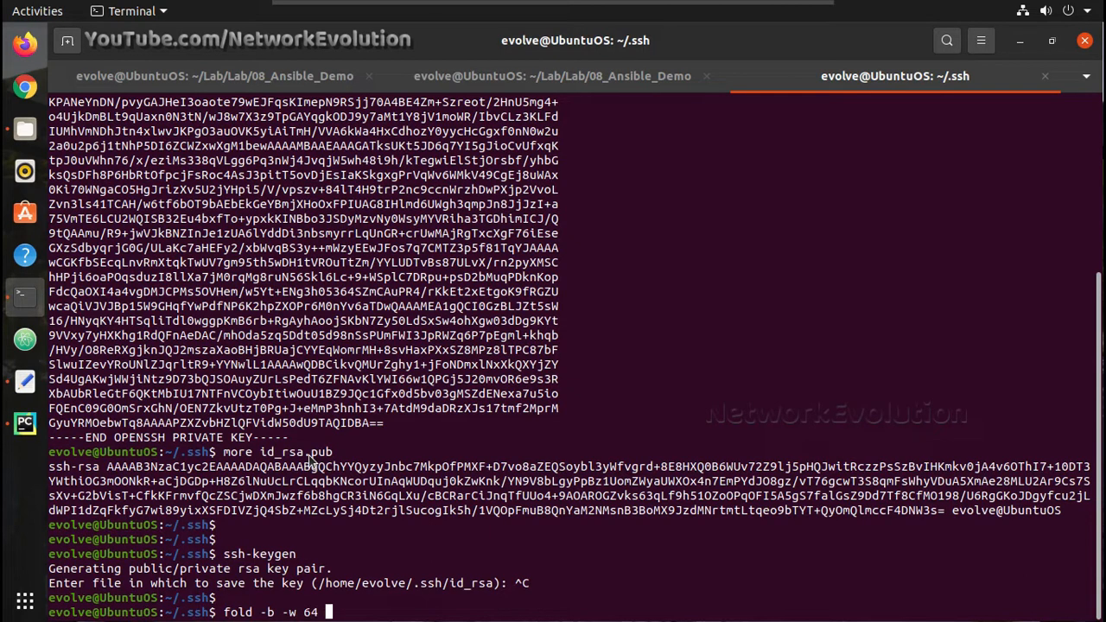
text(id_rsa.pub)
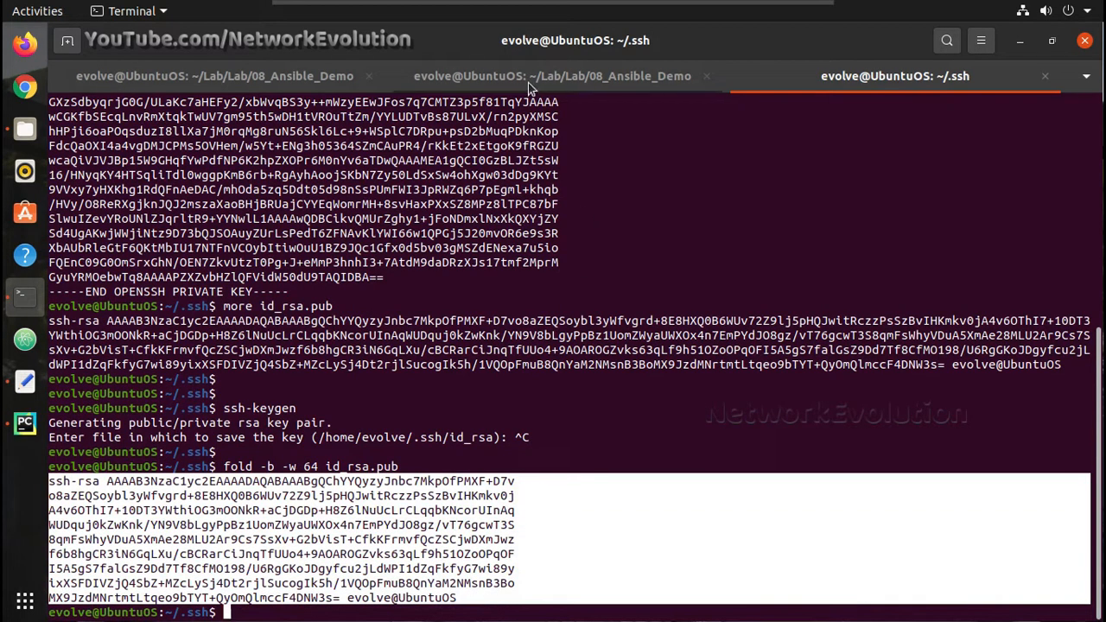
- Paste the key lines at key-string, exit config, save with wr, and disconnect
click(552, 76)
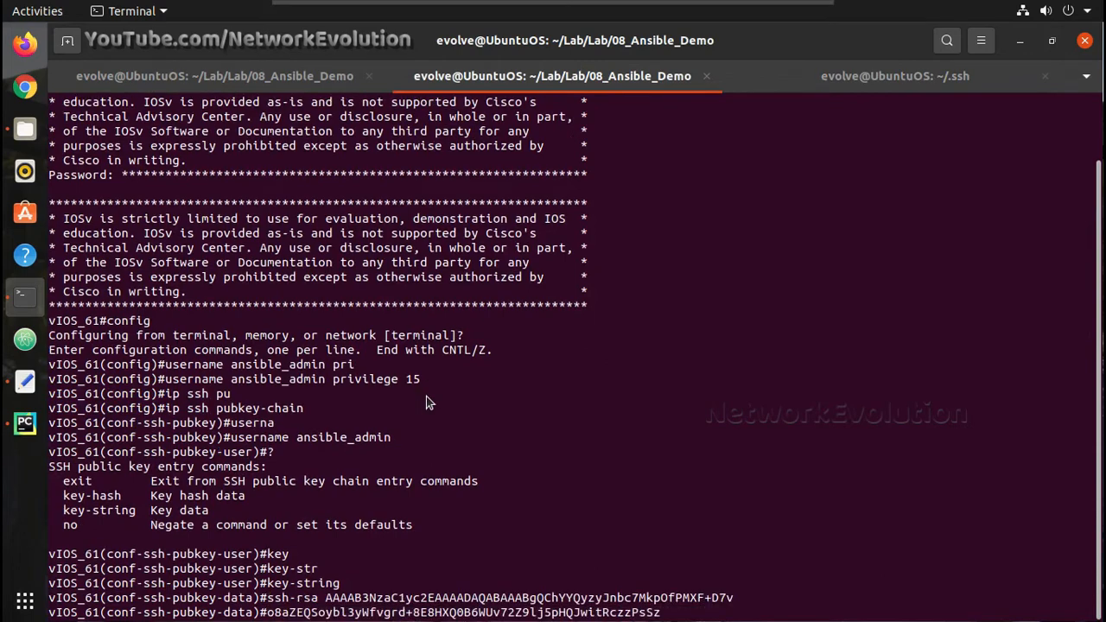
scroll(down, 3)
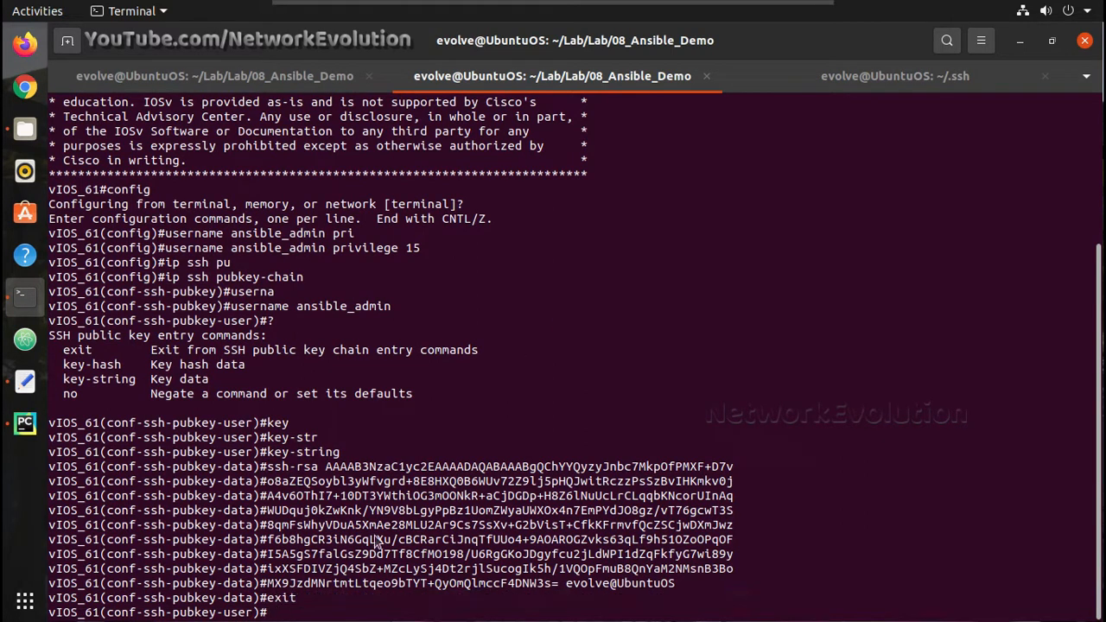
text(exit)
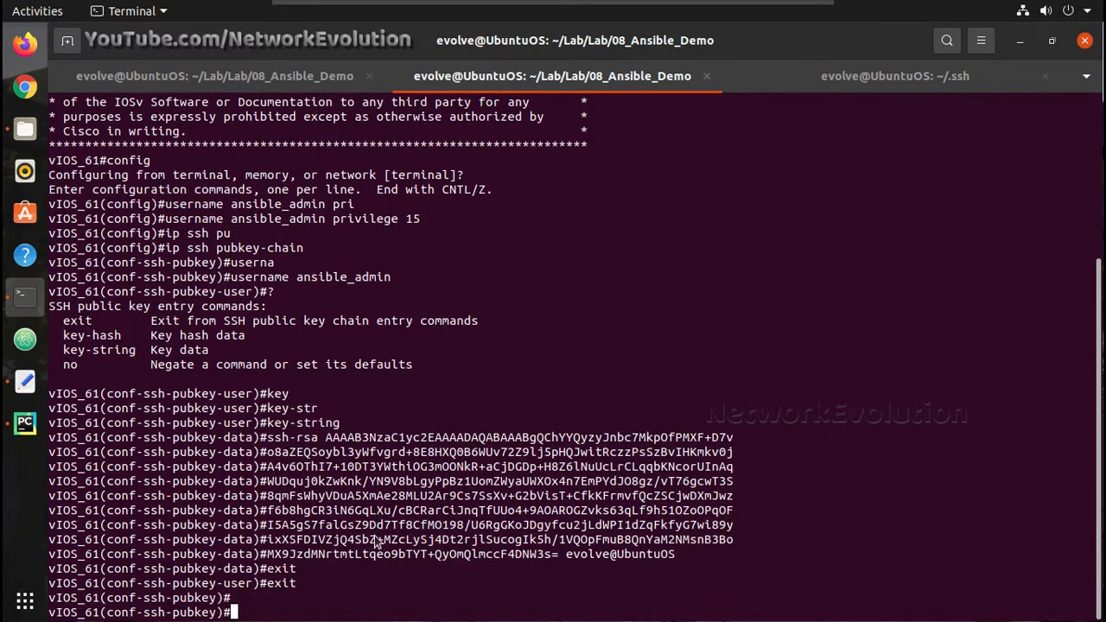
text(wr)
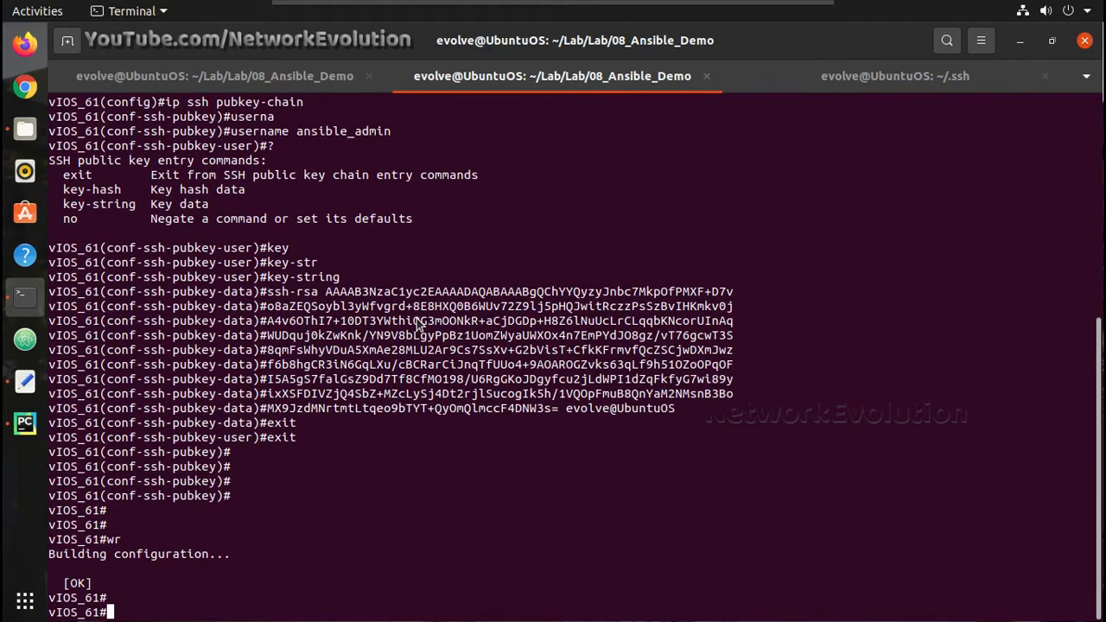
text(exit)
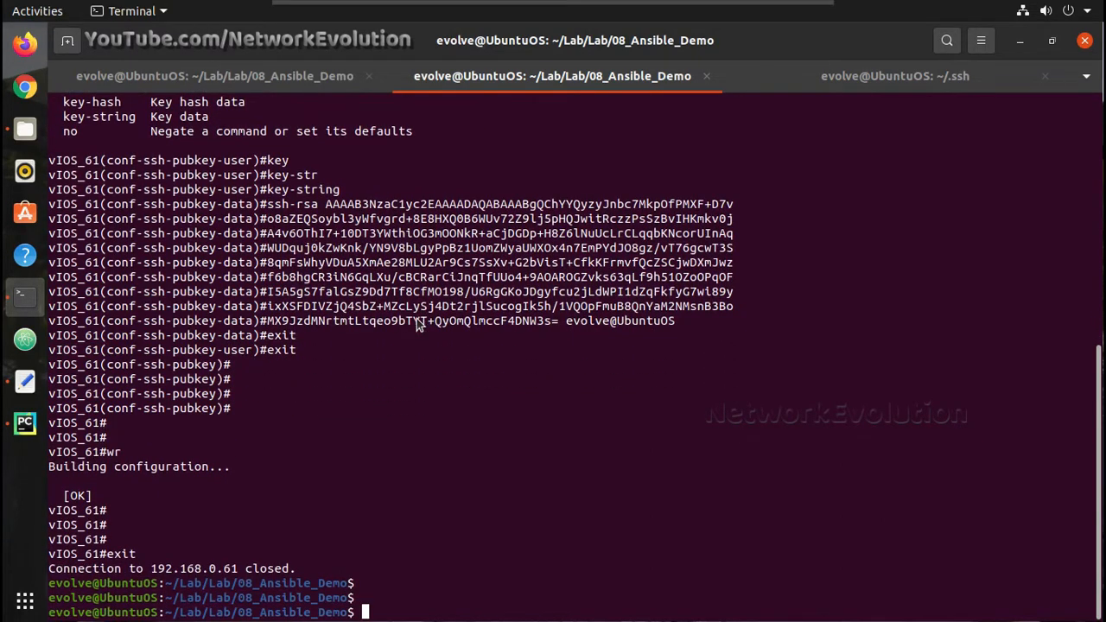
text(ssh)
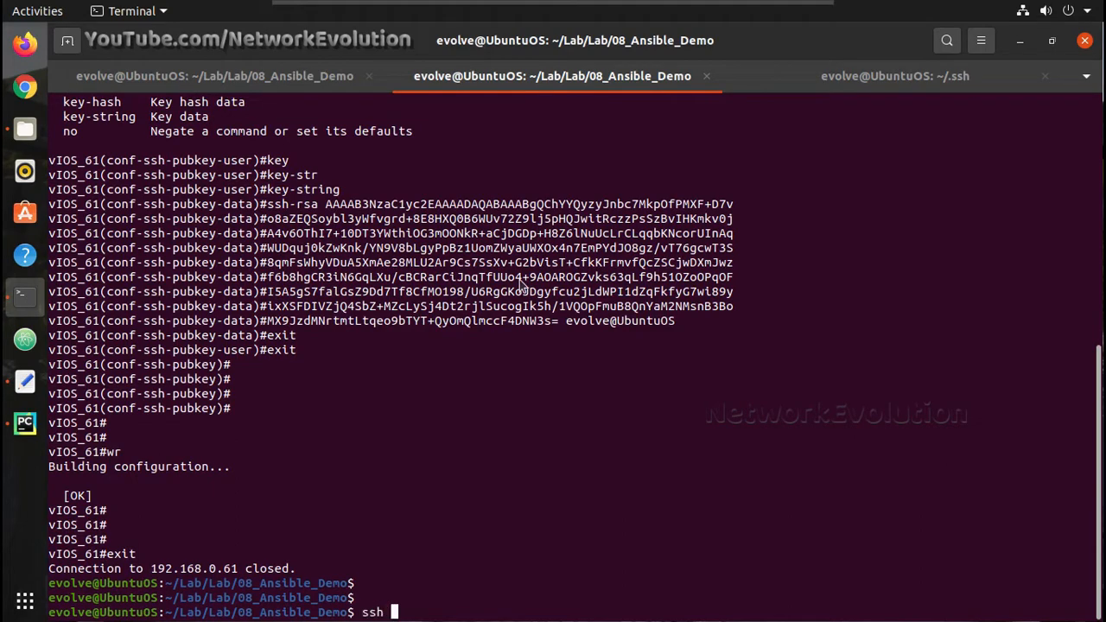
text(ansi)
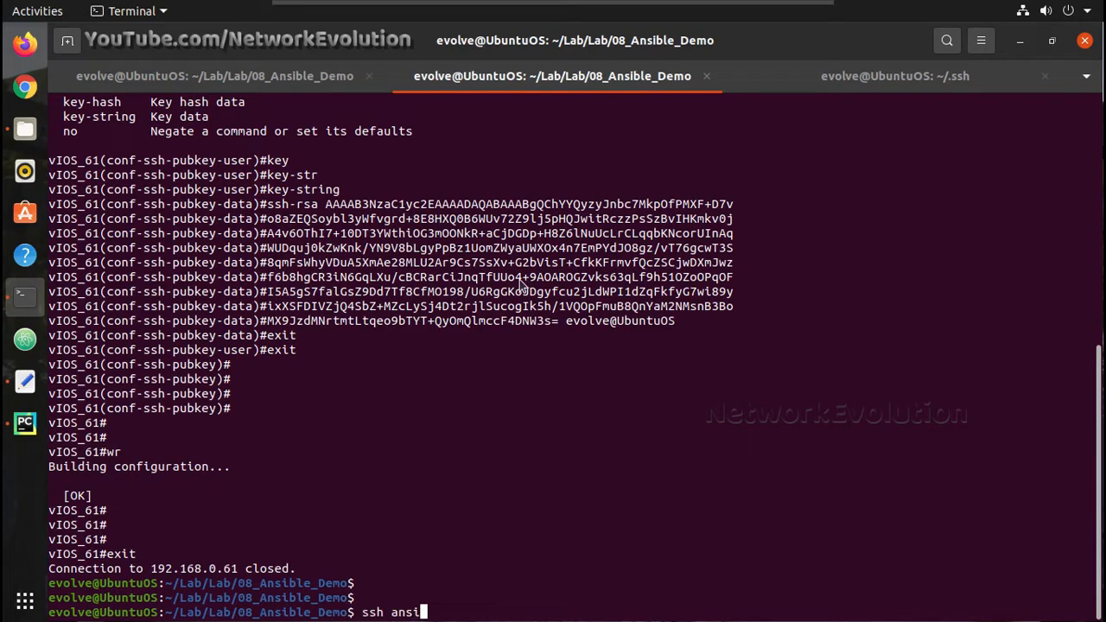
text(ble_admin)
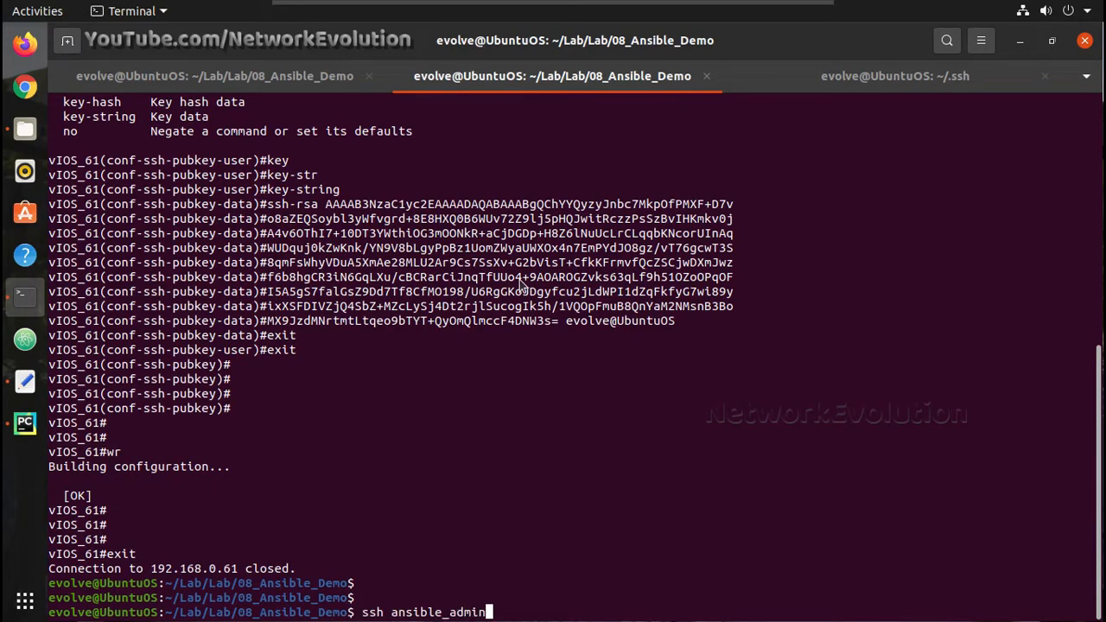
text(@192.168.0.61)
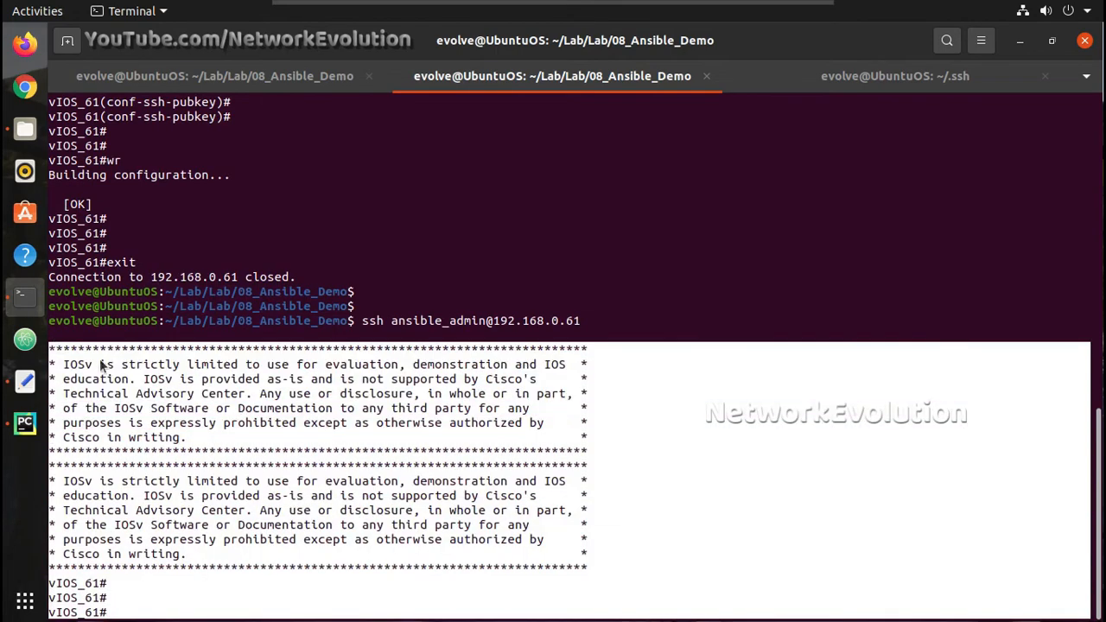
text(exi)
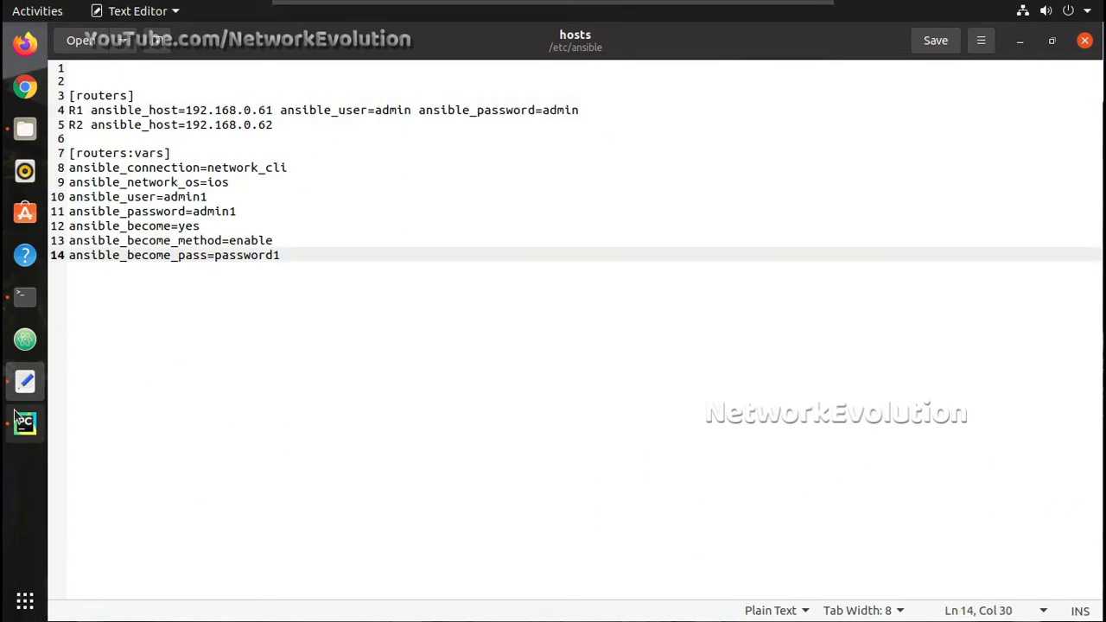
- Copy 02_cisco_enable_msg_var.yml as 03_cisco_ssh_key.yml and add it to Git
click(24, 423)
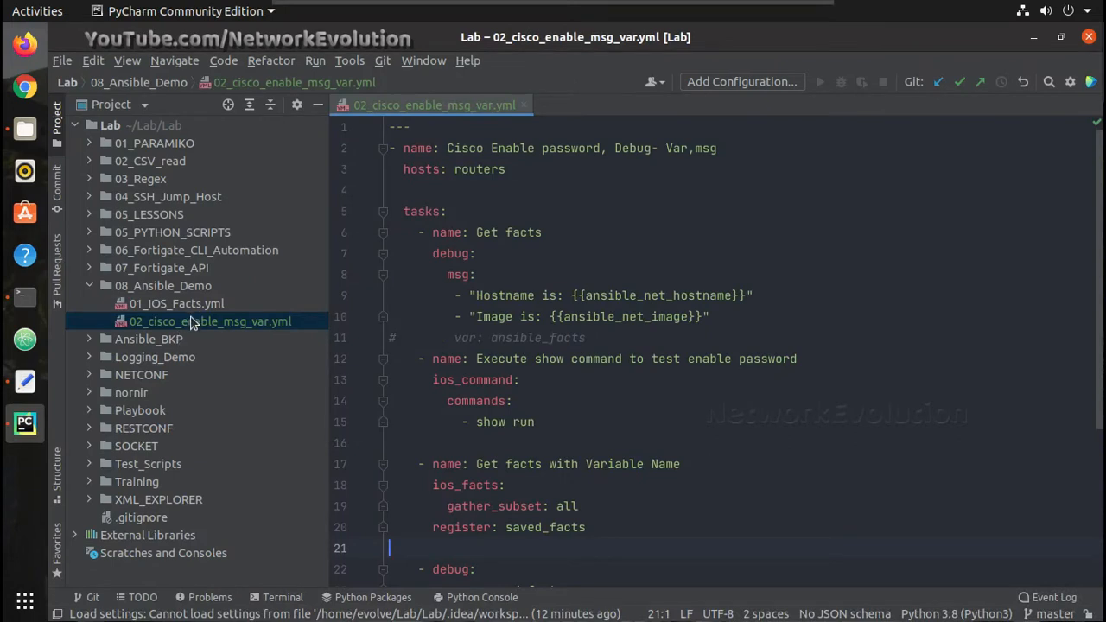
click(210, 321)
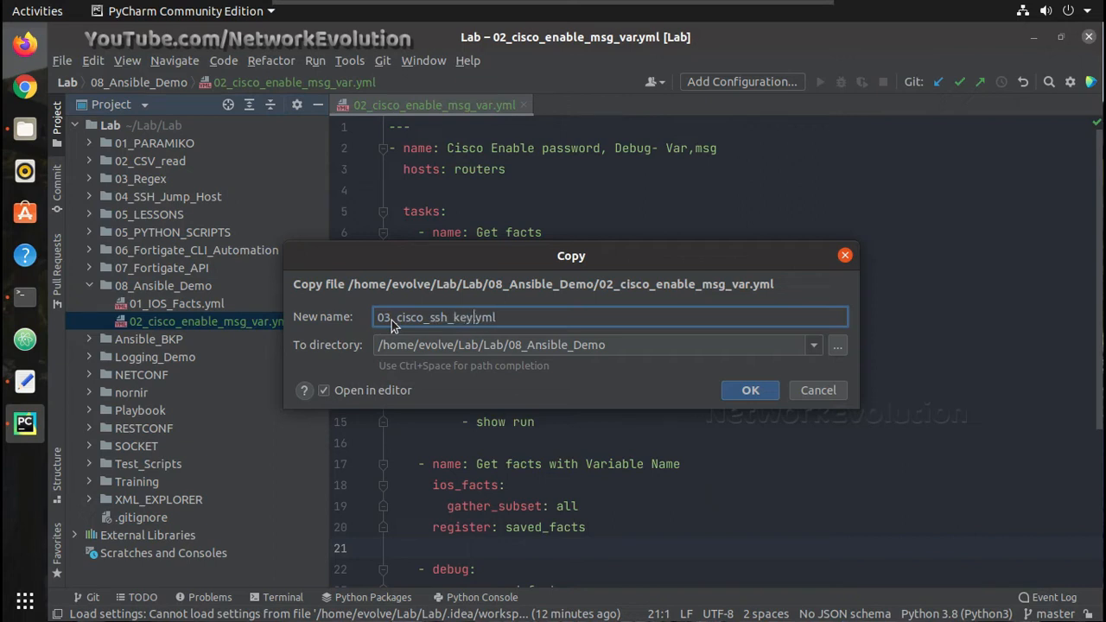
click(749, 389)
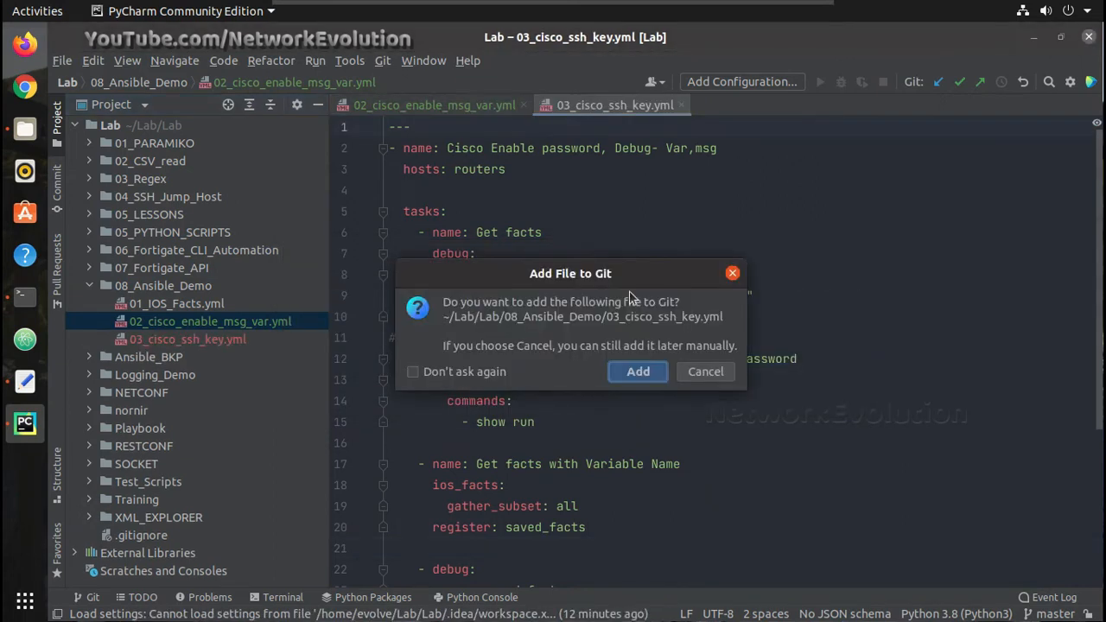
click(706, 371)
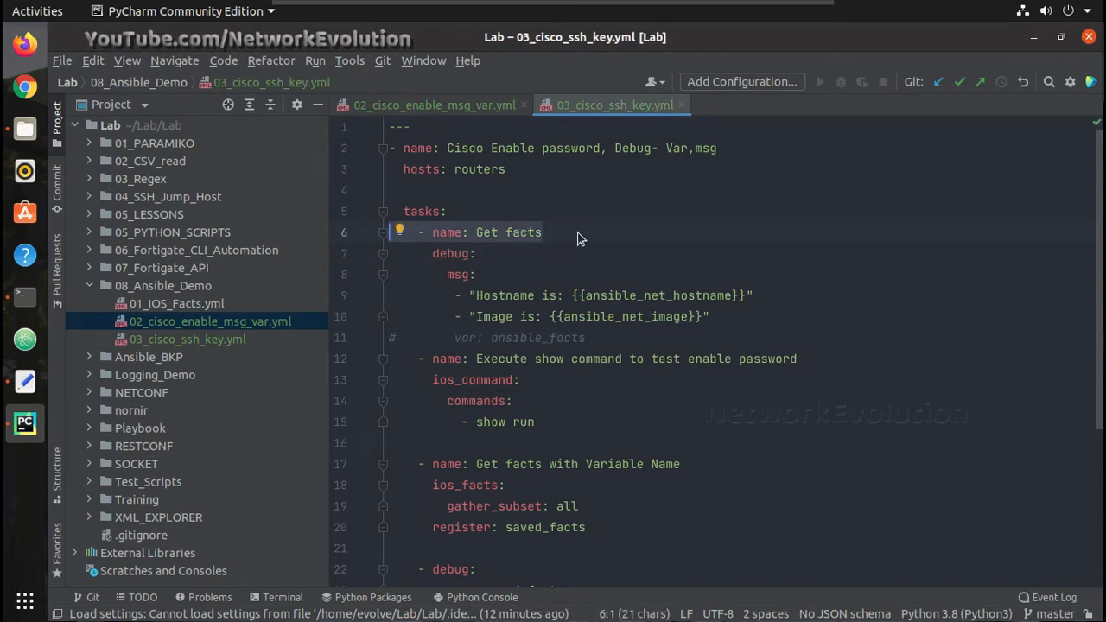
- Add a '- name: Printing Username' debug task with msg "{{ansible_user}}"
click(447, 211)
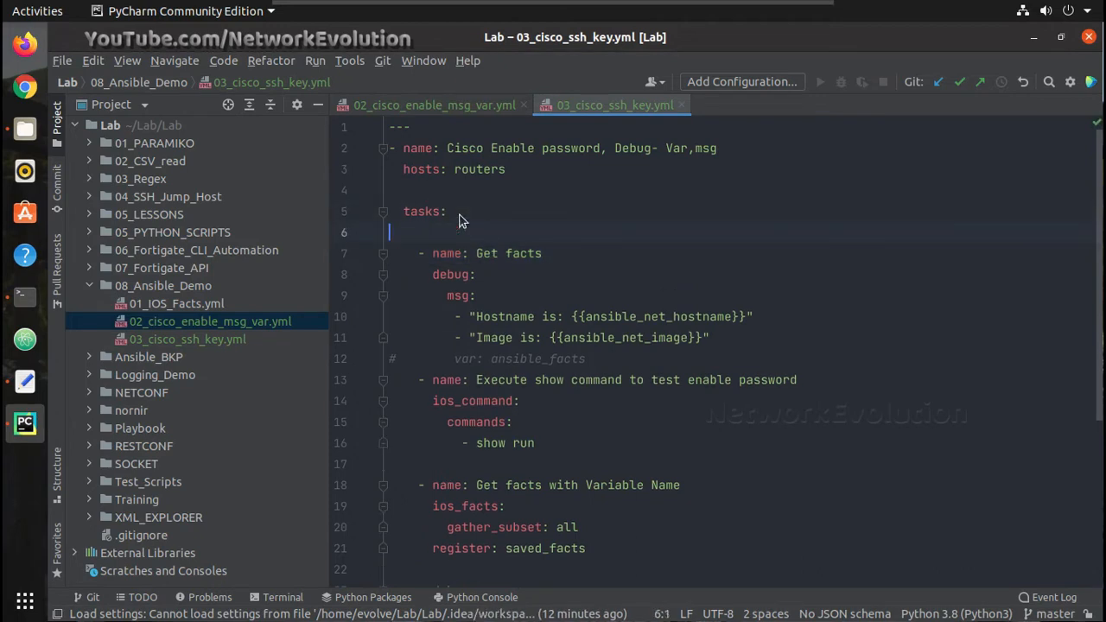
text(- name: Get facts)
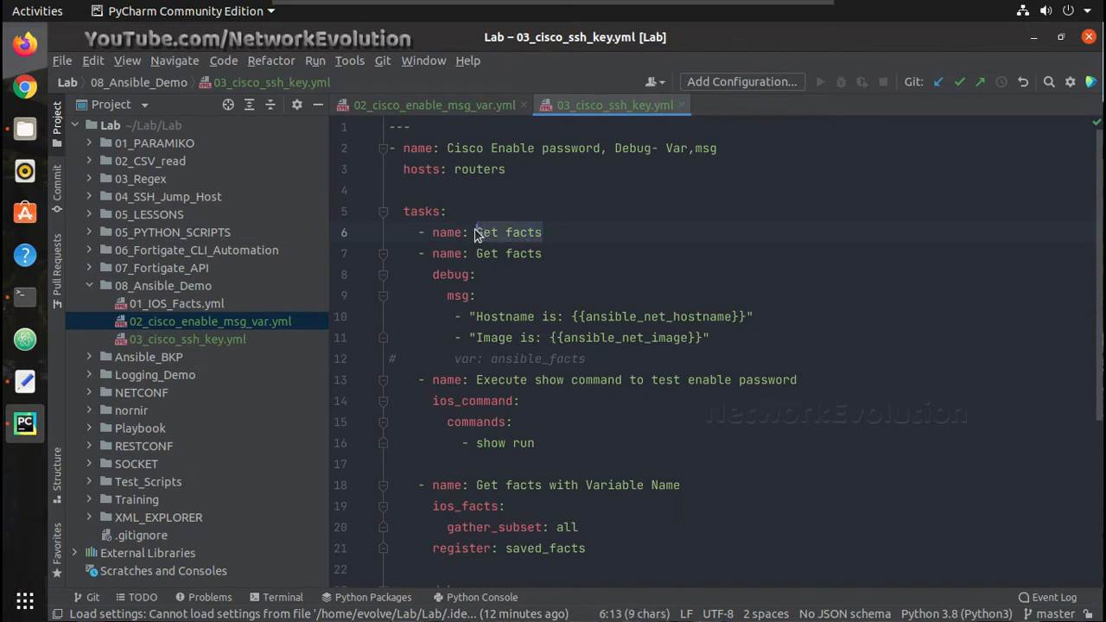
text(Printing)
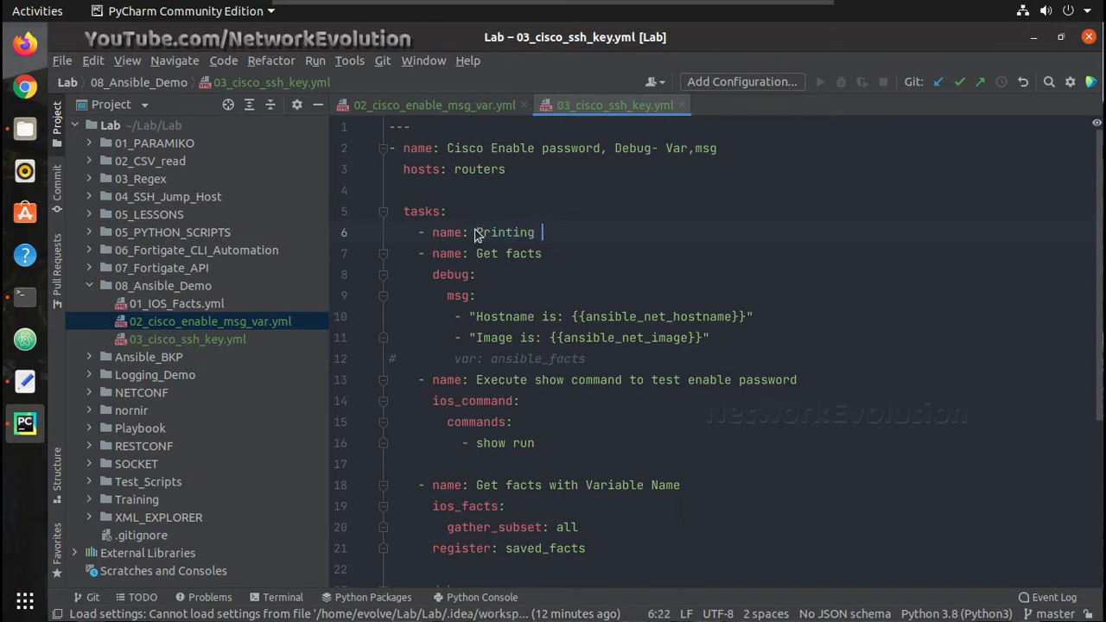
text(Username)
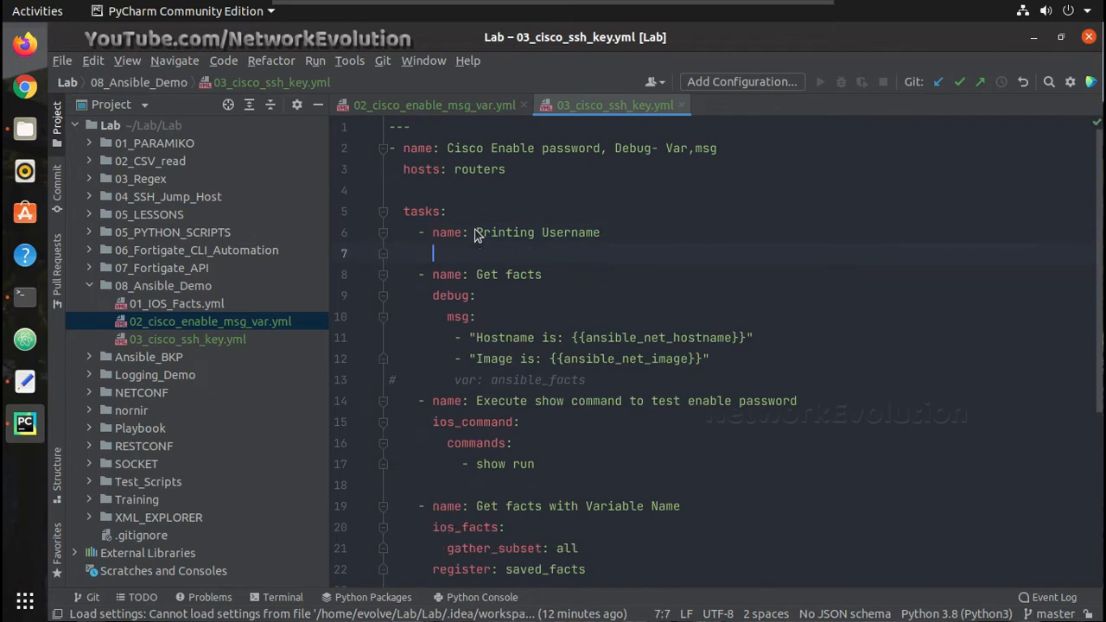
text(debug:)
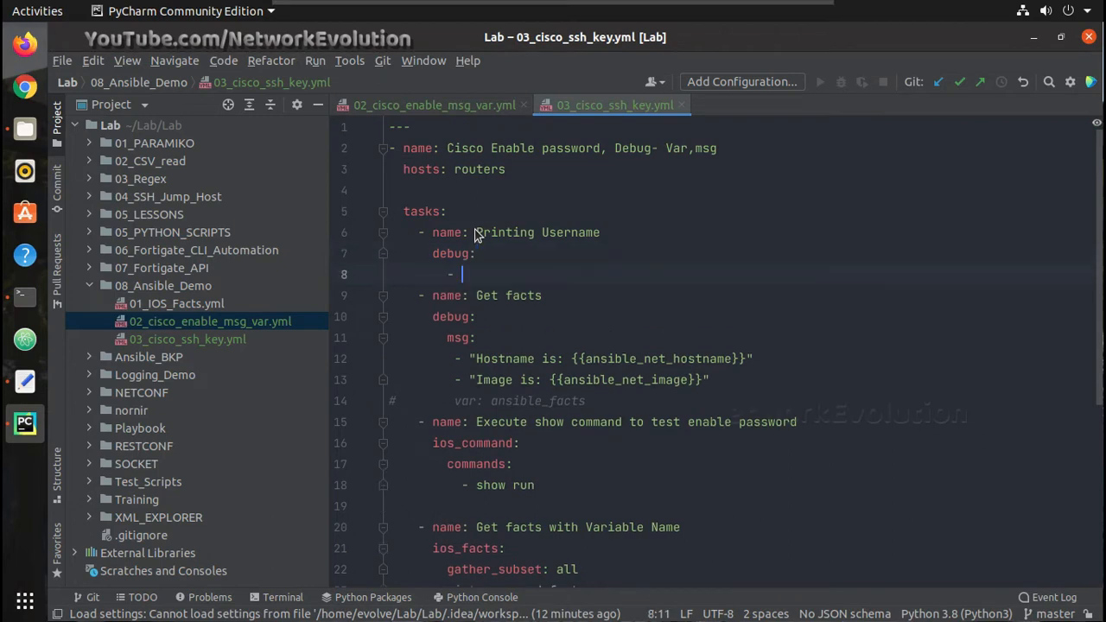
key(Backspace)
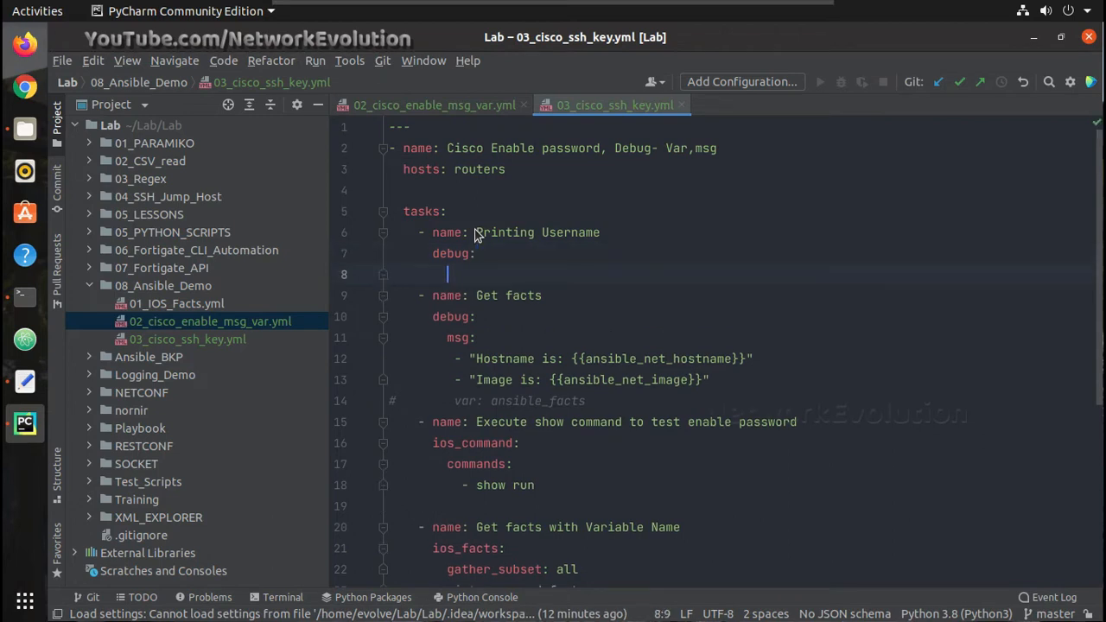
text(msg:)
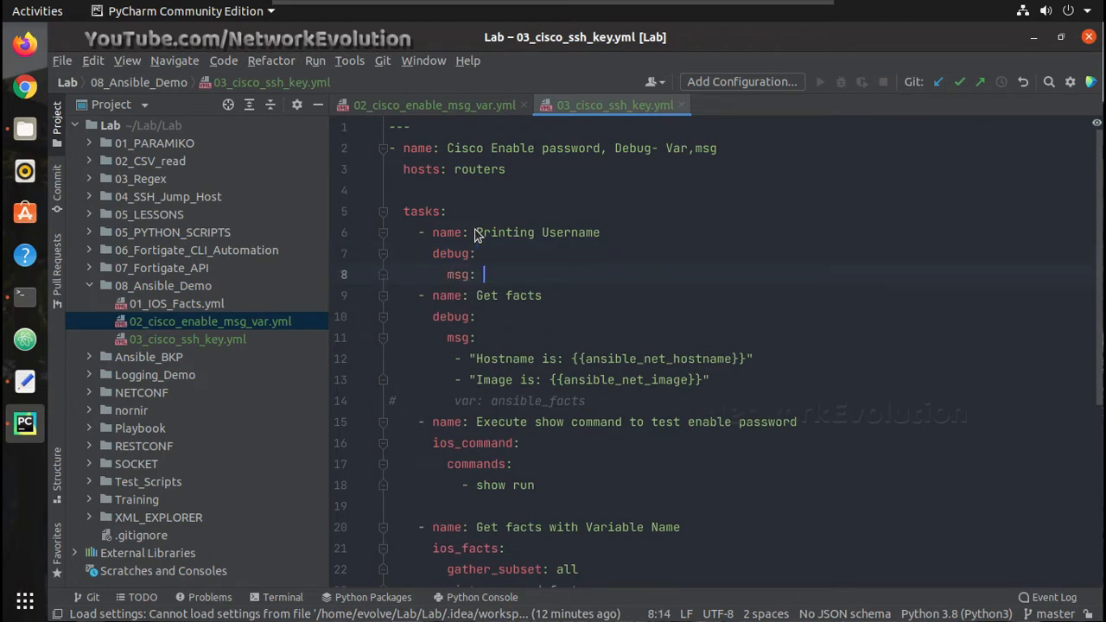
text("")
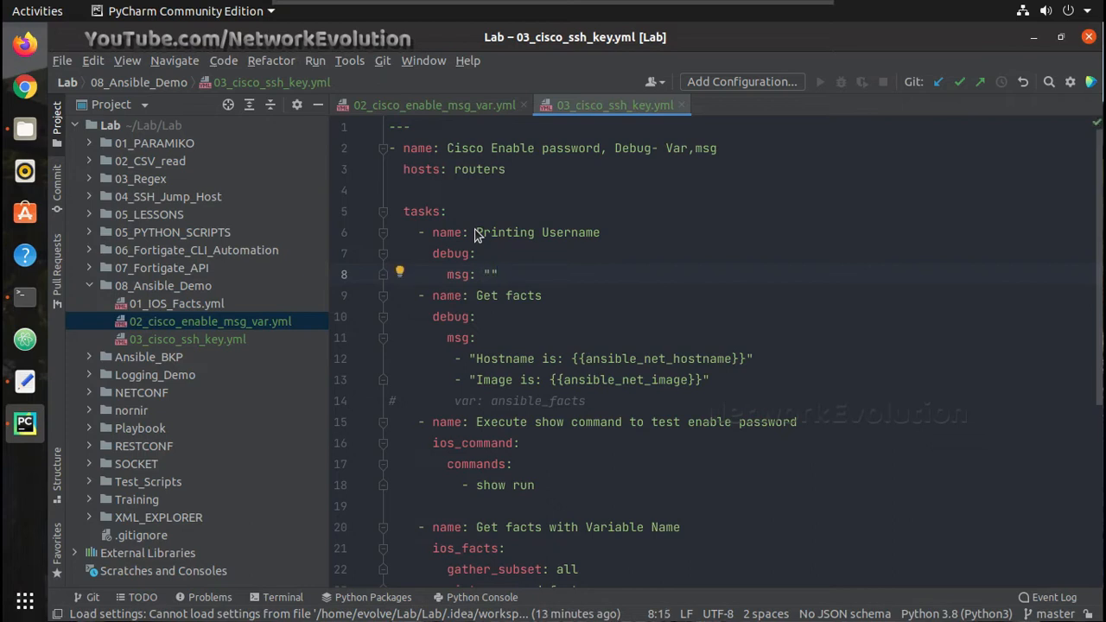
text({{}})
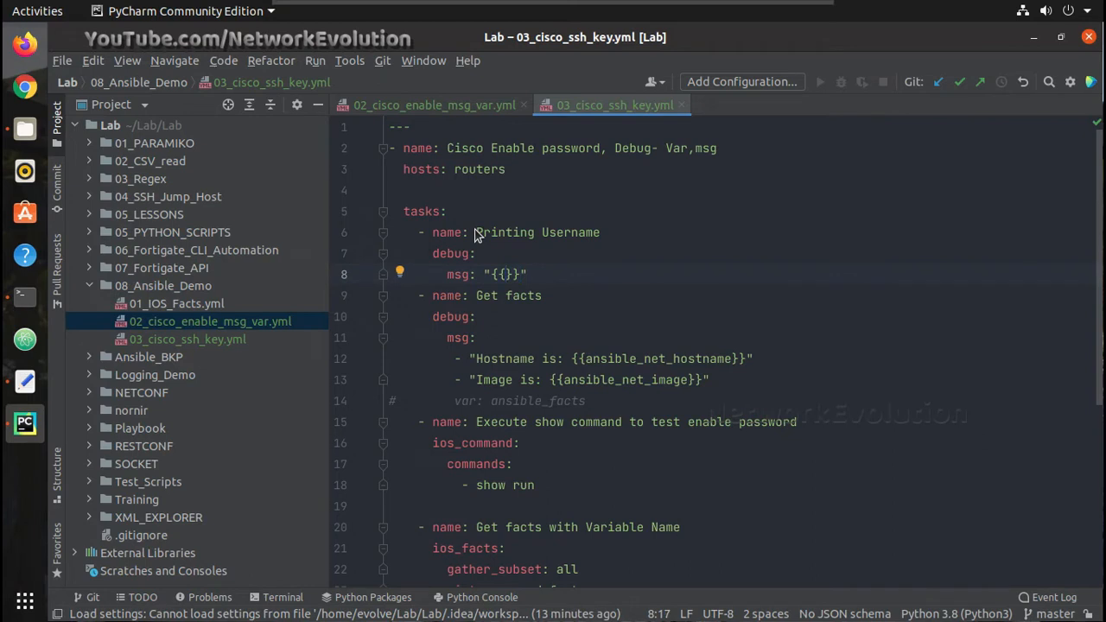
text(ansible_u)
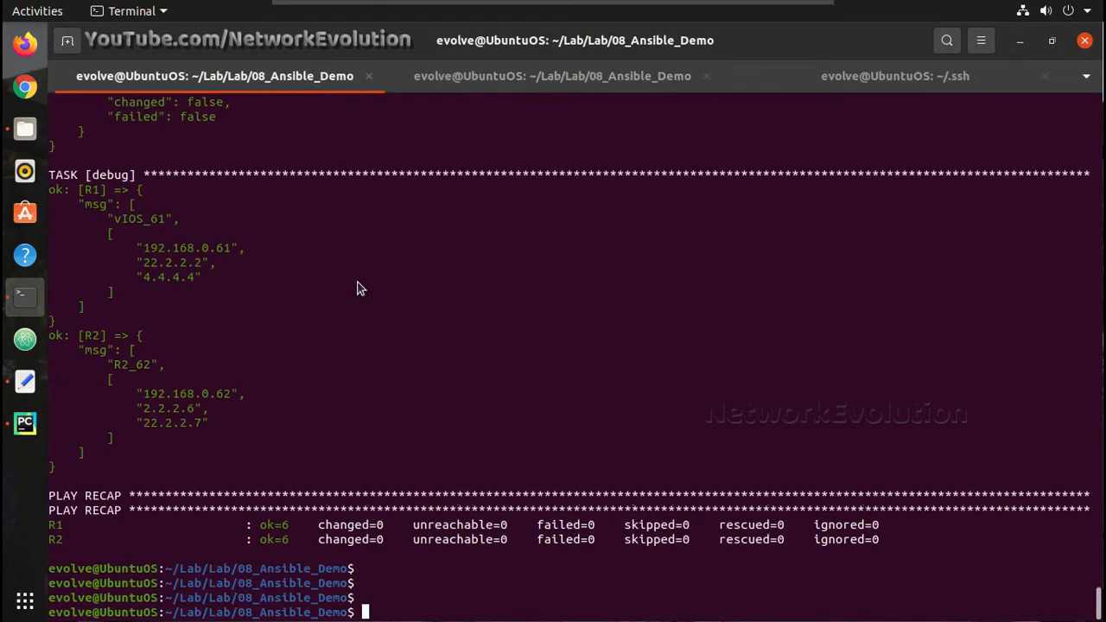
- Syntax-check 03_cisco_ssh_key.yml with ansible-playbook --syntax-check
text(ansible)
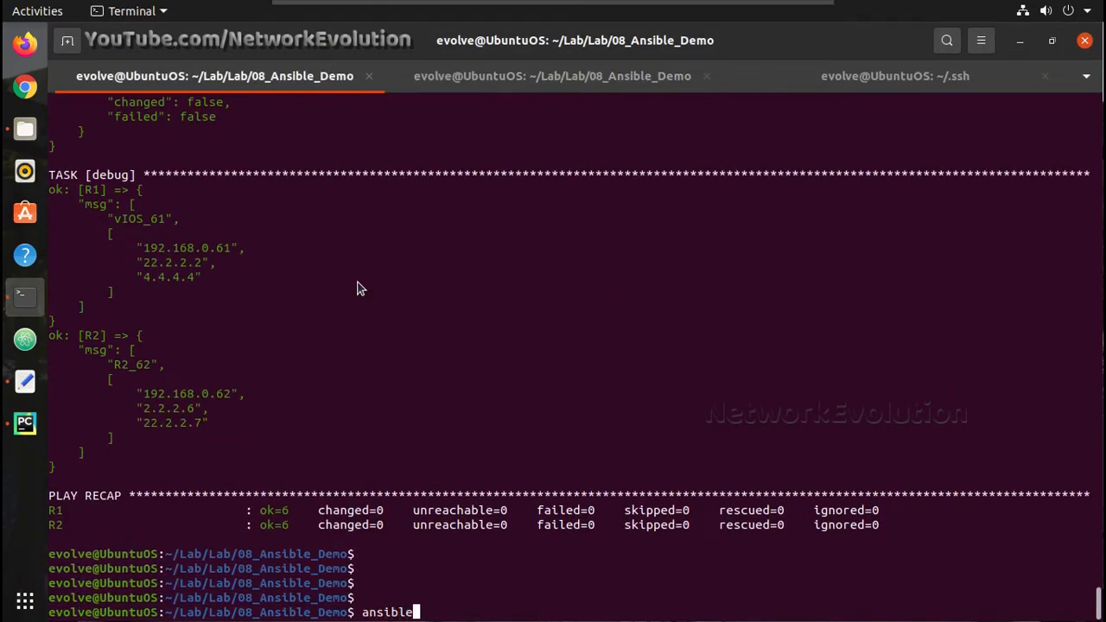
text(-playbook --)
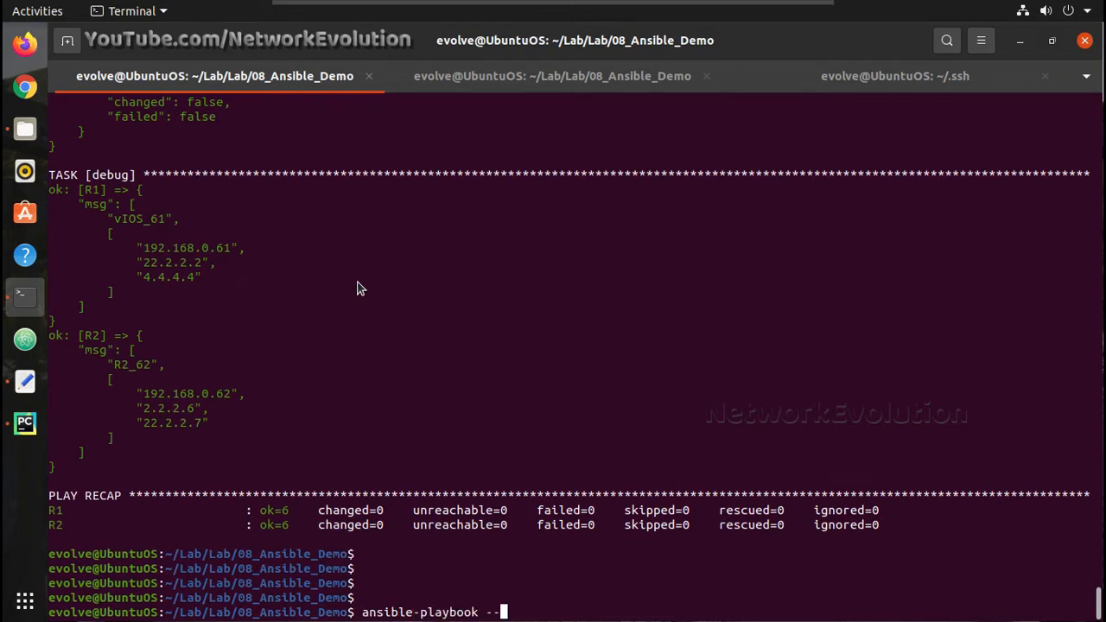
text(syntax-)
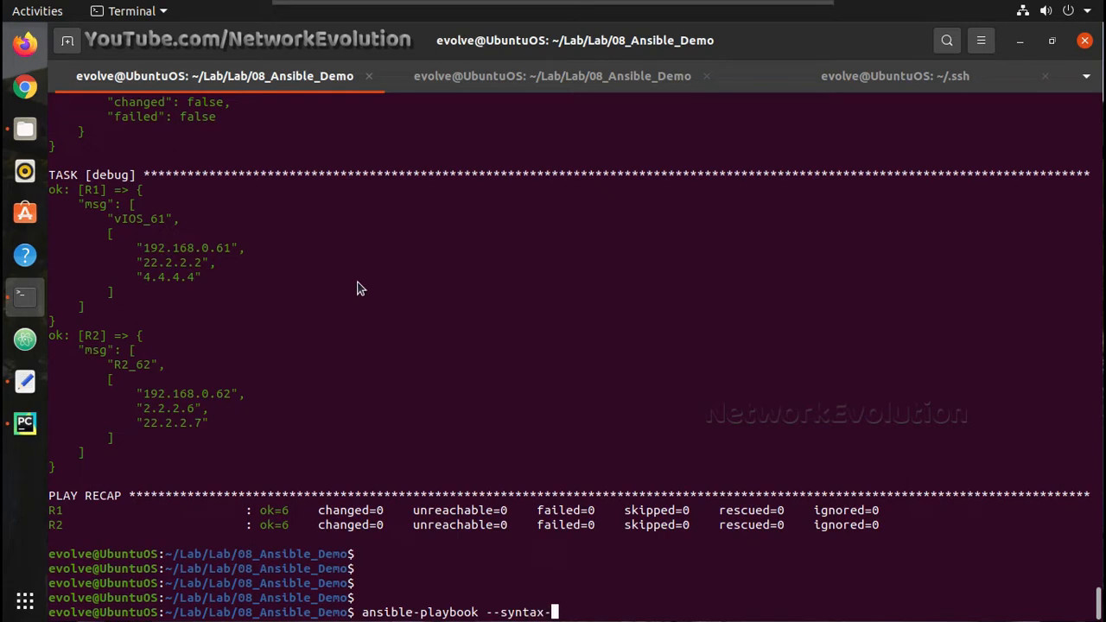
text(check)
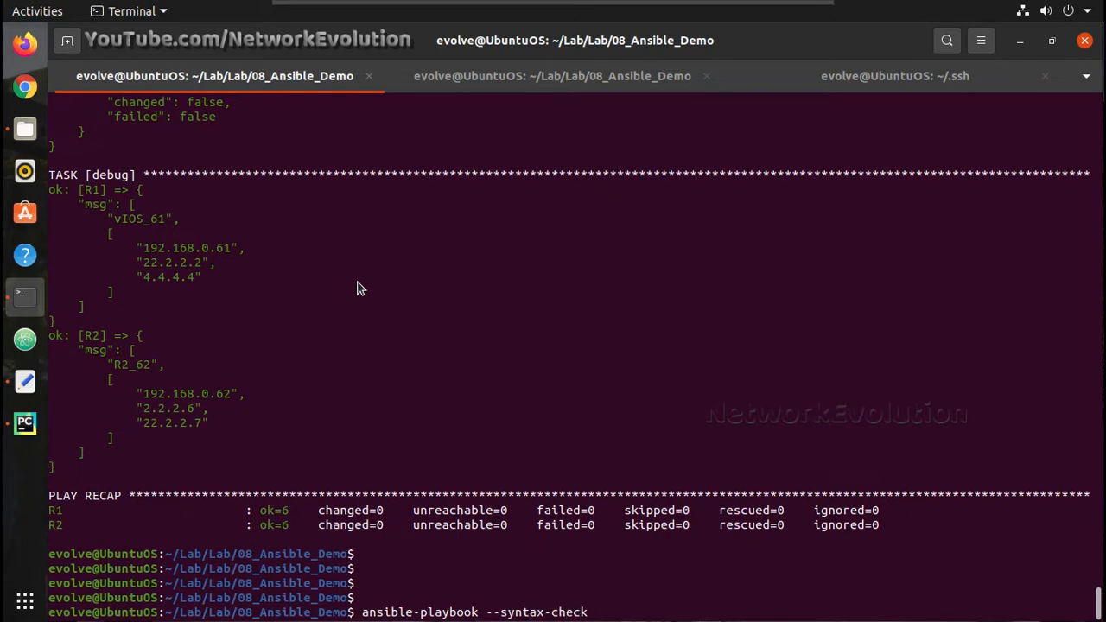
text(03_cisco_ssh_key.yml)
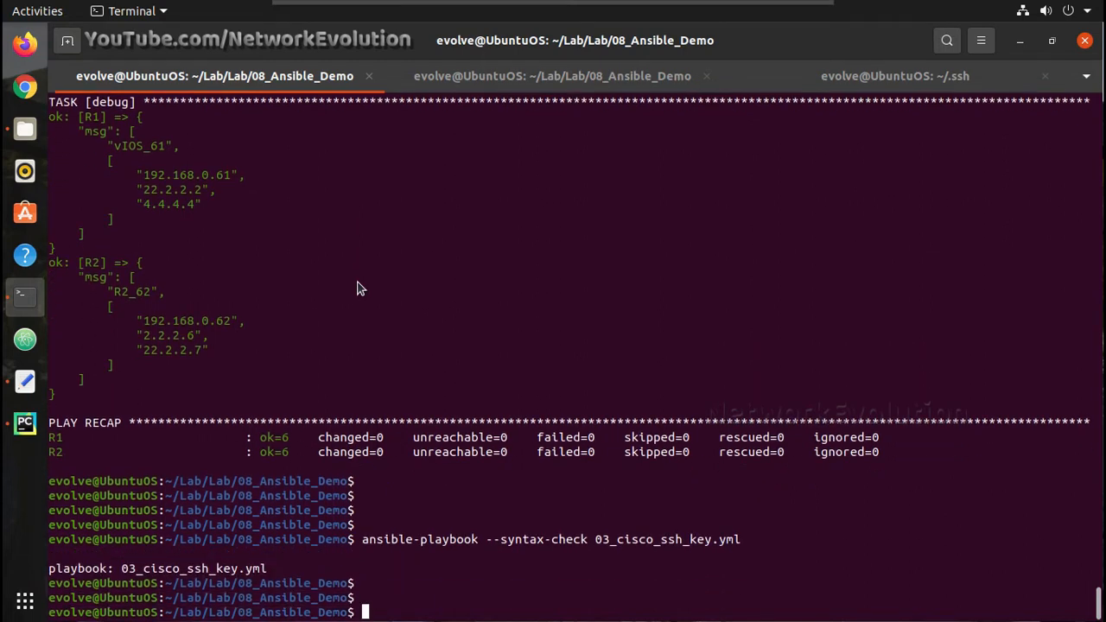
text(a)
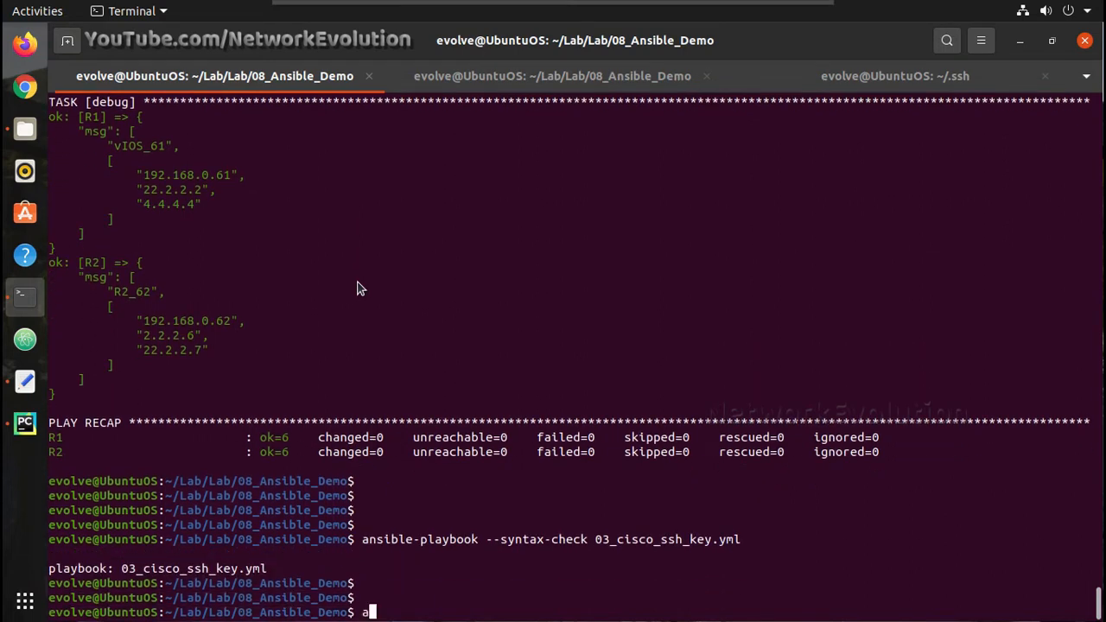
text(nsible-playbook 03_cisco_ssh_key.yml)
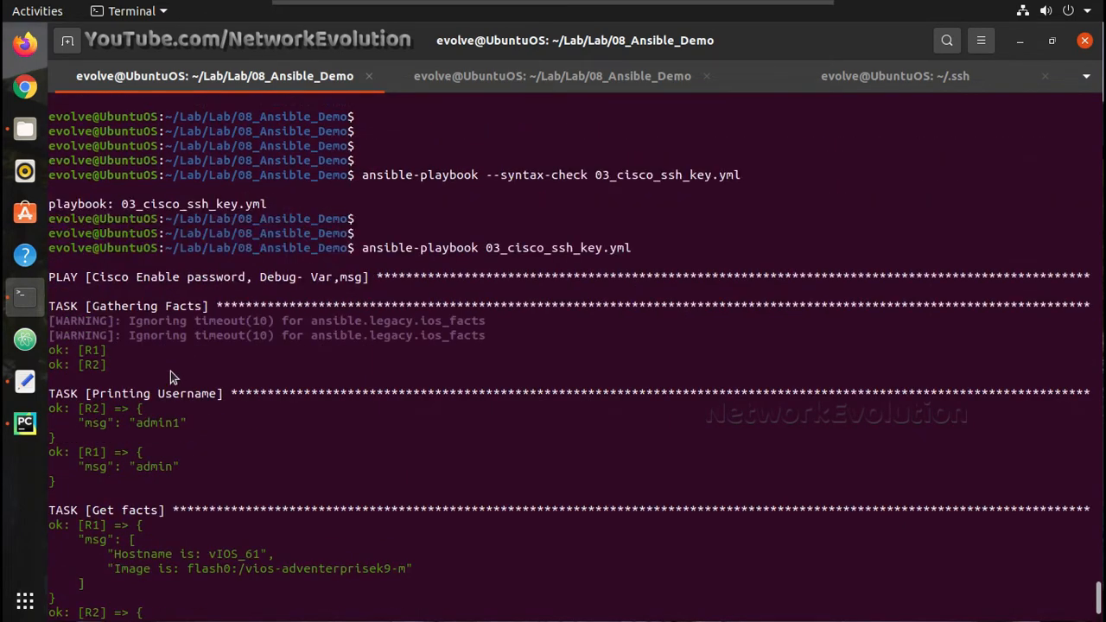
scroll(down, 3)
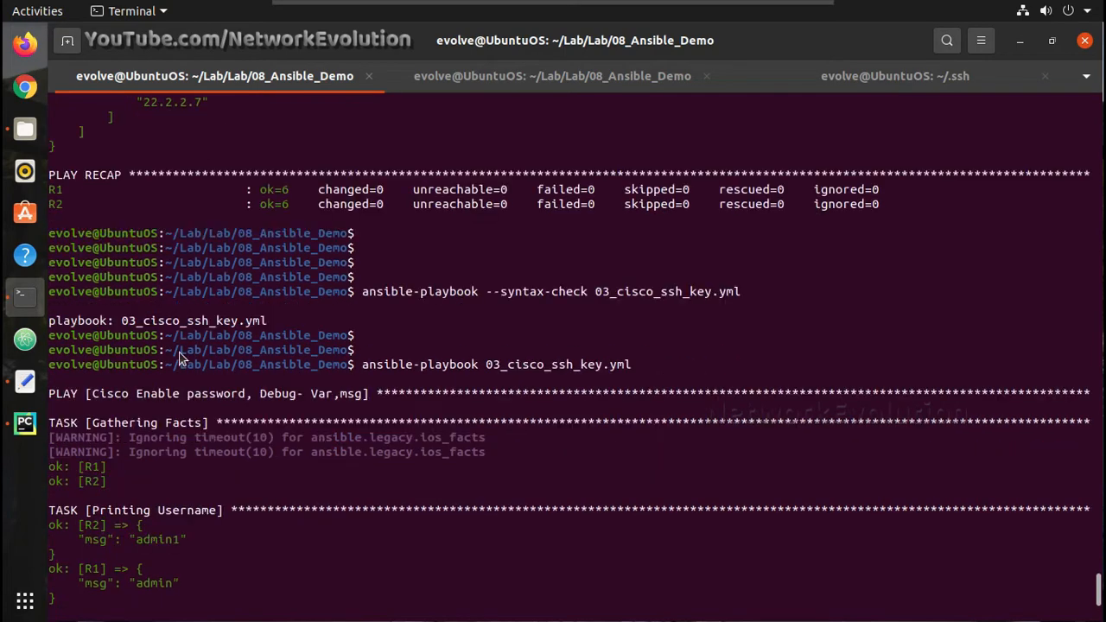
double_click(157, 539)
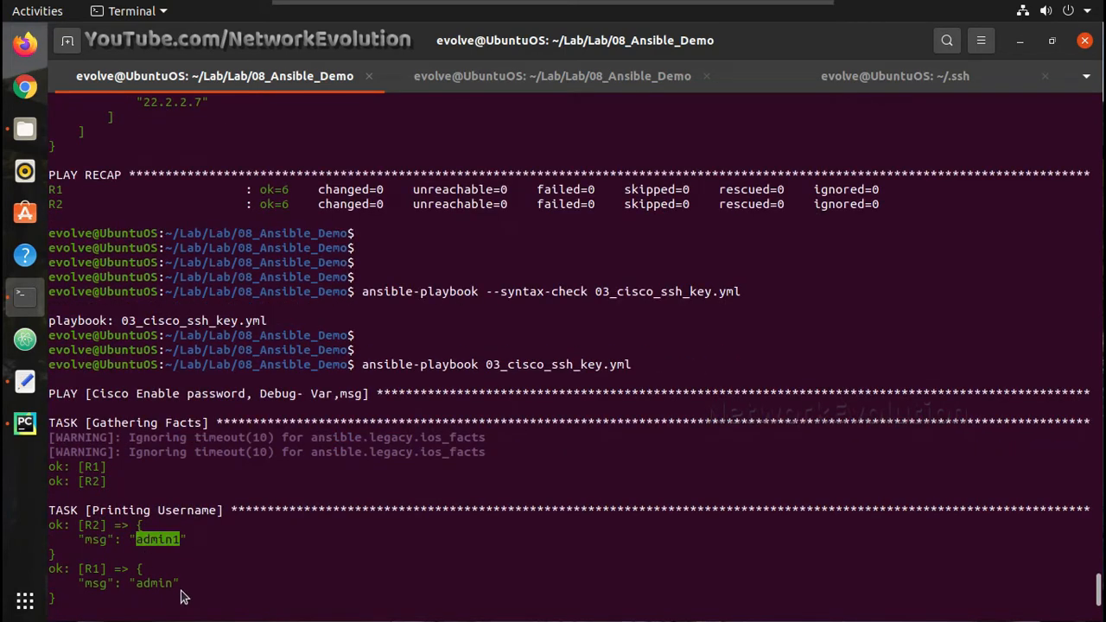
scroll(down, 3)
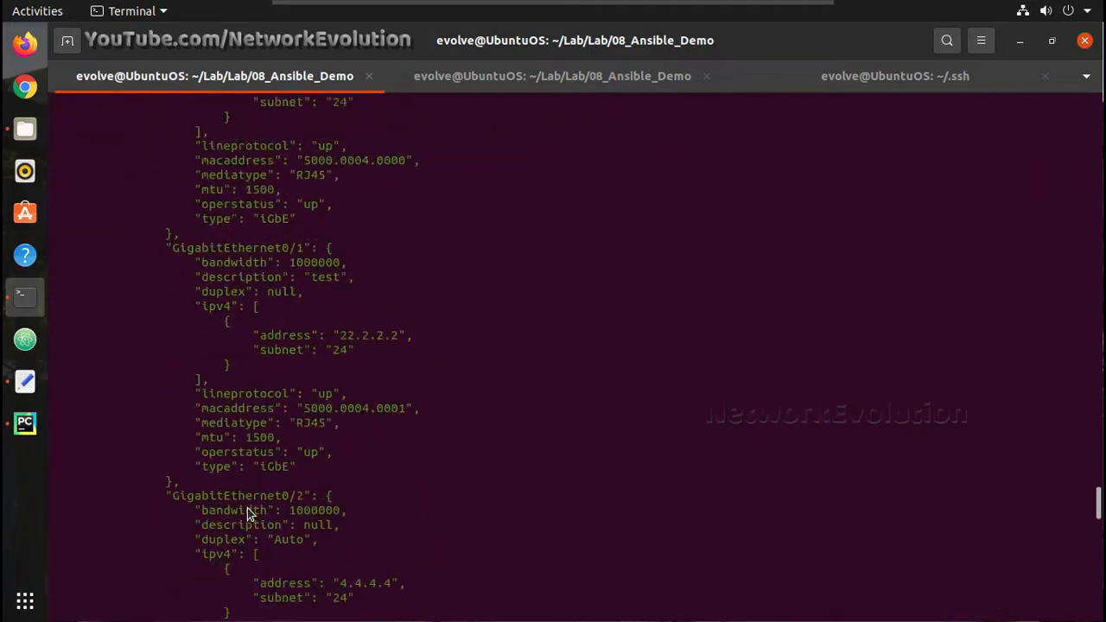
click(25, 381)
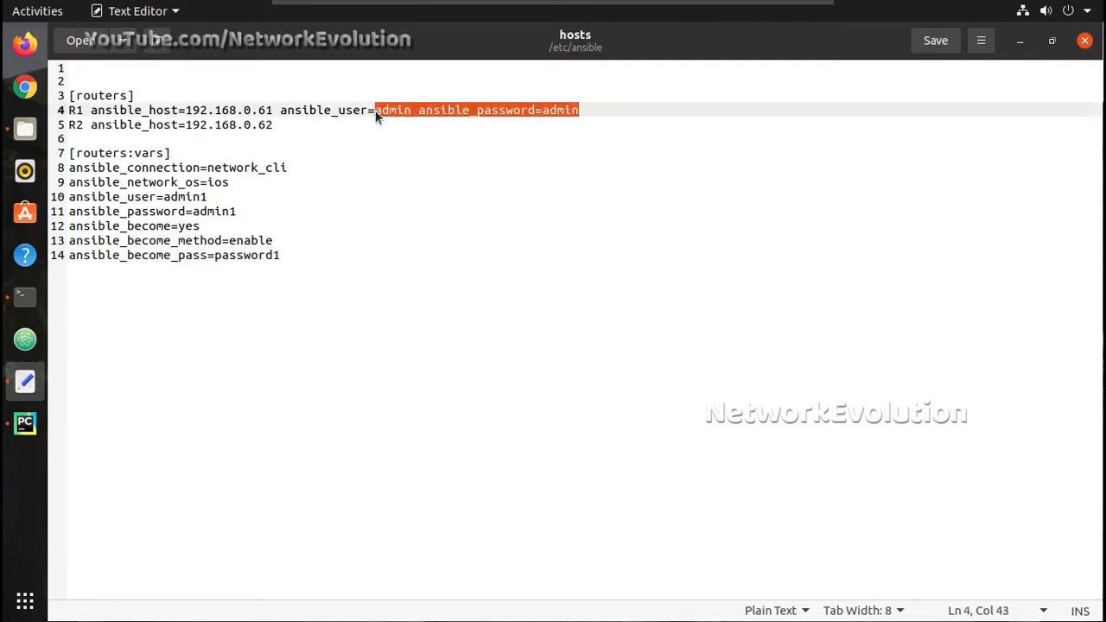
key(Delete)
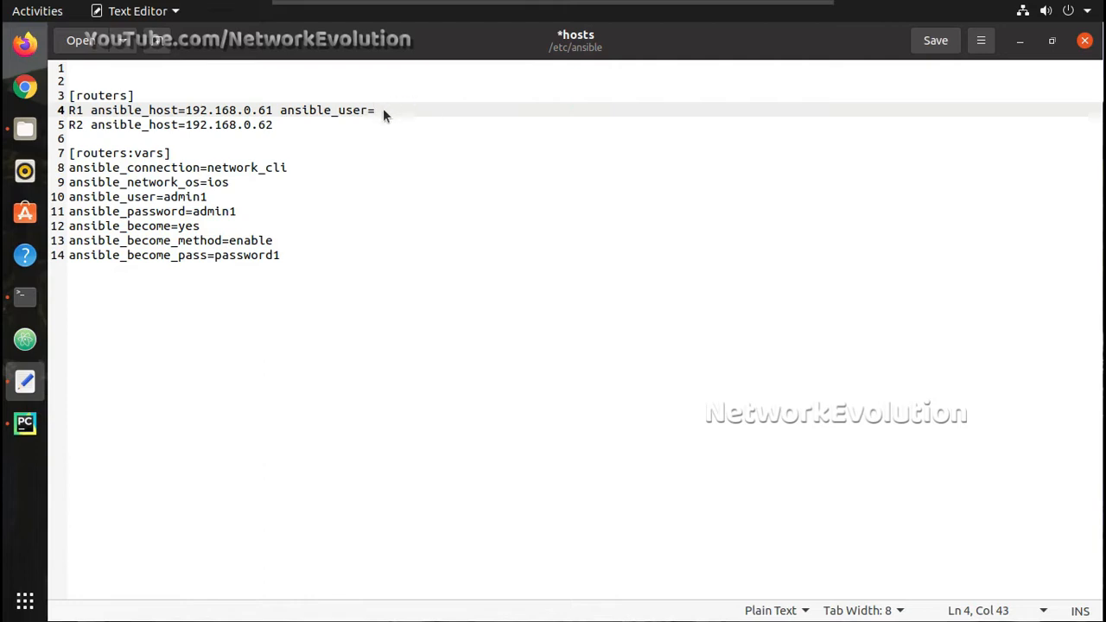
text(ansible)
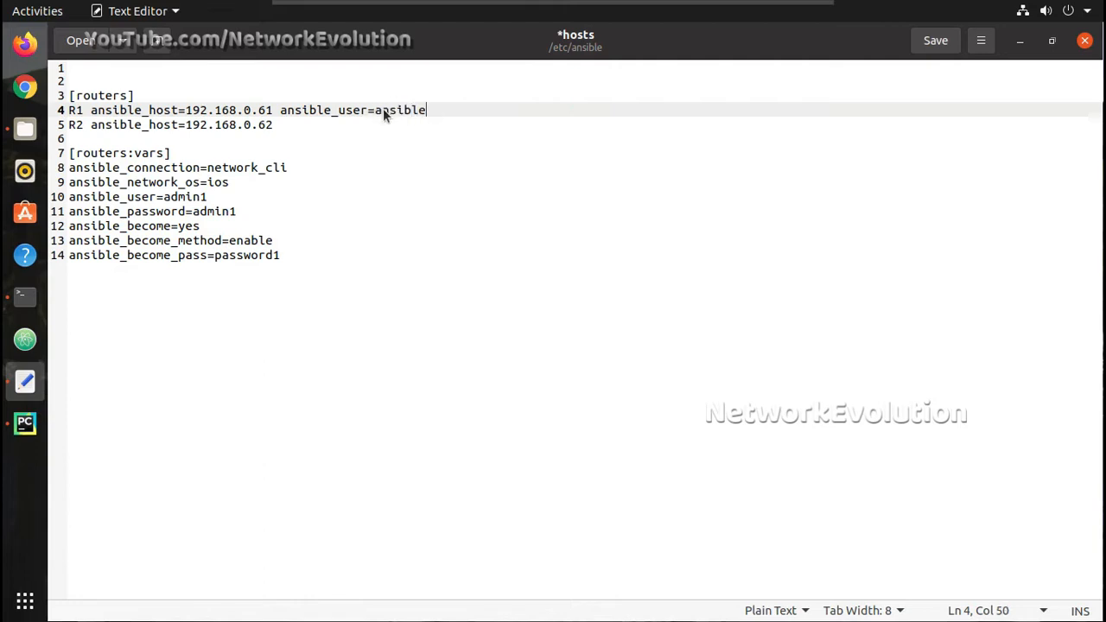
text(_admin)
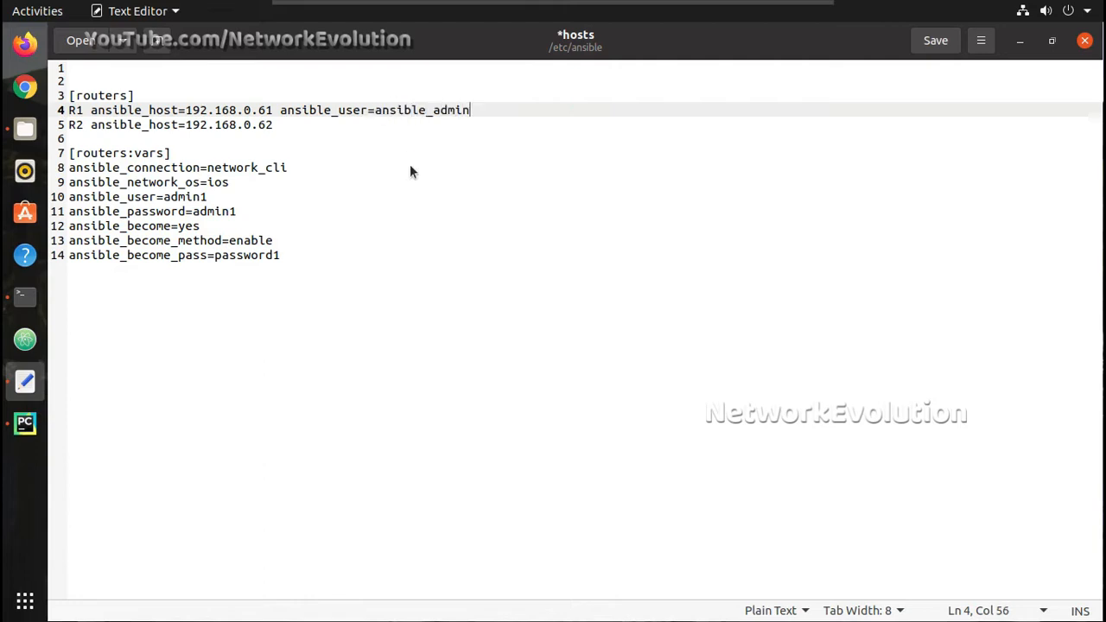
click(163, 153)
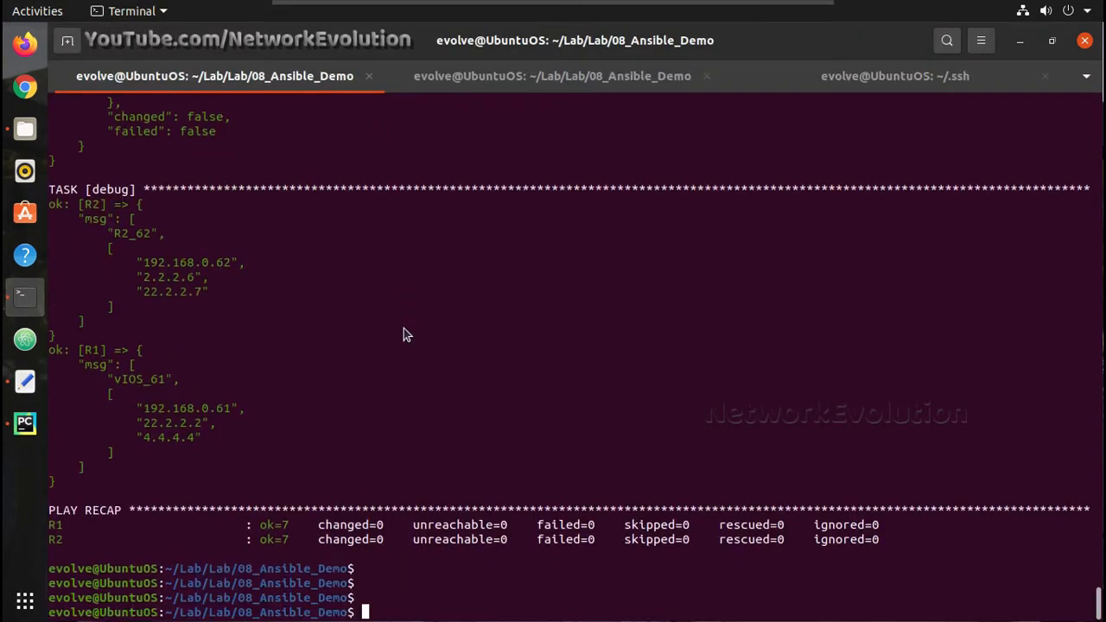
- Rerun ansible-playbook 03_cisco_ssh_key.yml: R1 prints ansible_admin, R2 fails authentication
text(ansible-playbook 03_cisco_ssh_key.yml)
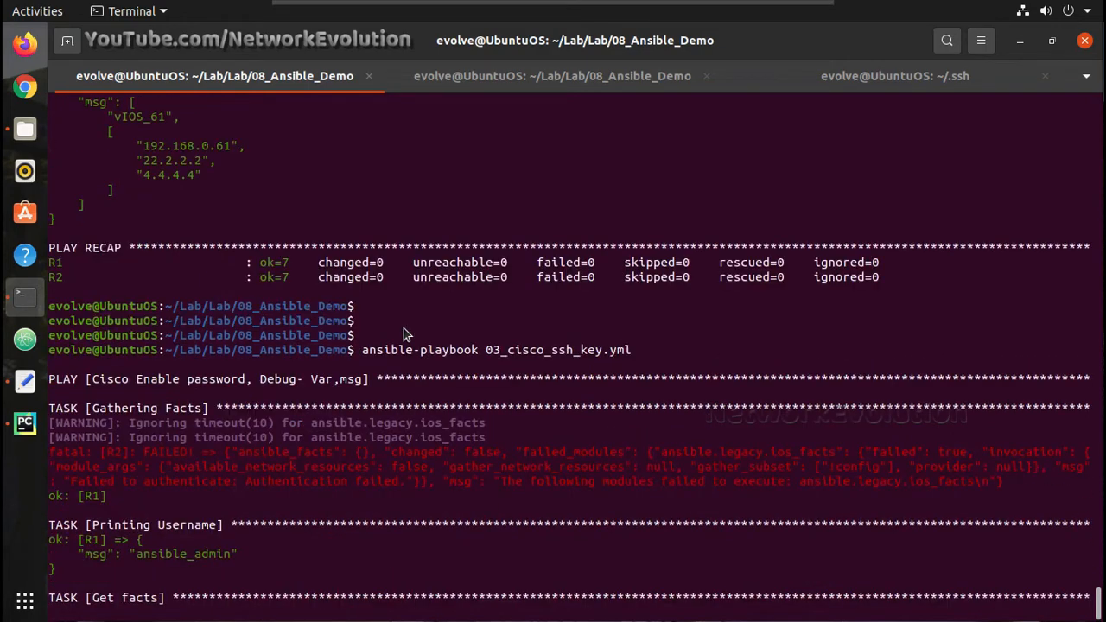
scroll(down, 3)
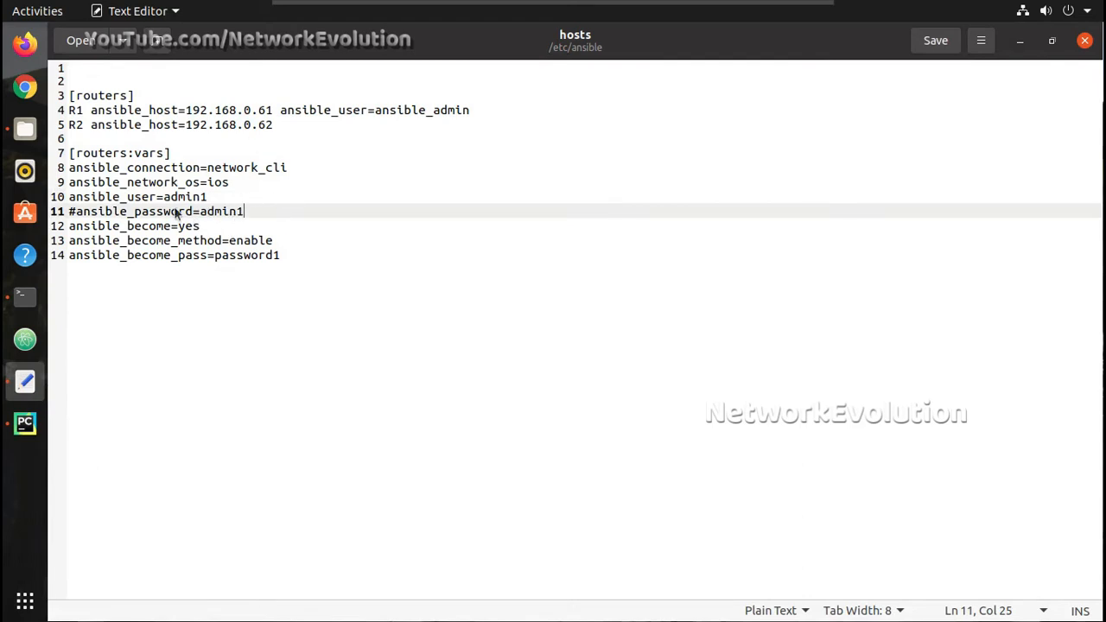
click(201, 168)
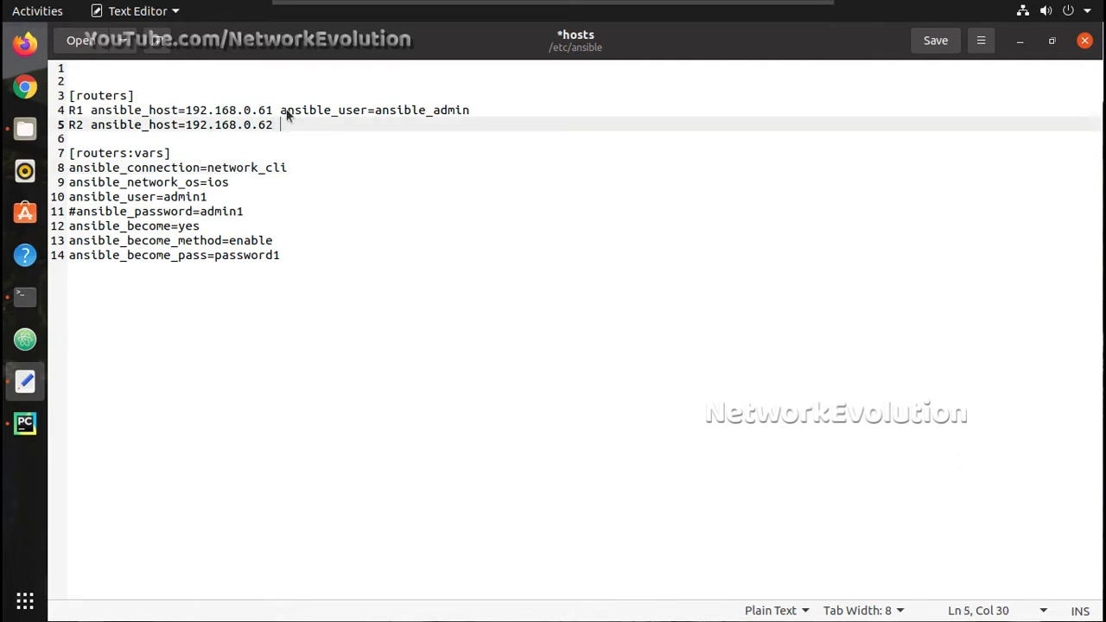
mouse_move(166, 88)
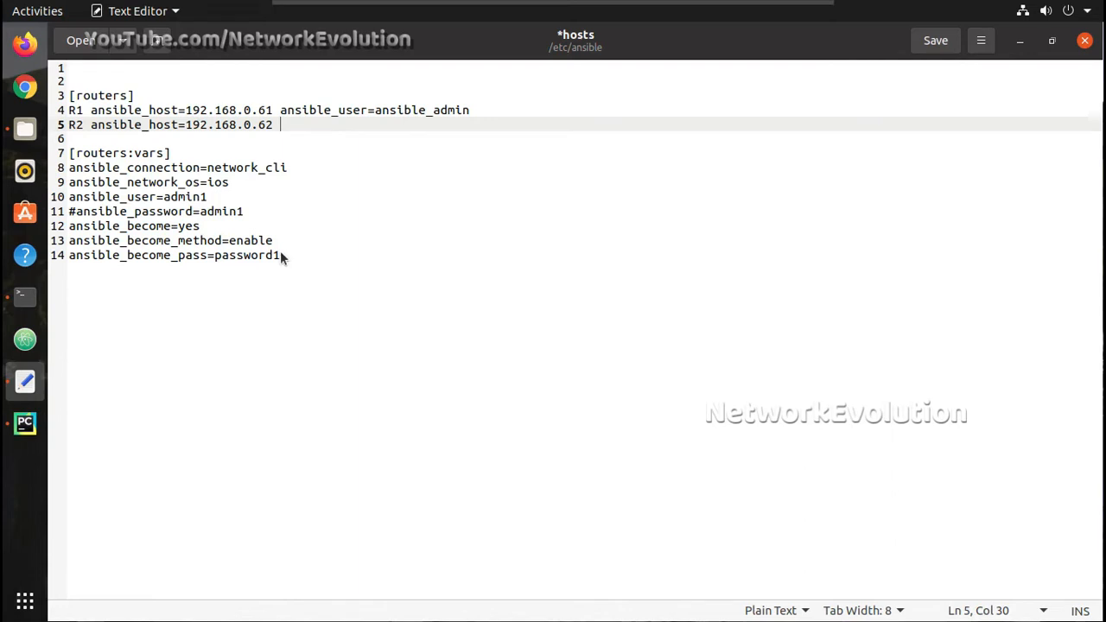
click(73, 95)
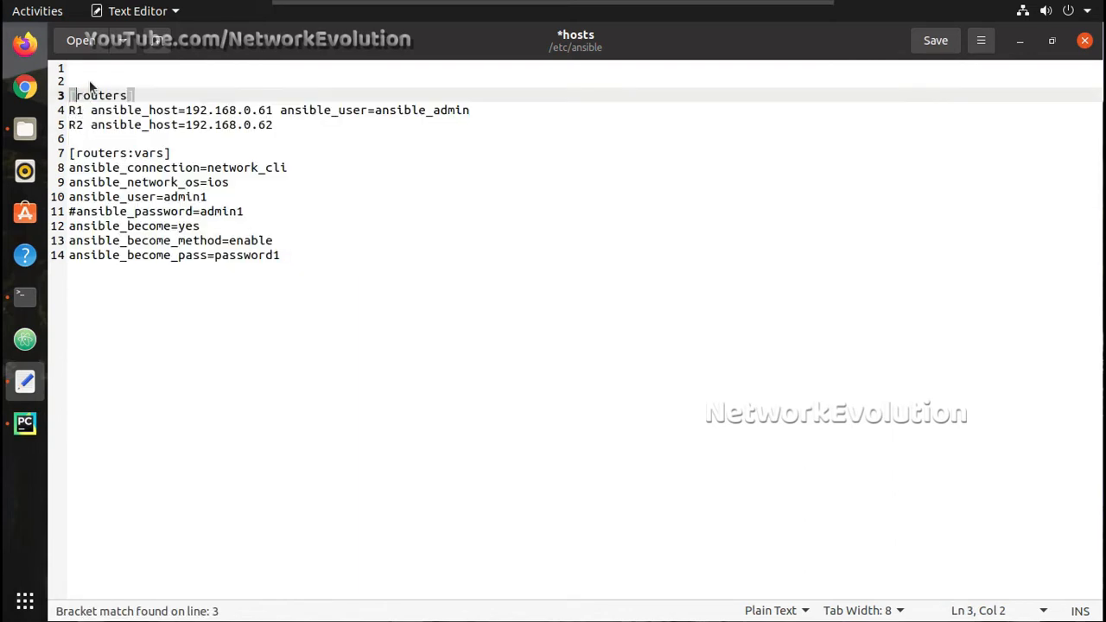
mouse_move(302, 147)
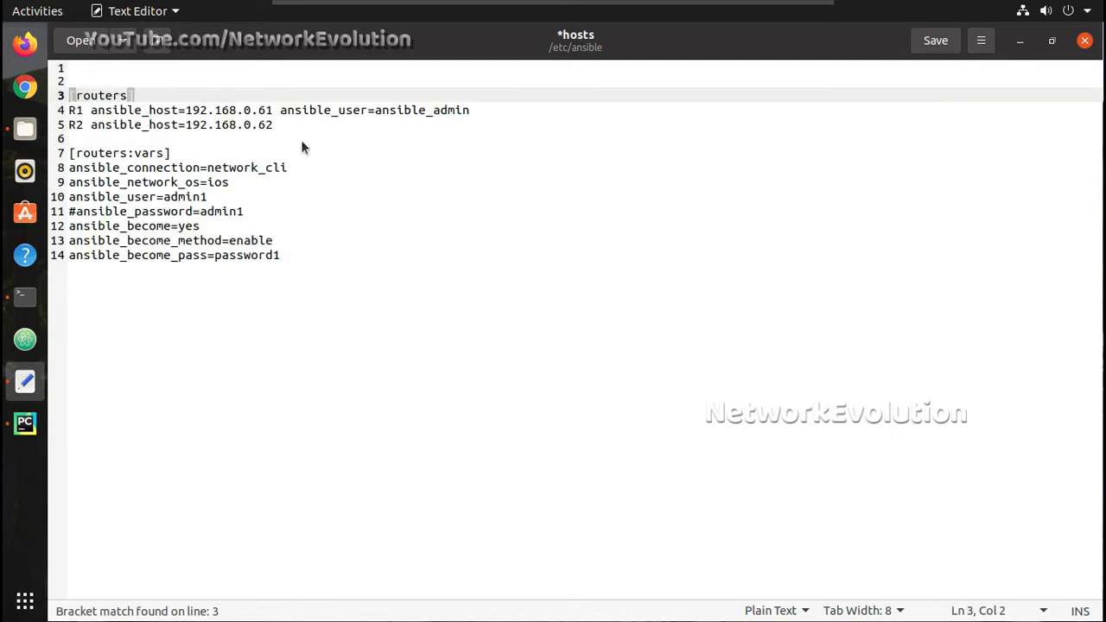
text(an)
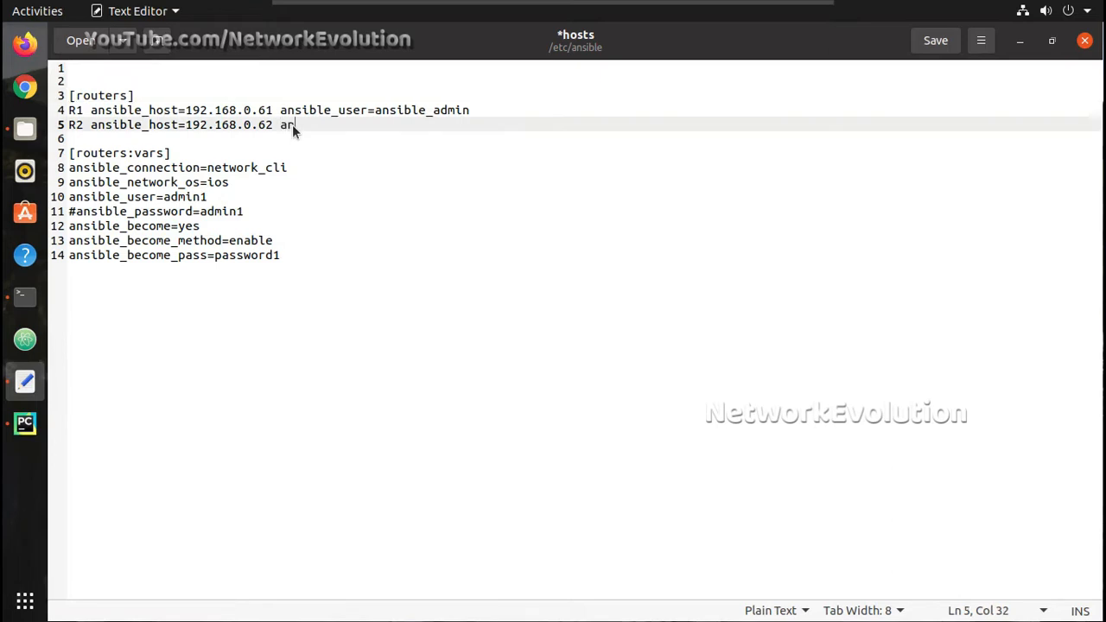
text(sible_admin)
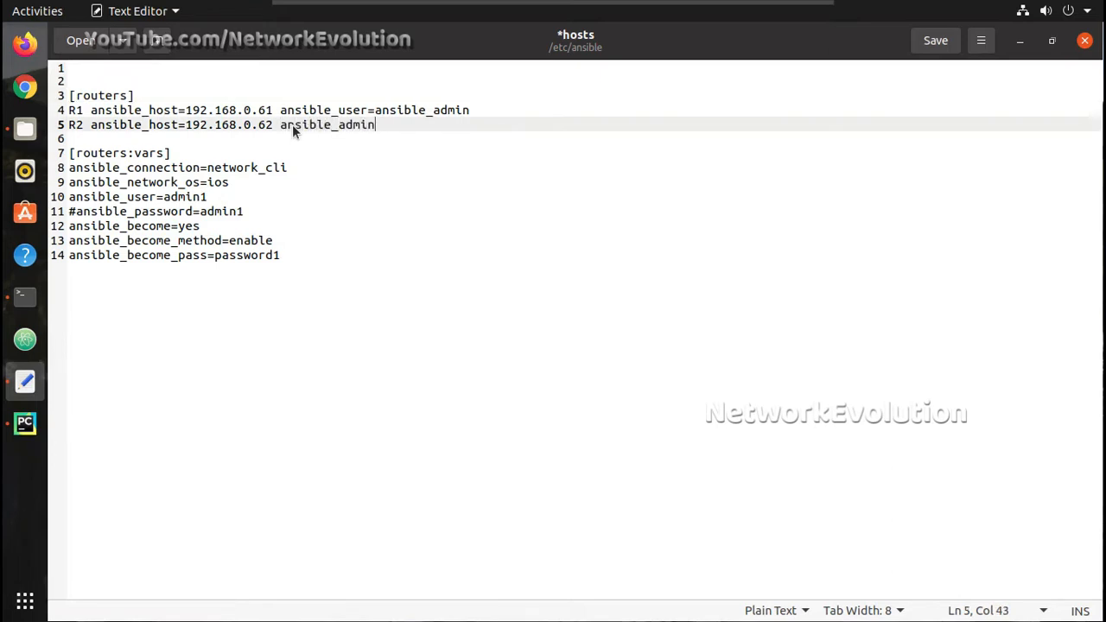
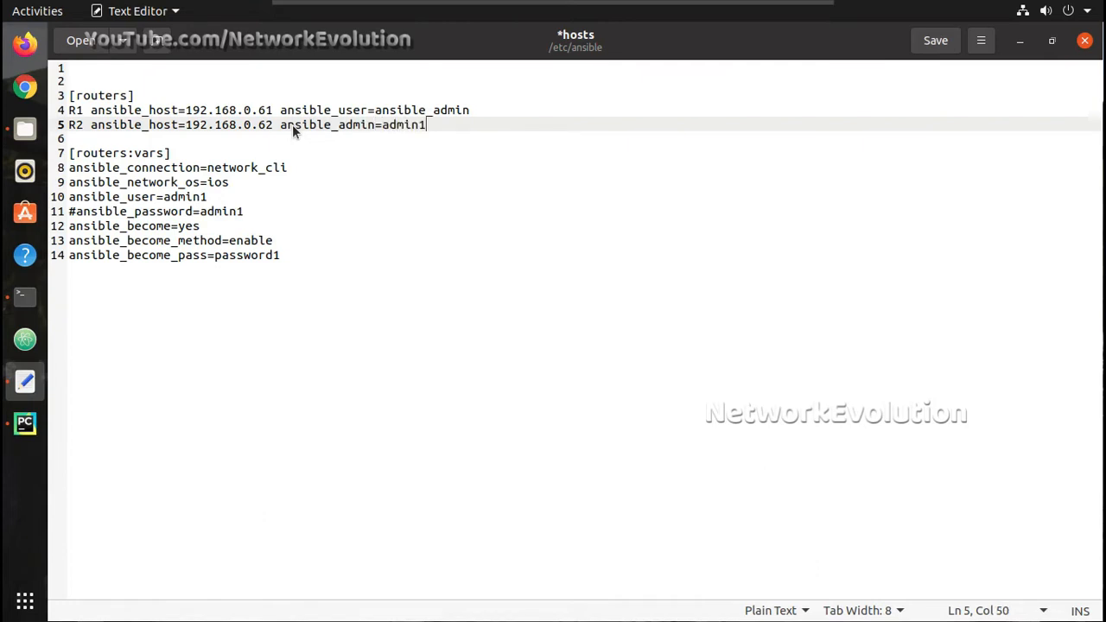
text(ansib)
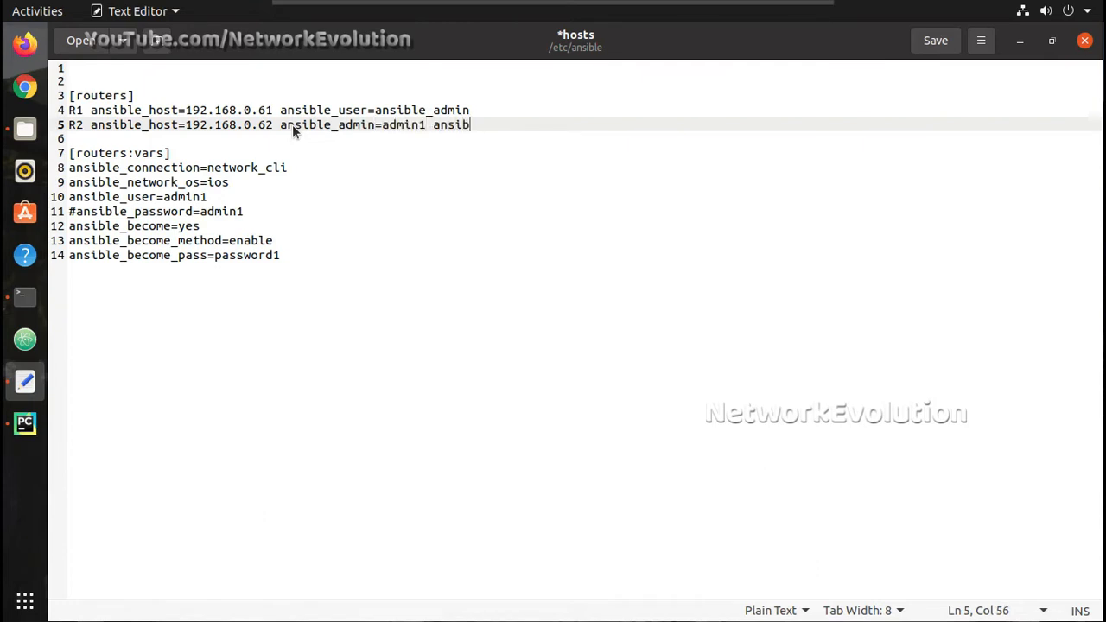
text(le_password=)
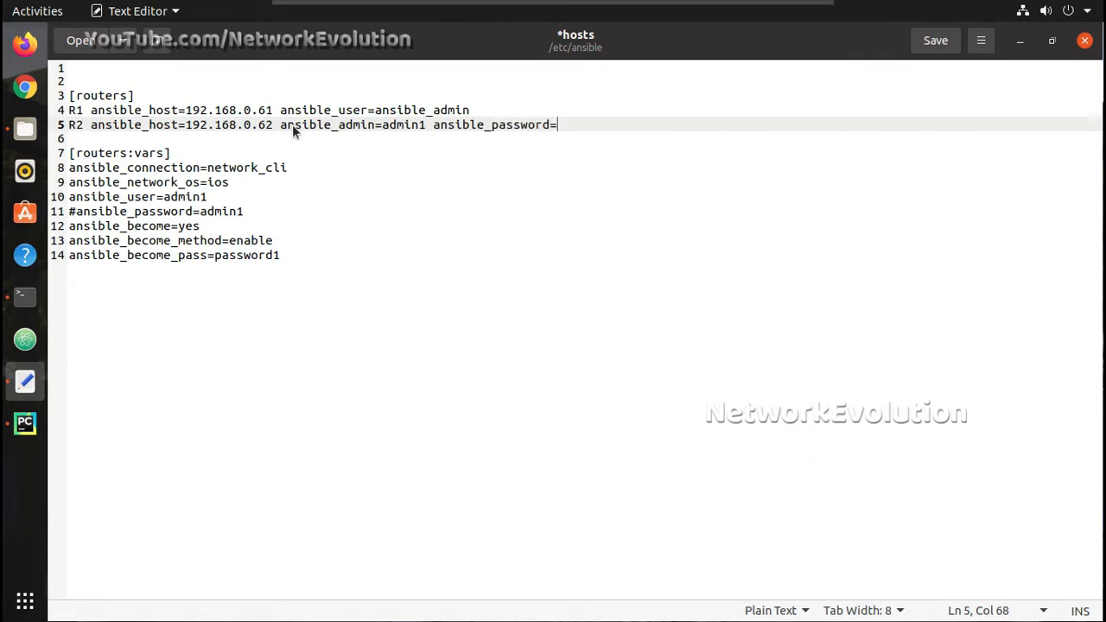
mouse_move(583, 128)
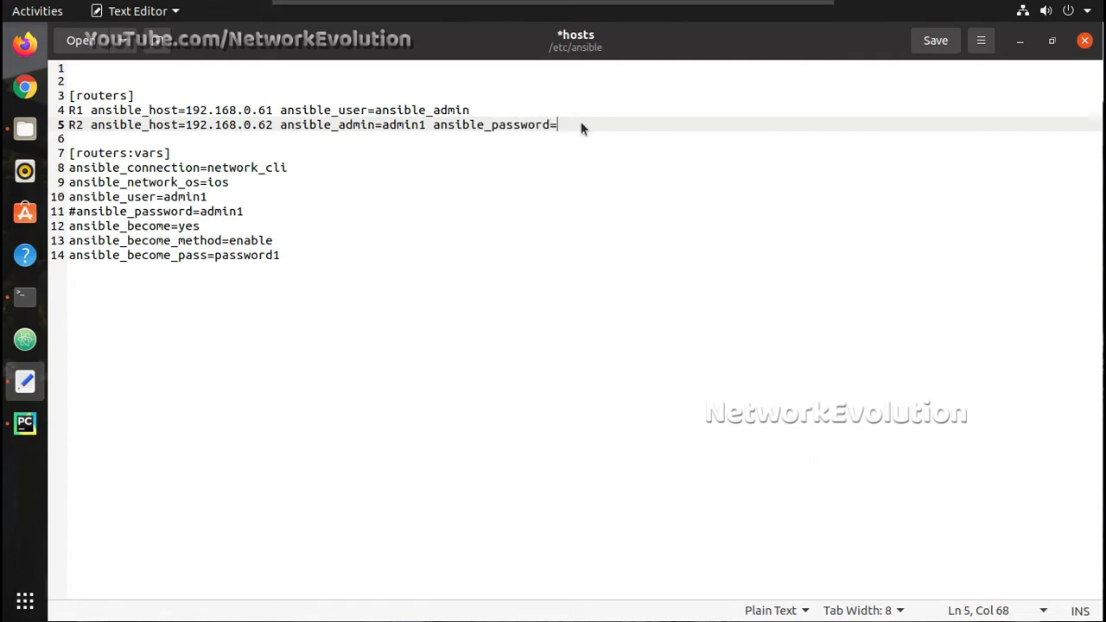
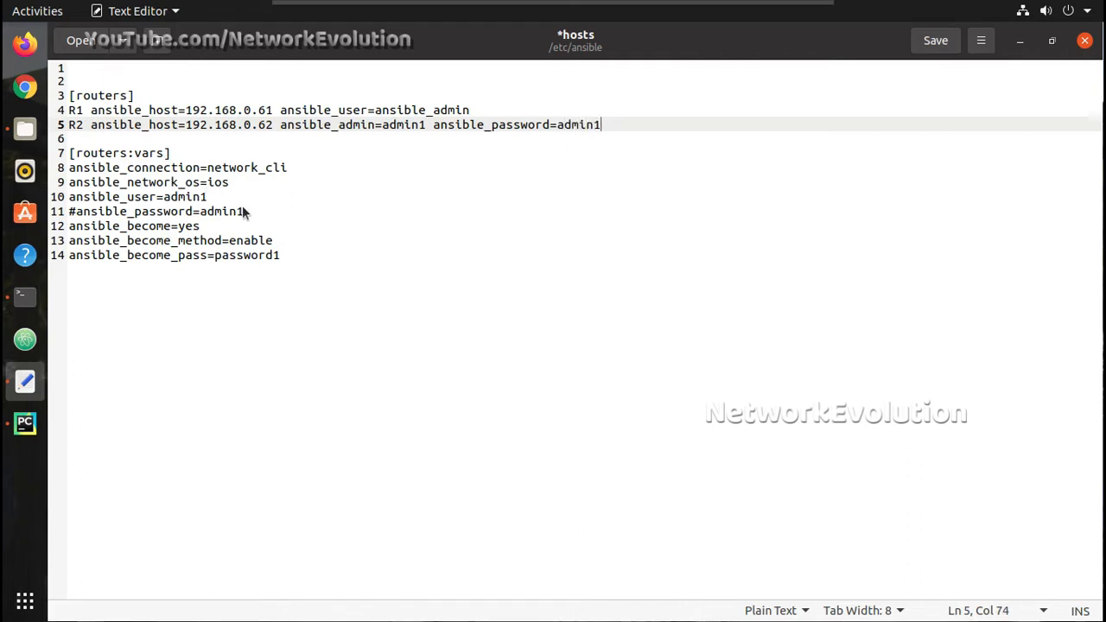
- Fix R2's key name, clear the group credential lines, add a blank line, and save
click(243, 211)
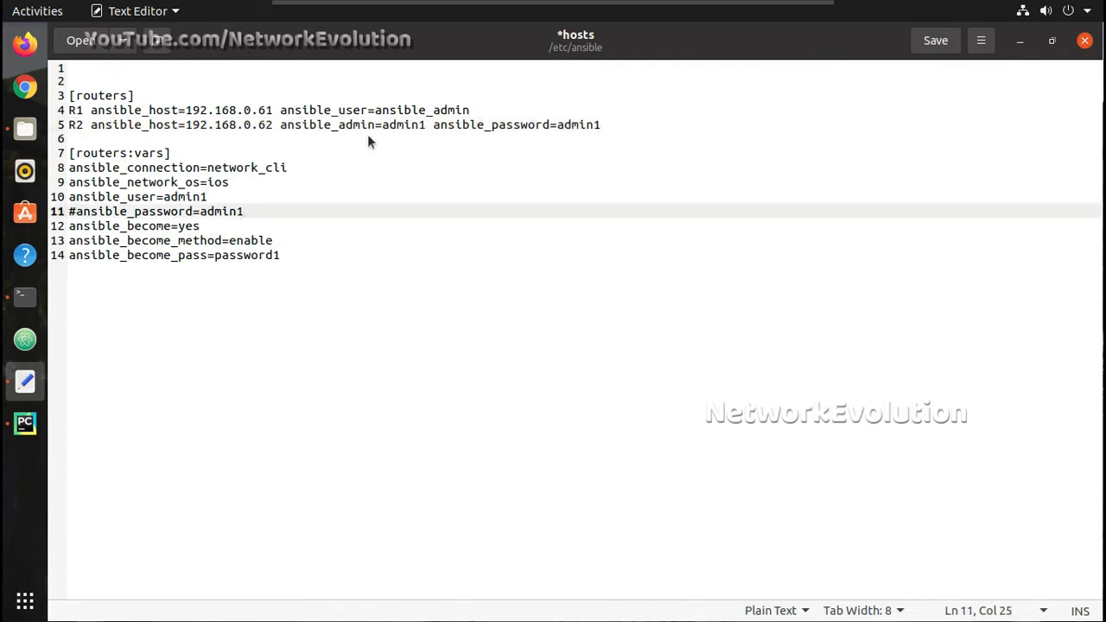
double_click(358, 124)
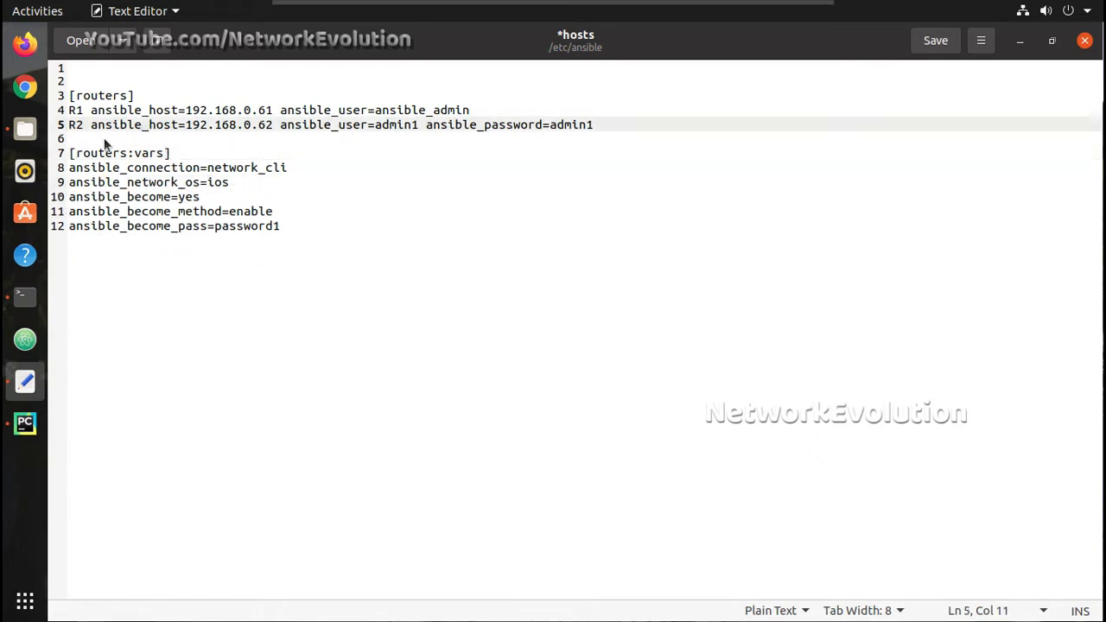
key(Return)
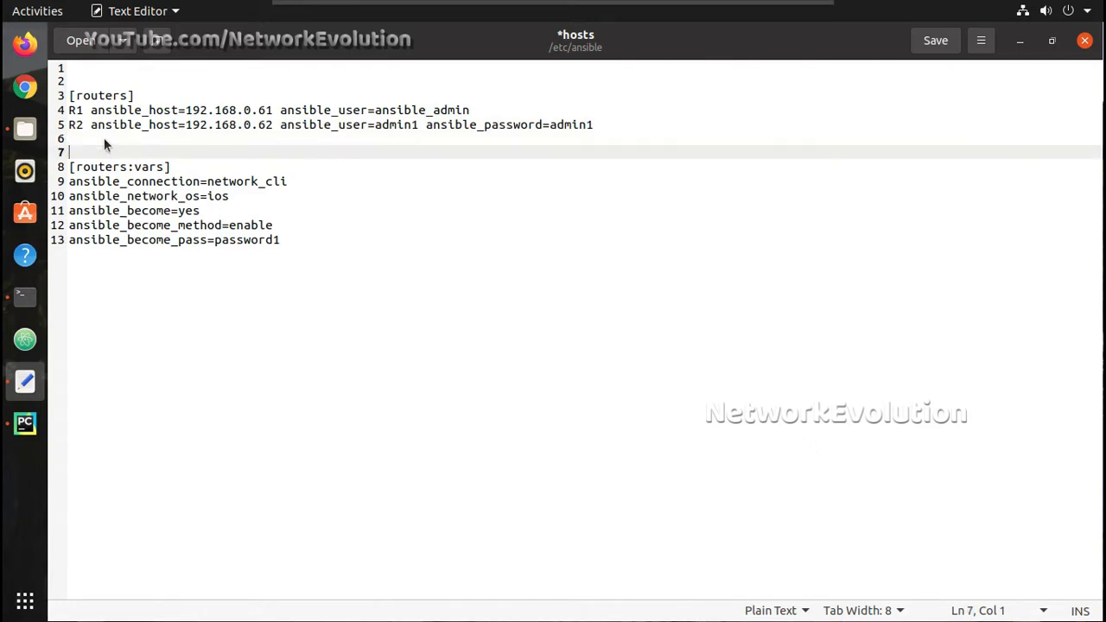
click(935, 40)
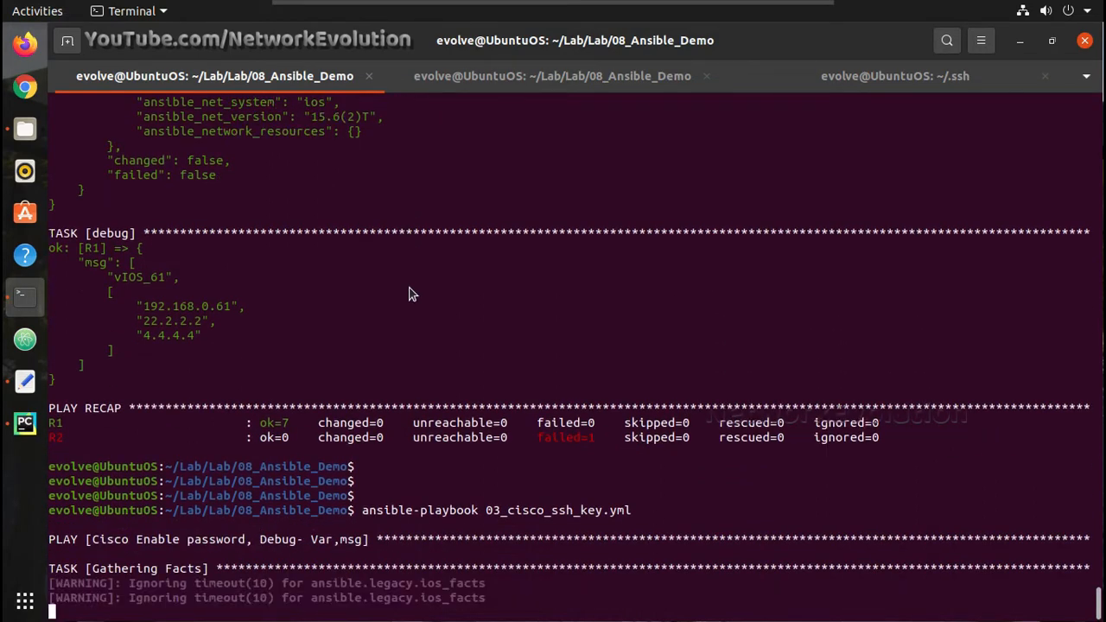
scroll(down, 3)
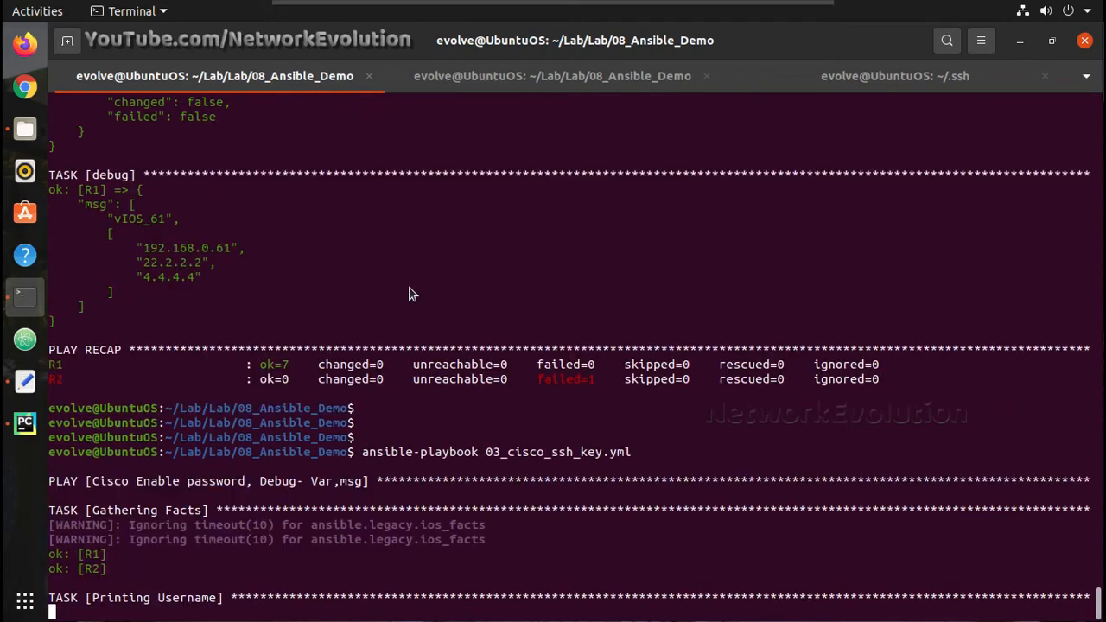
scroll(down, 3)
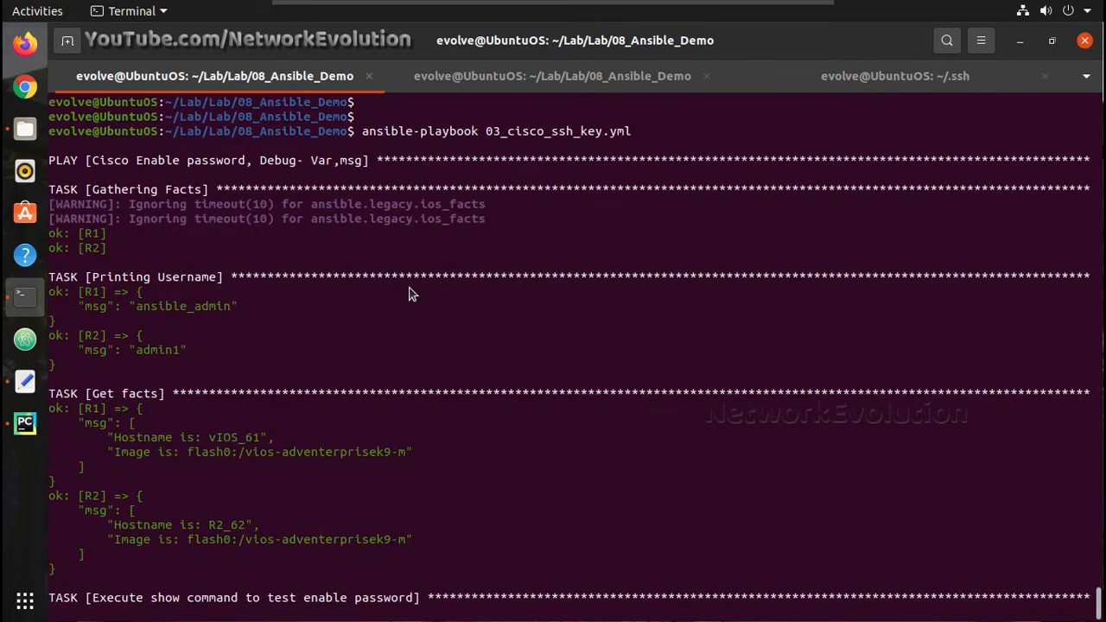
scroll(down, 3)
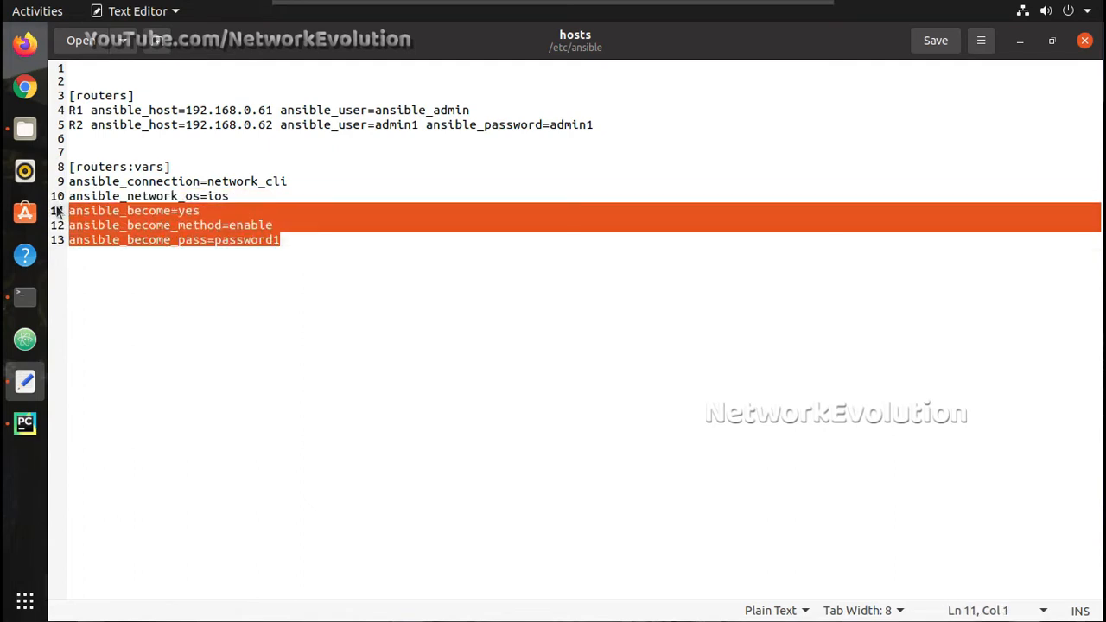
click(171, 138)
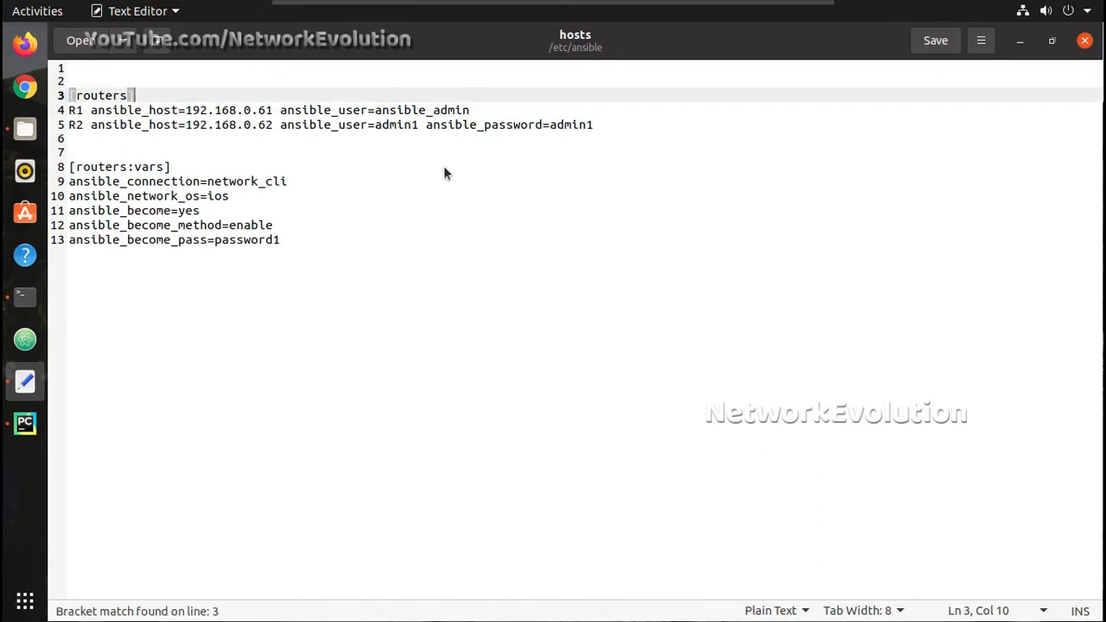
click(470, 110)
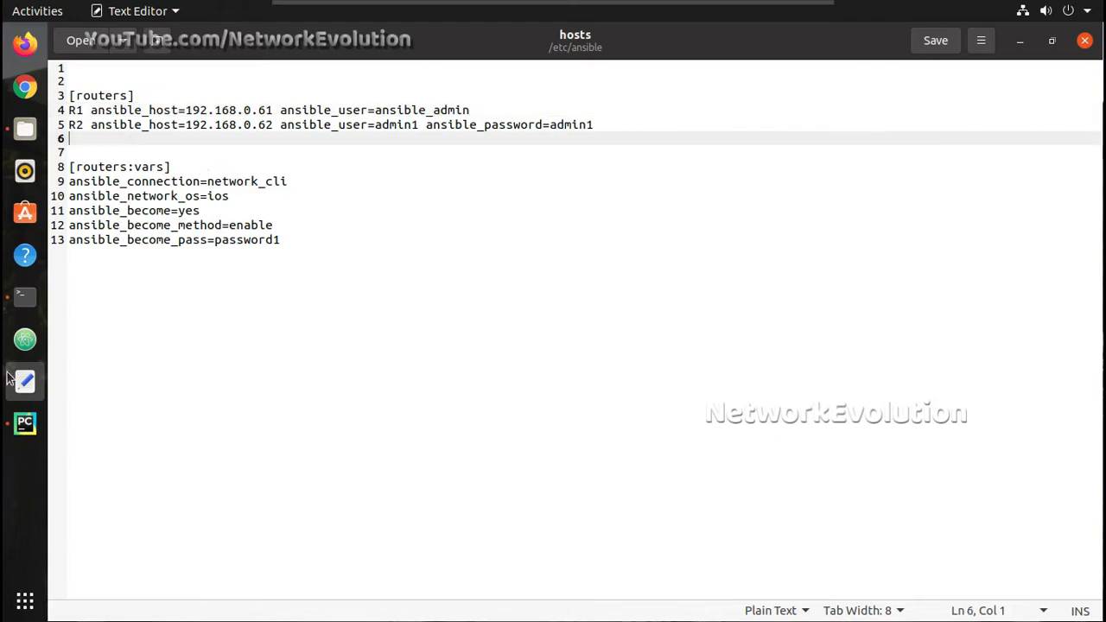
click(25, 296)
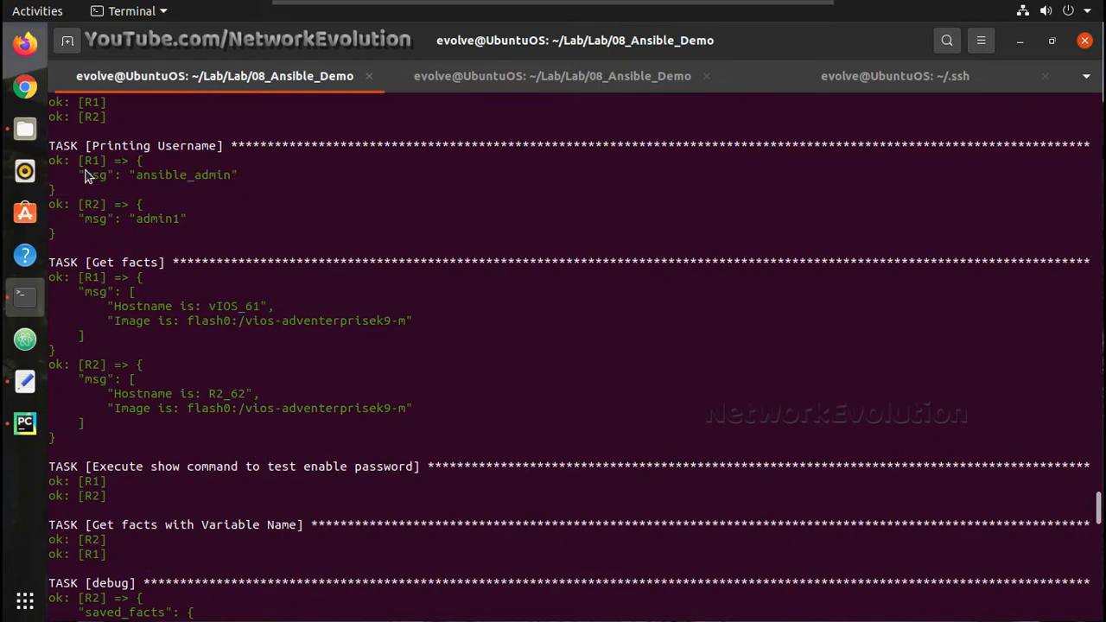
mouse_move(351, 197)
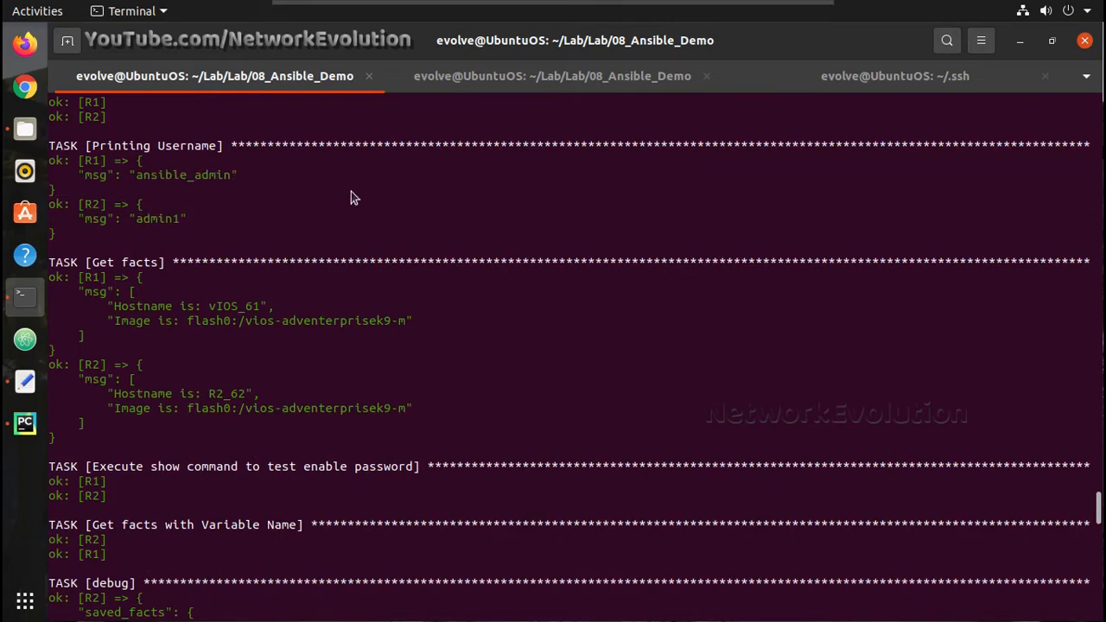
mouse_move(1019, 40)
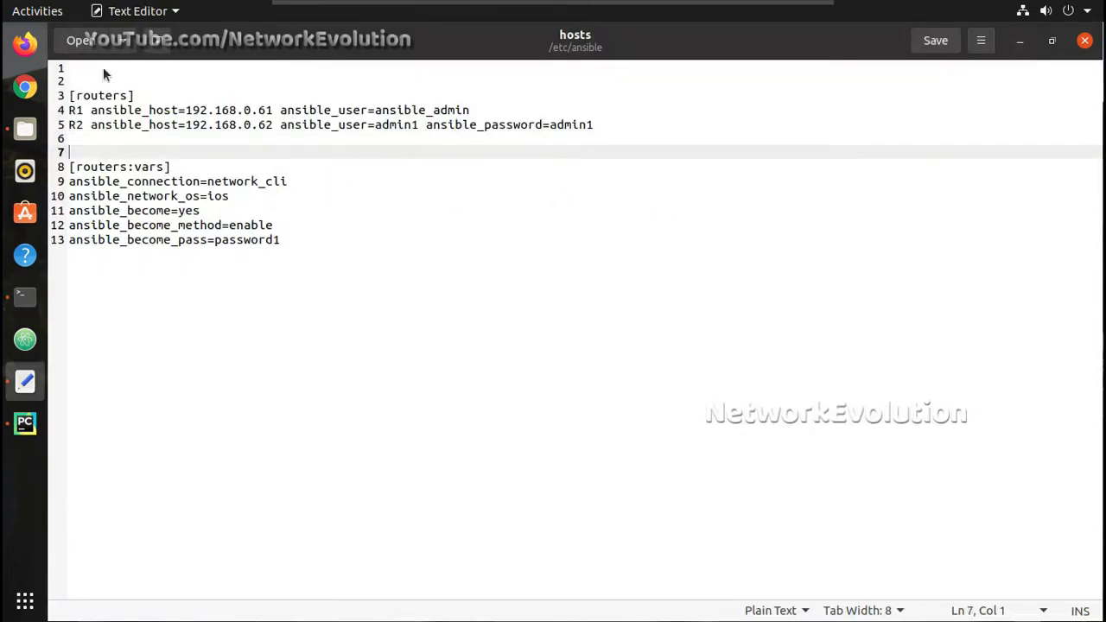
- Insert a [routers_ssh_key] header atop hosts with R1 ansible_host=192.168.0.61 beneath it
click(68, 68)
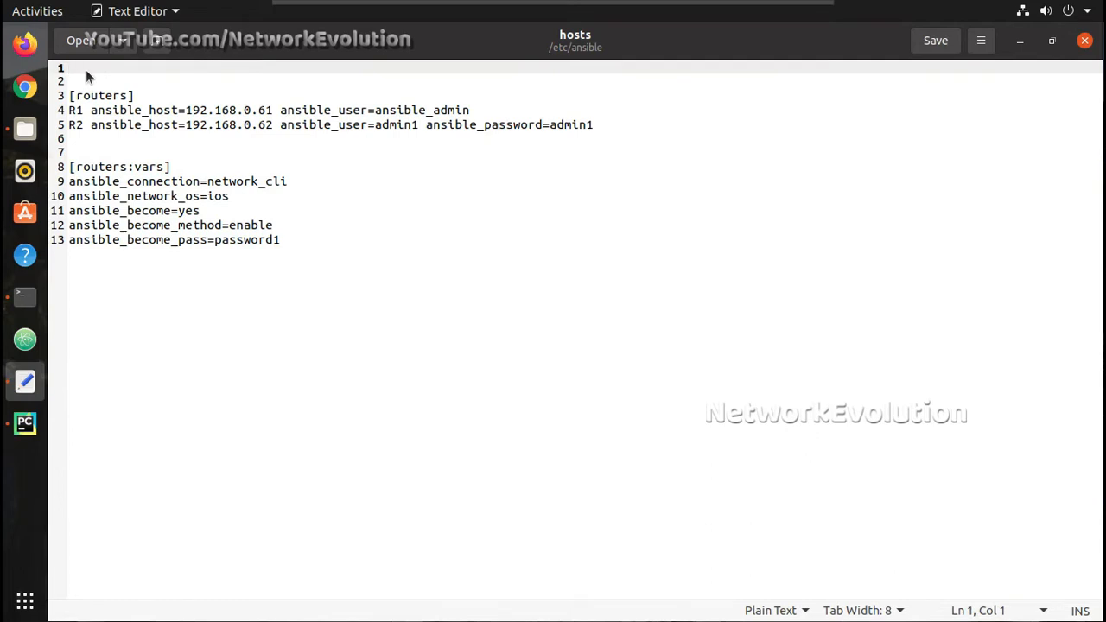
key(Return)
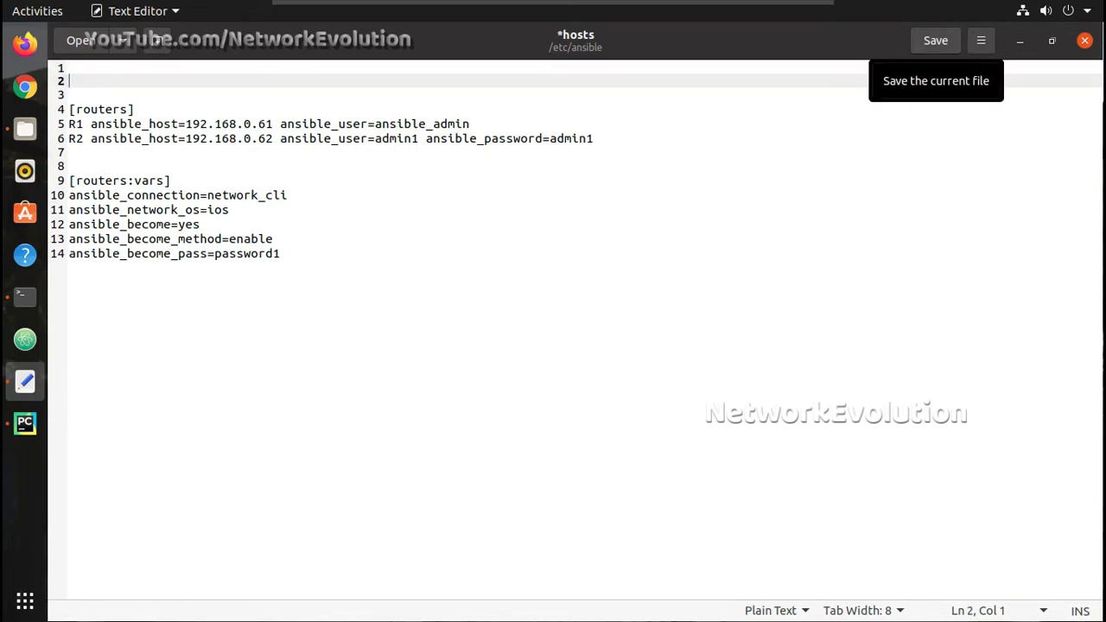
mouse_move(168, 127)
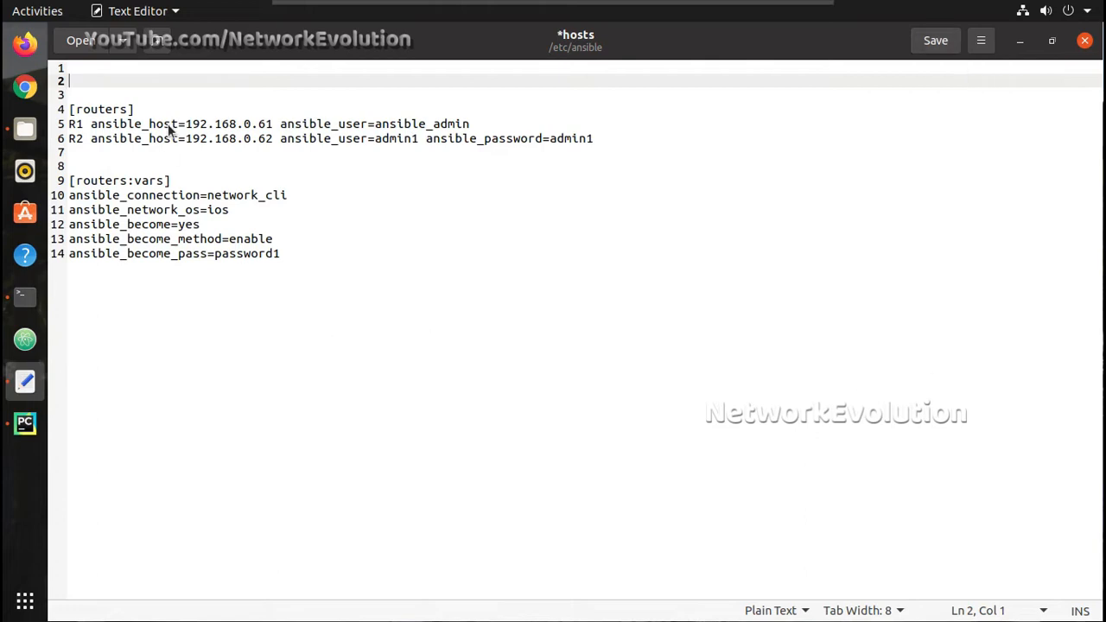
click(74, 68)
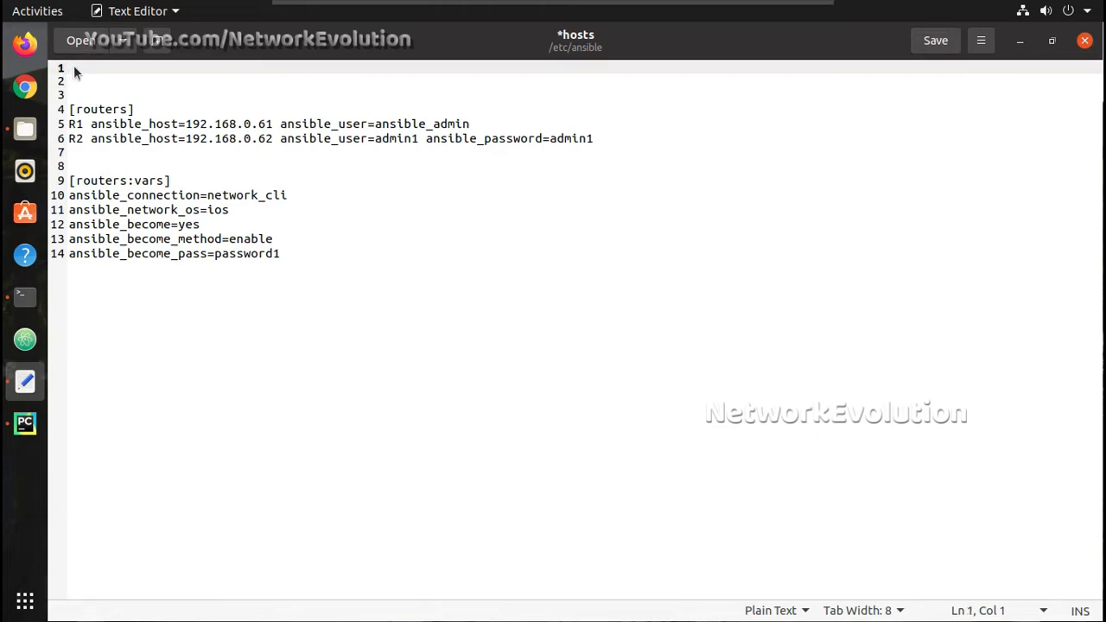
text([)
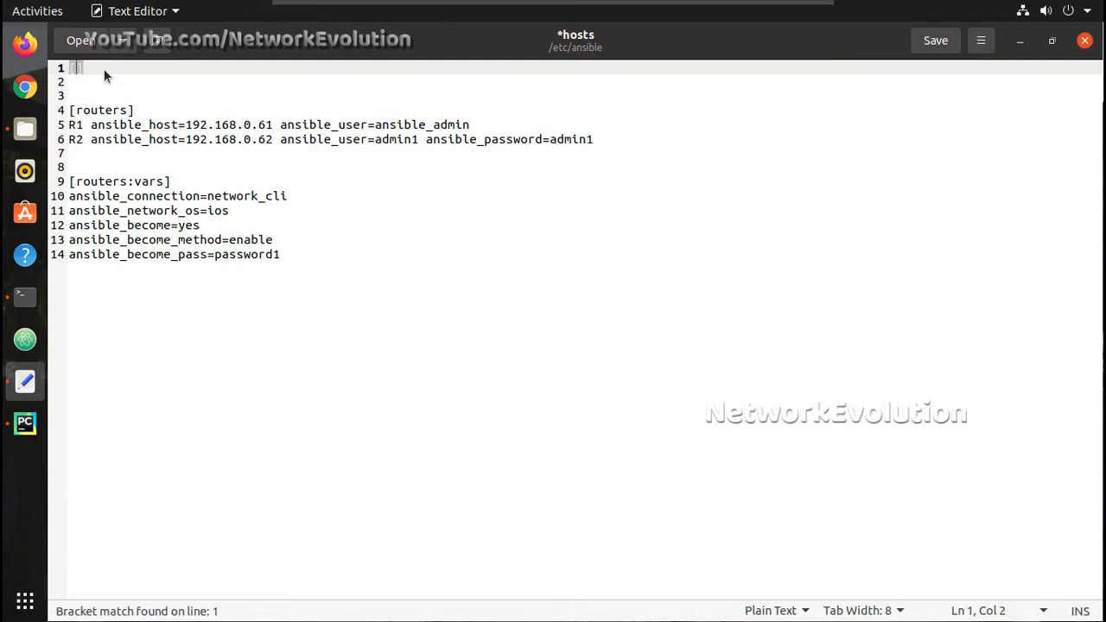
text(router)
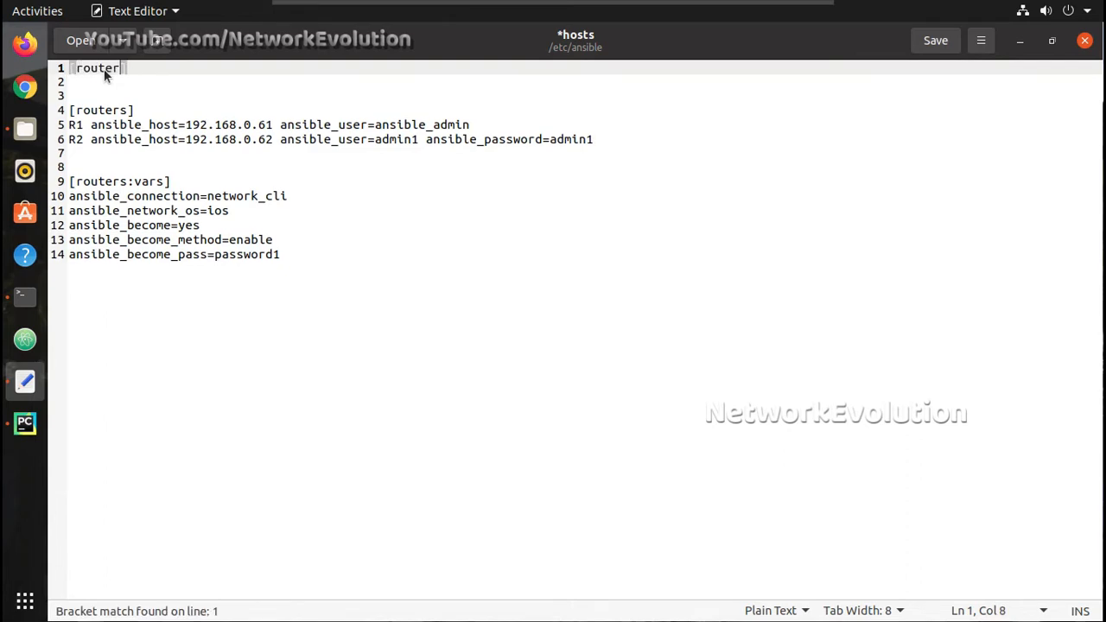
text(s_ssh_)
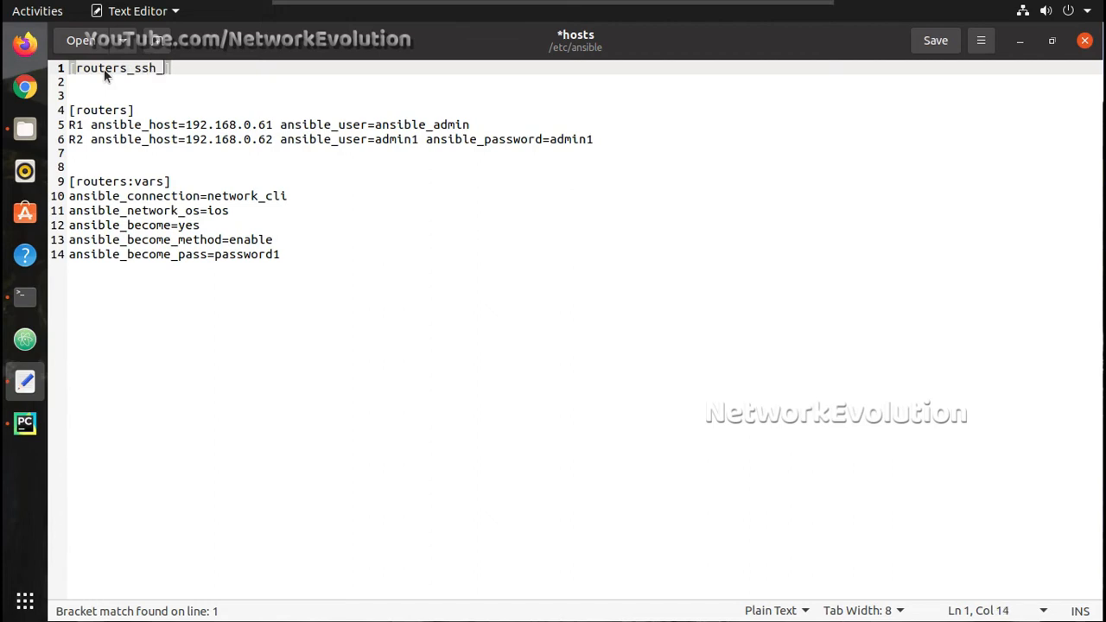
text(key)
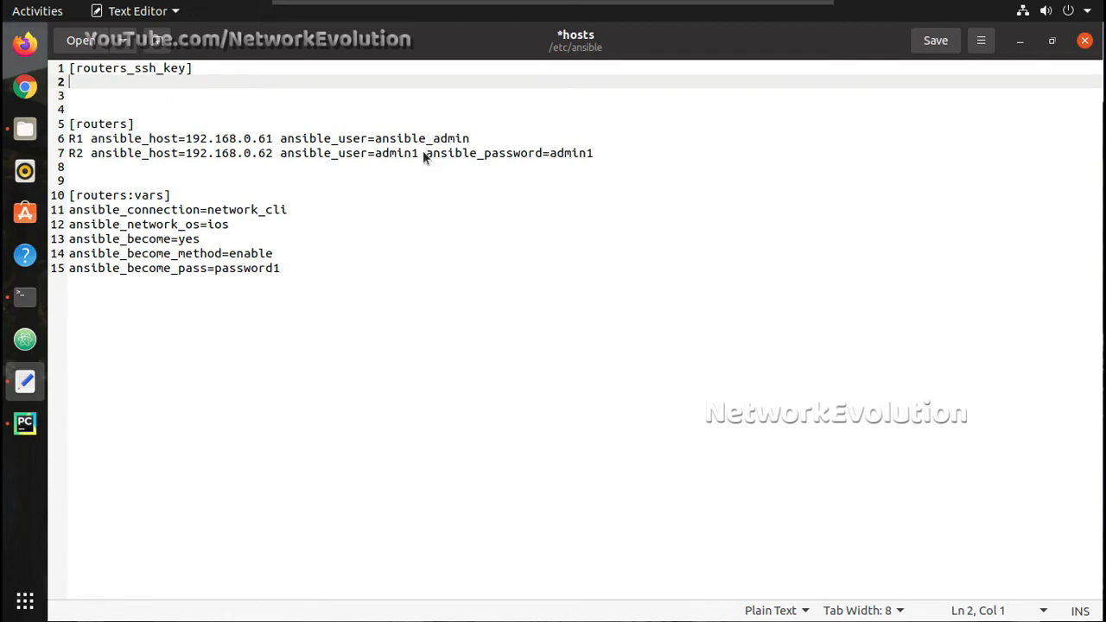
mouse_move(276, 143)
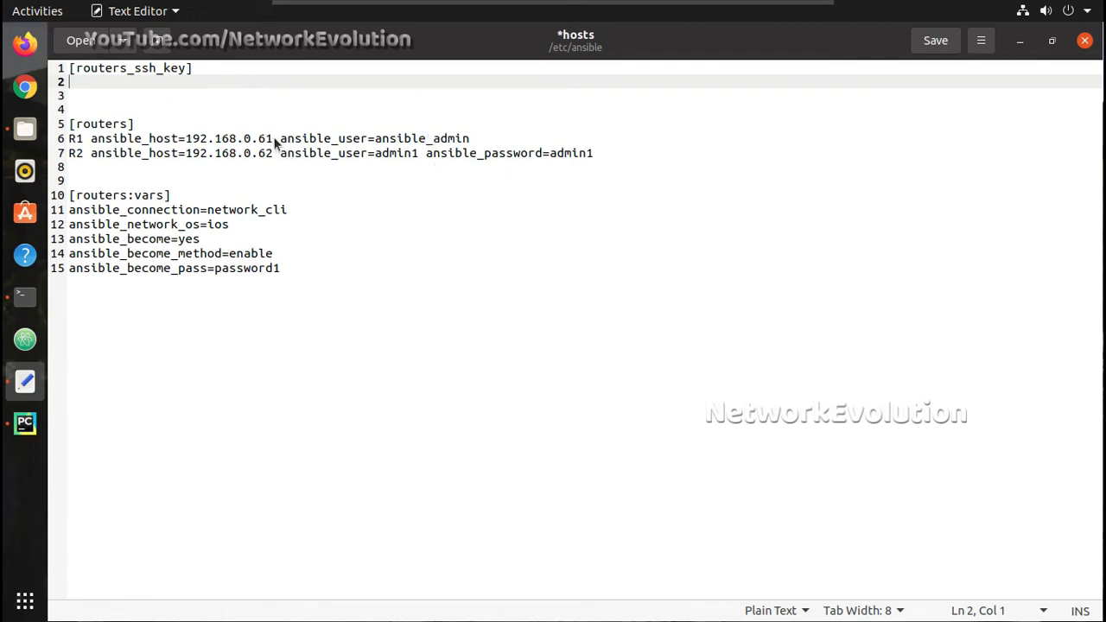
drag(68, 138, 273, 139)
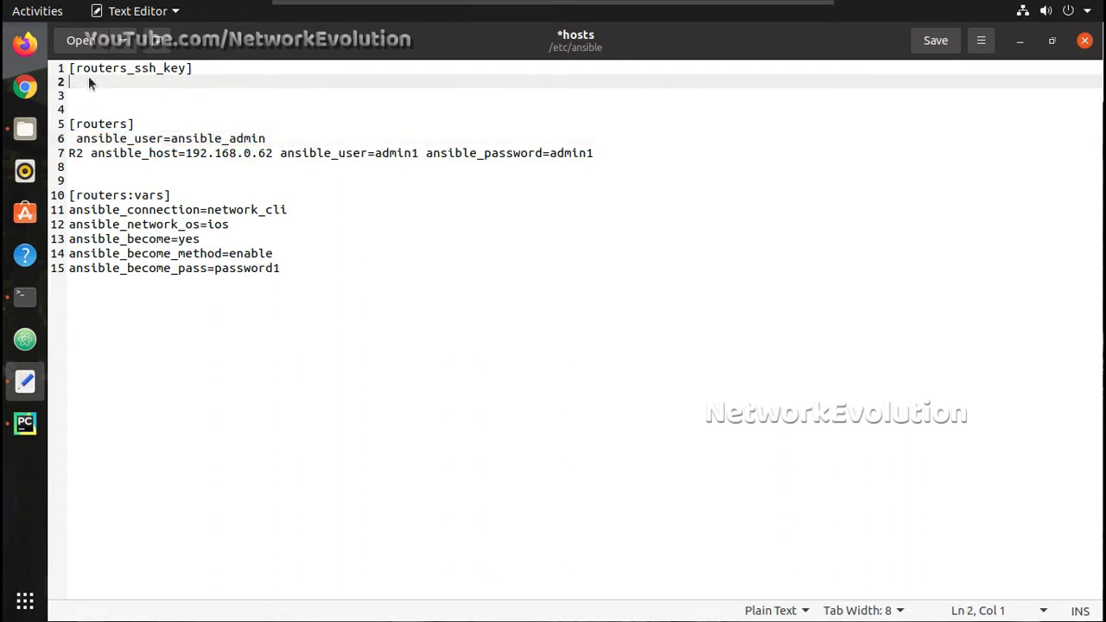
text(R1 ansible_host=192.168.0.61)
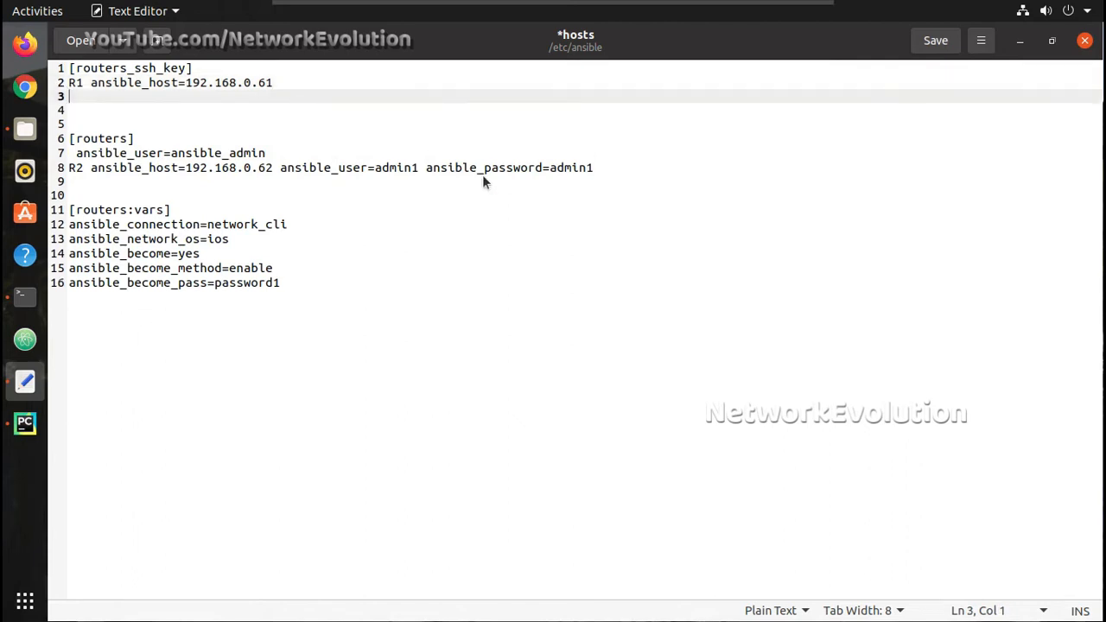
mouse_move(358, 94)
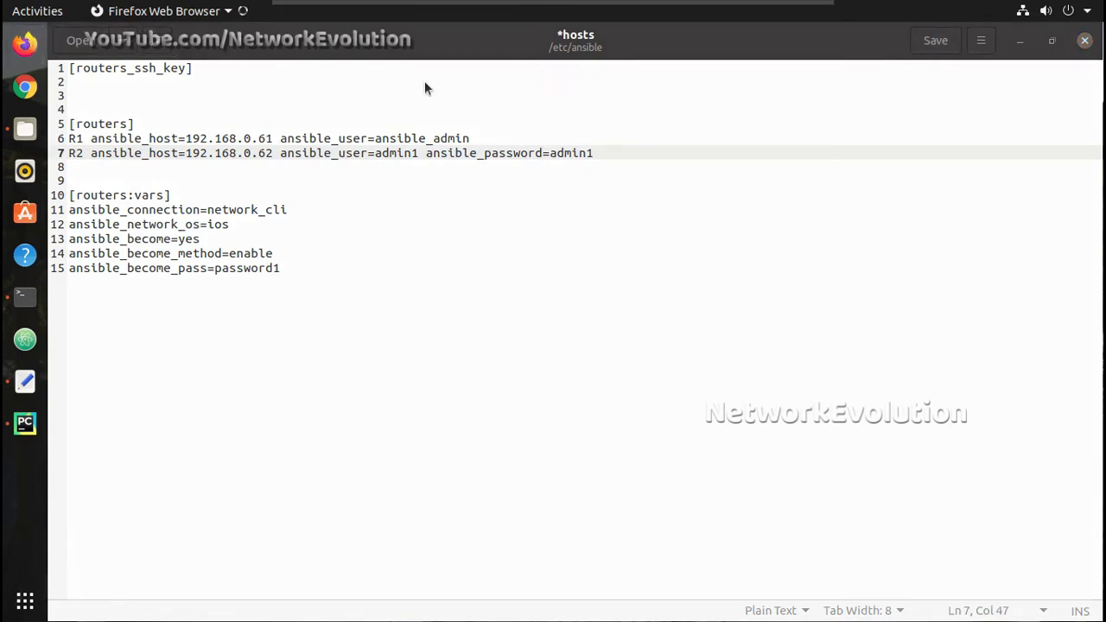
mouse_move(563, 323)
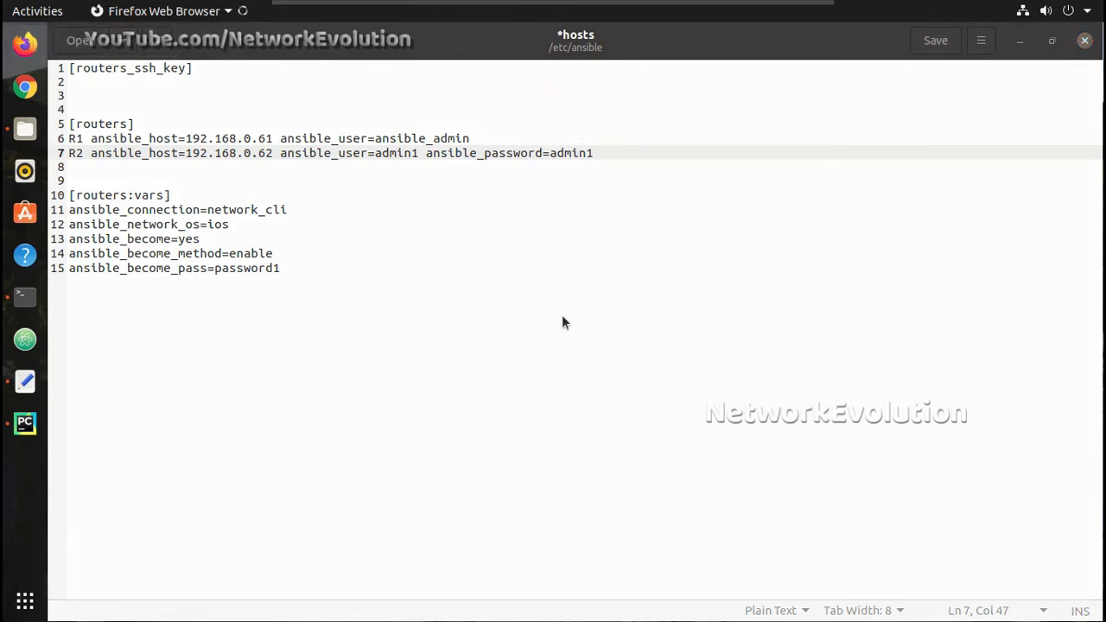
mouse_move(479, 130)
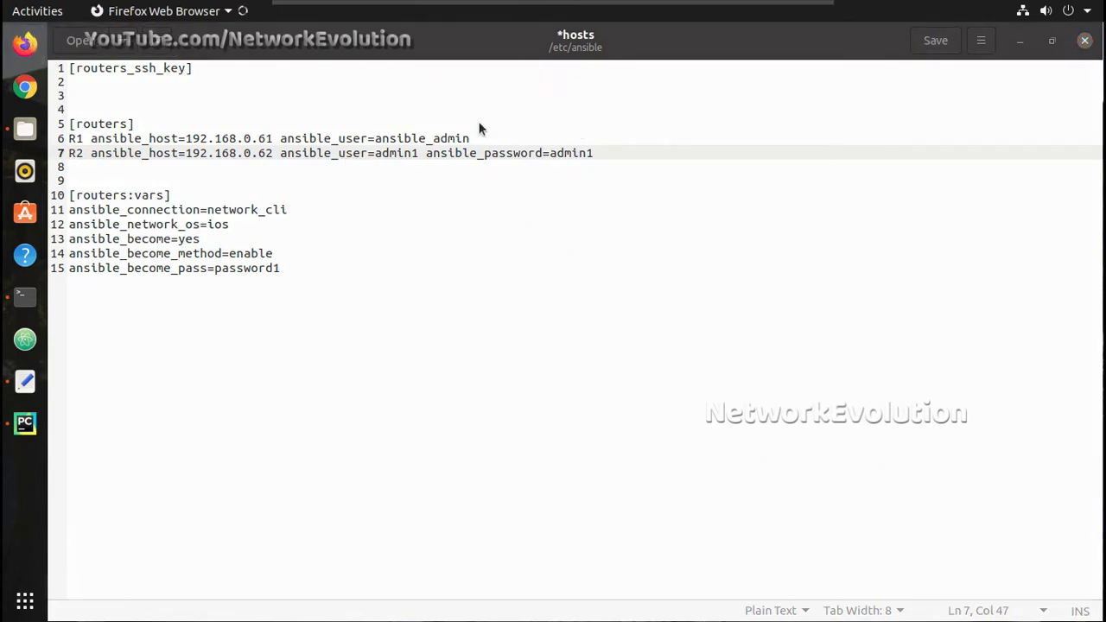
mouse_move(499, 138)
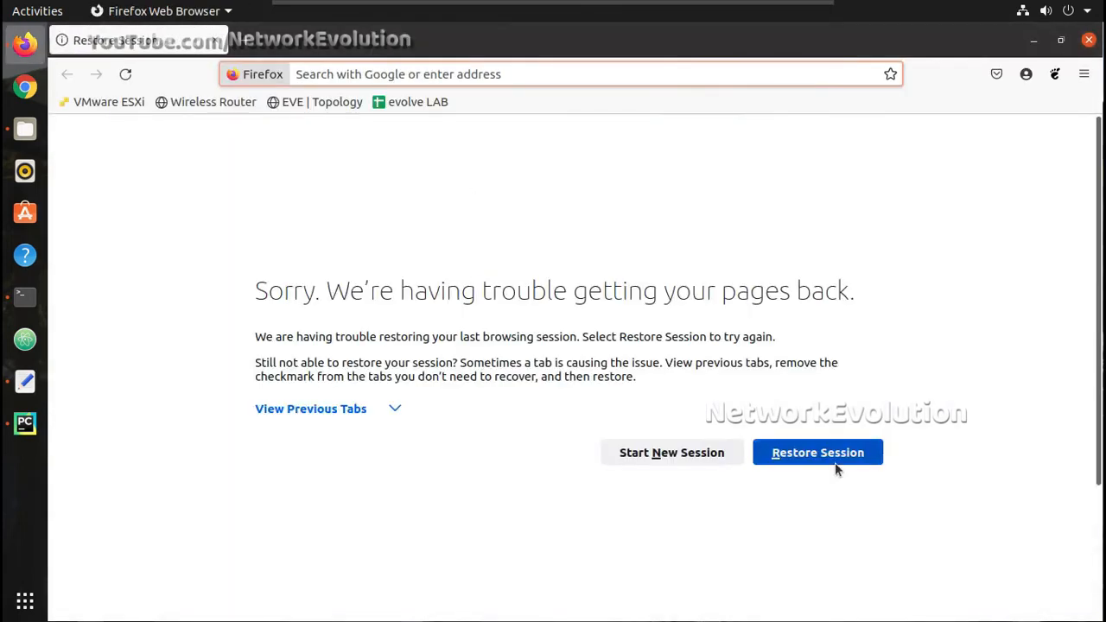
- Restore the Firefox session and copy ansible_ssh_private_key_file from the inventory guide
click(816, 452)
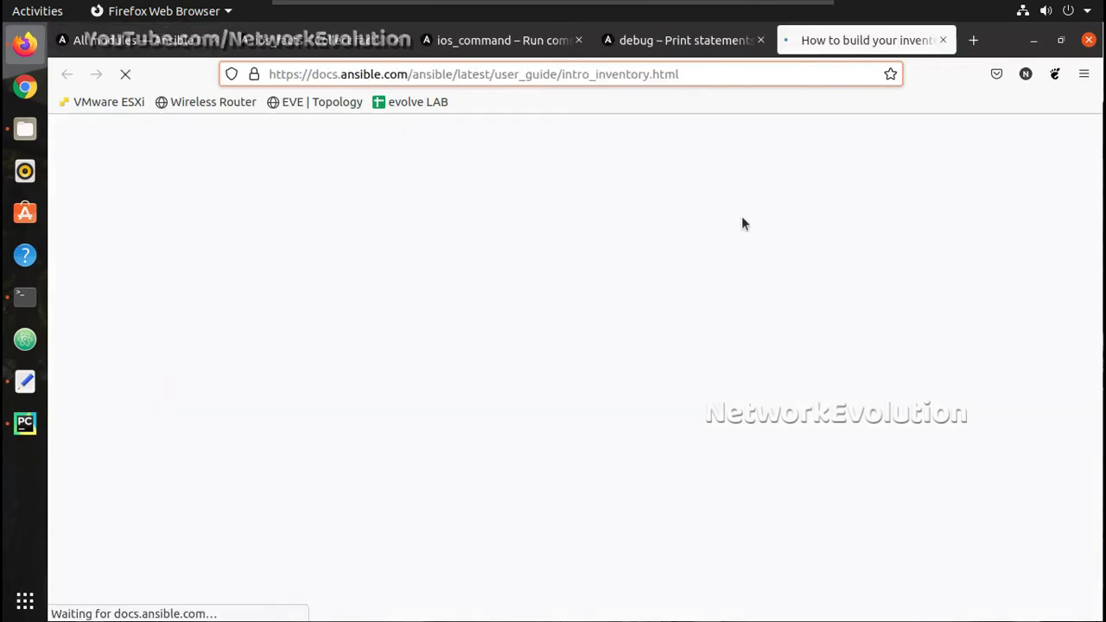
mouse_move(709, 220)
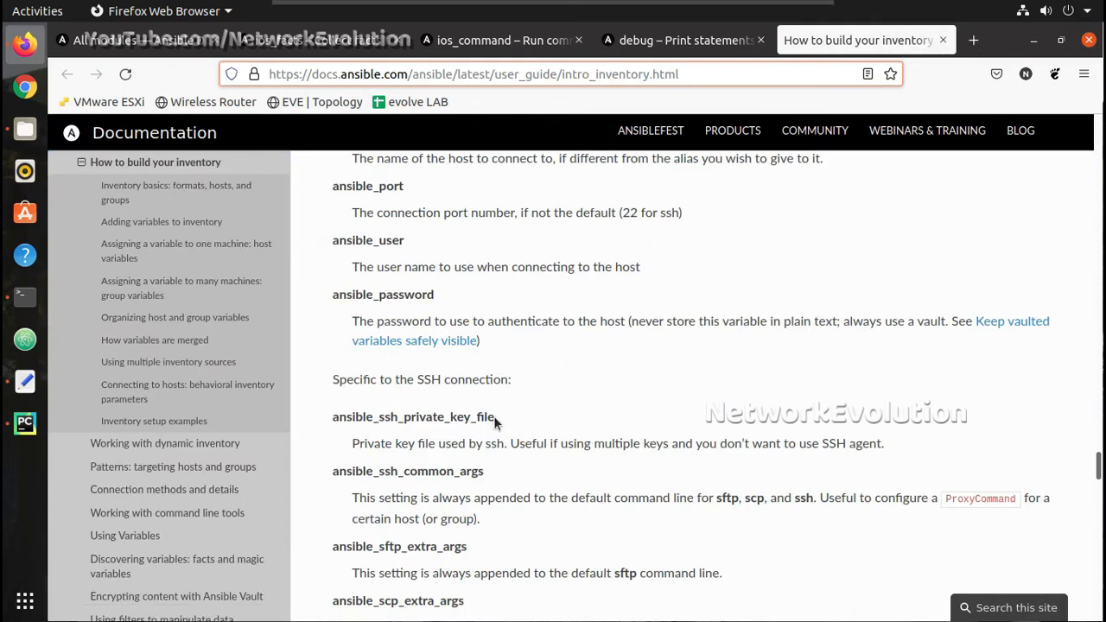
mouse_move(506, 424)
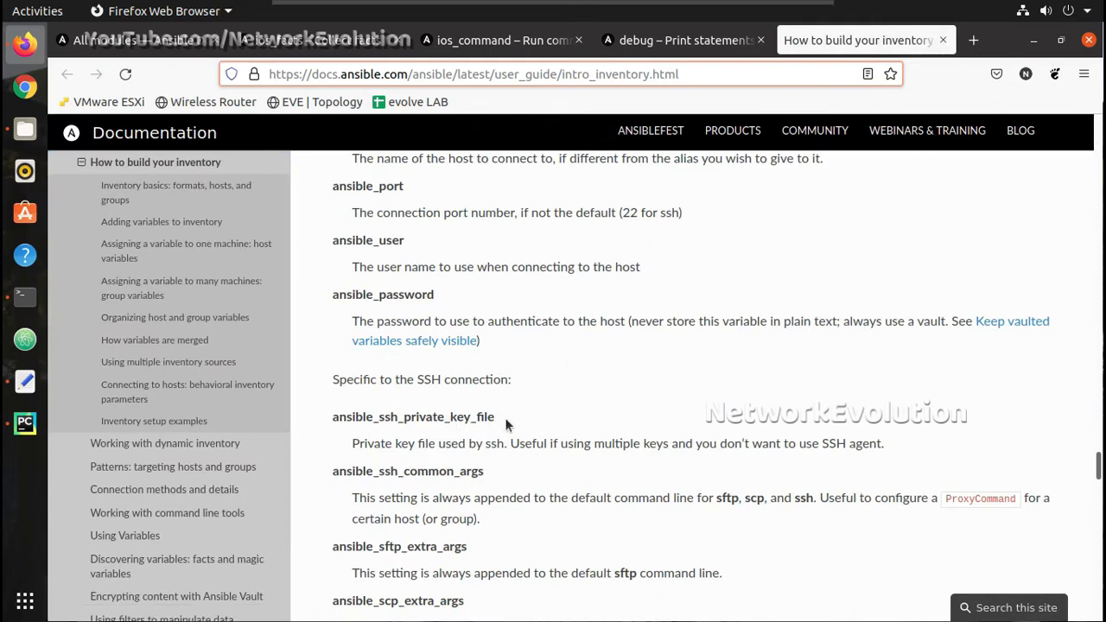
mouse_move(378, 419)
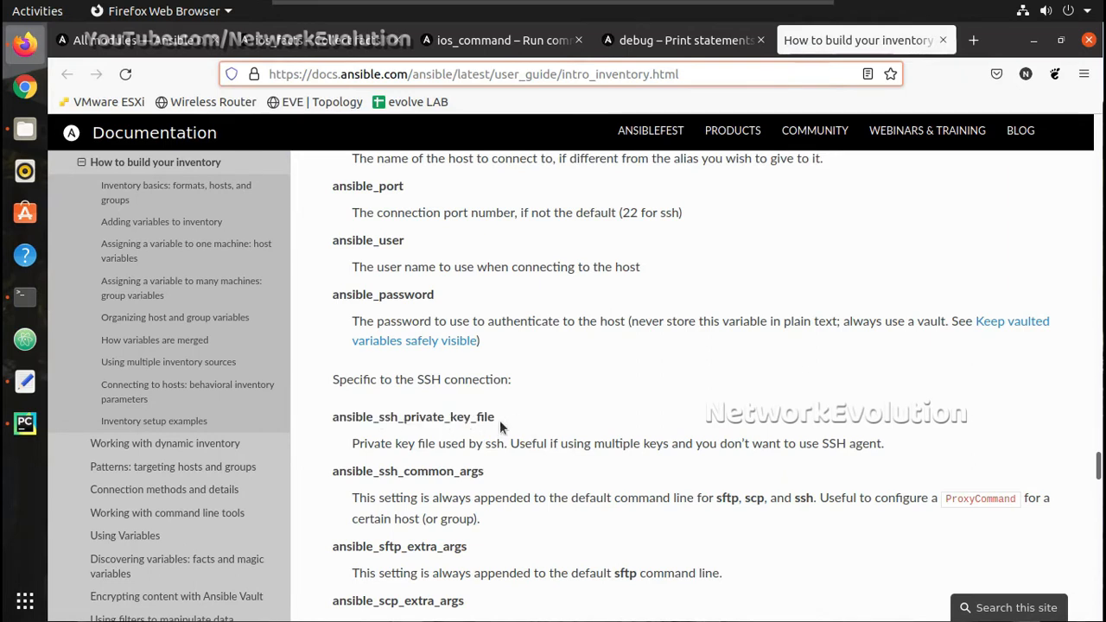
mouse_move(337, 428)
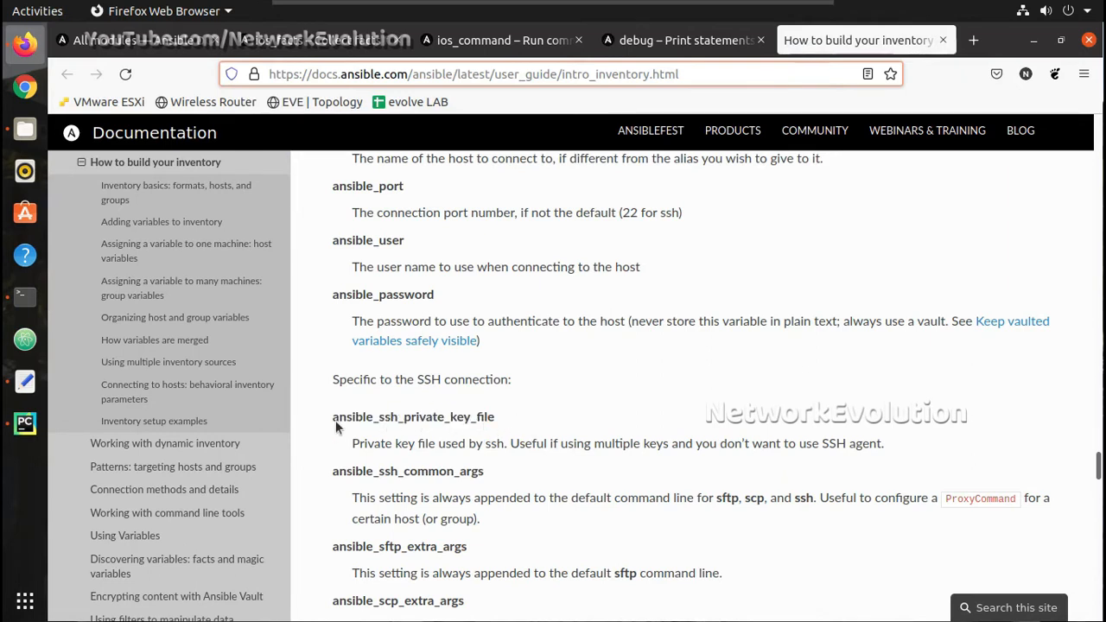
mouse_move(520, 426)
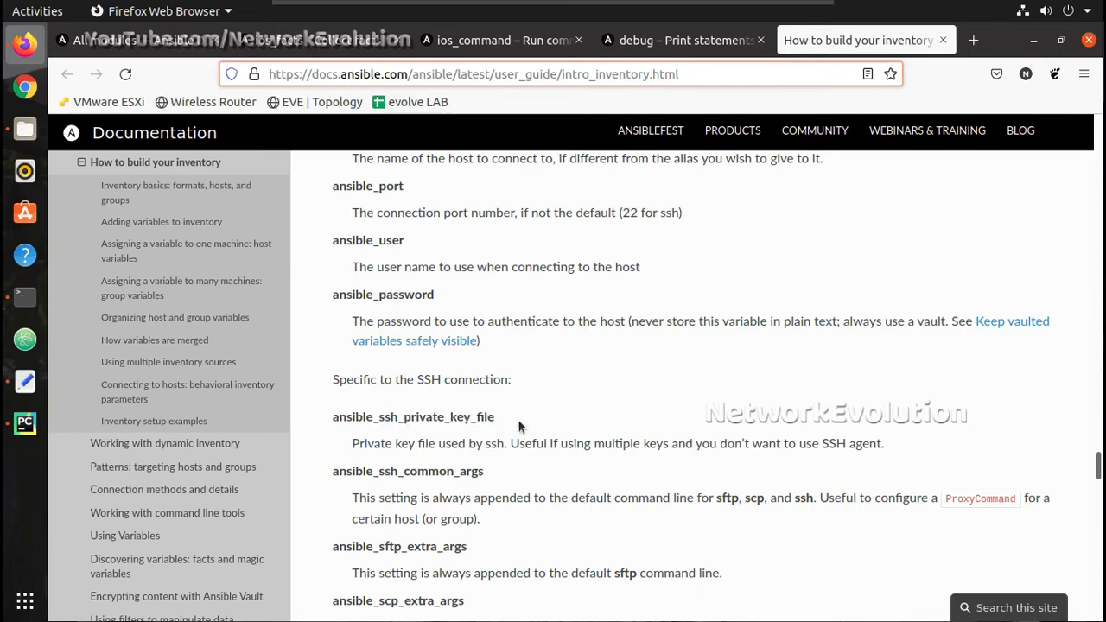
double_click(413, 417)
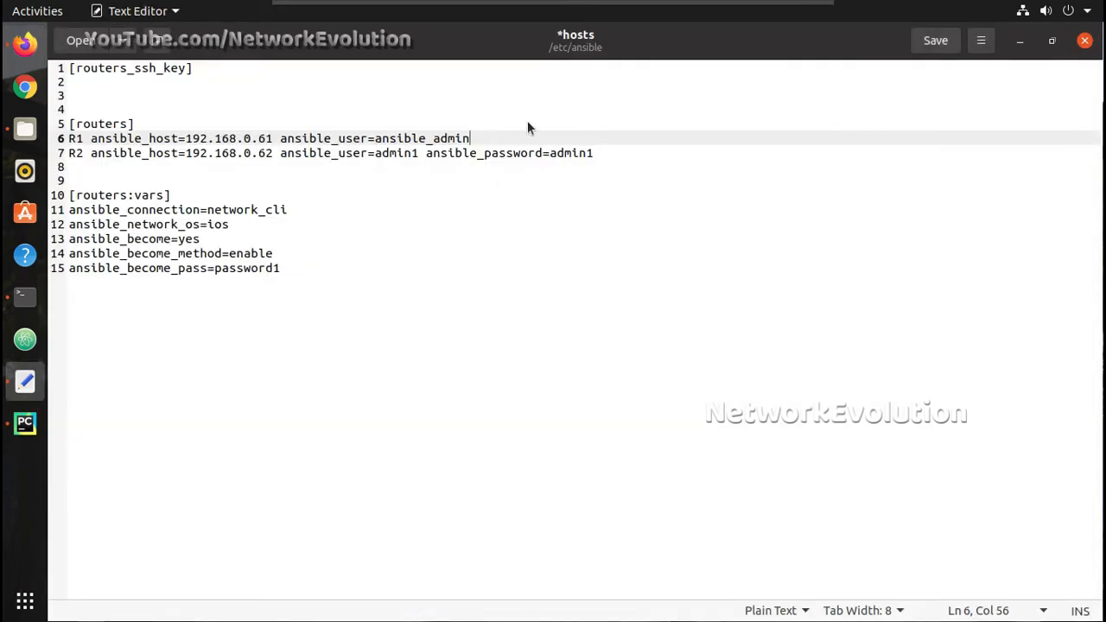
- Append ansible_ssh_private_key_file=/home/evolve/.ssh/id_rsa to R1's line, confirming the path with pwd
text(ansible_ssh_private_key_file)
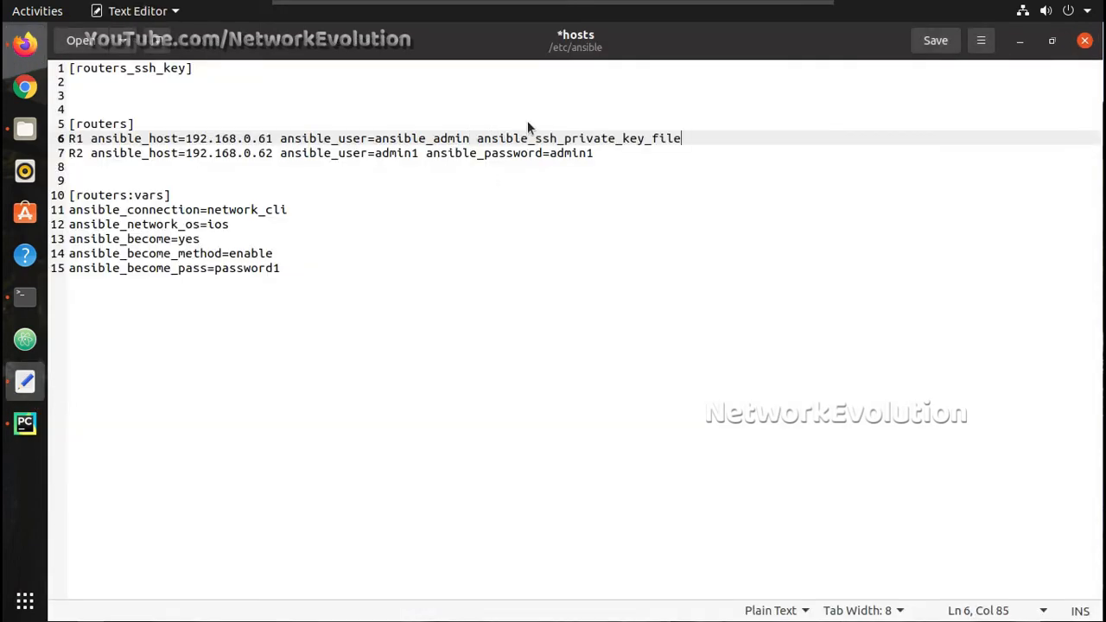
text(=/)
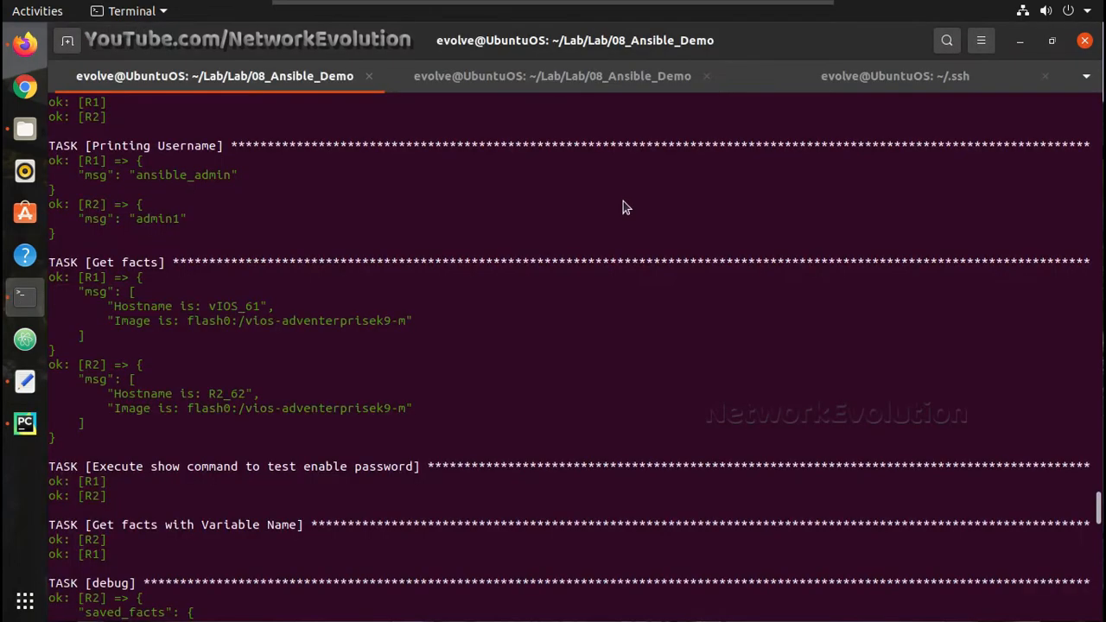
click(895, 76)
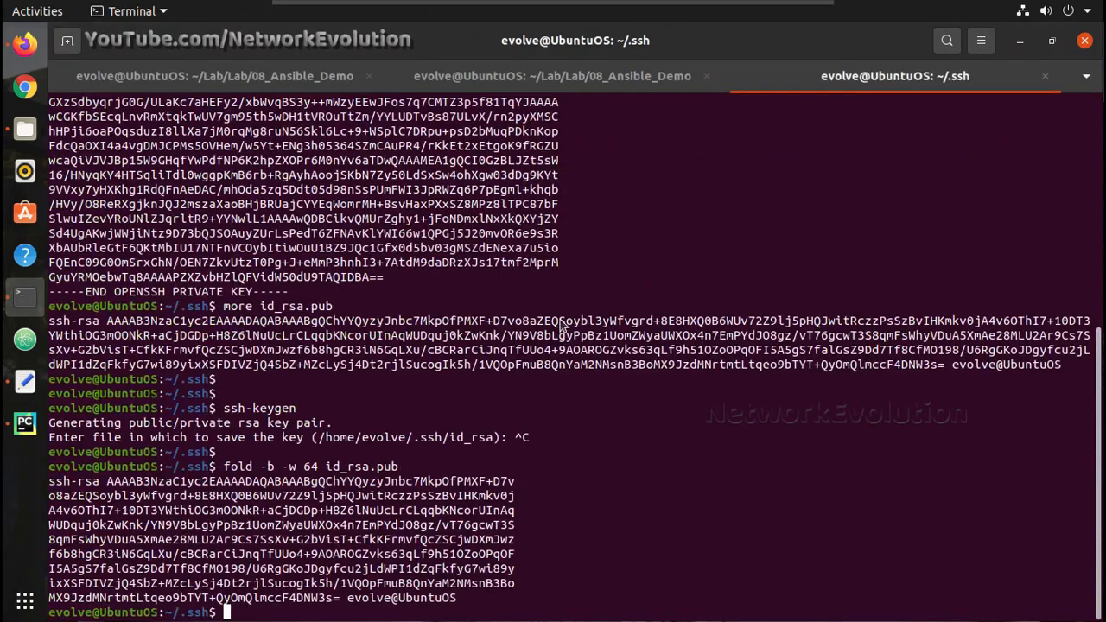
text(pwd)
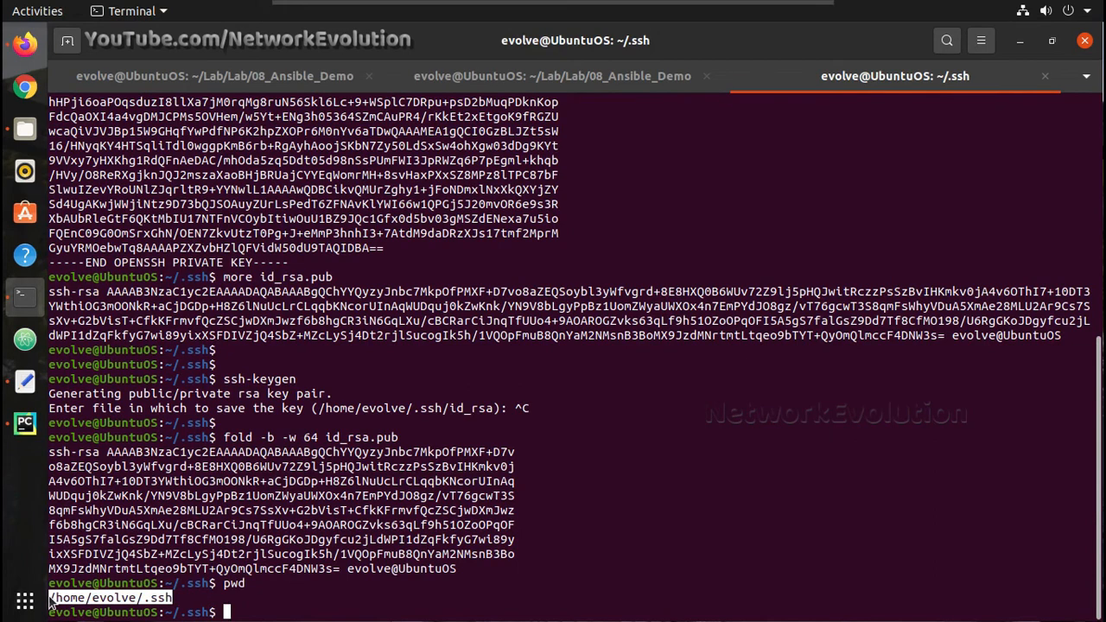
mouse_move(47, 397)
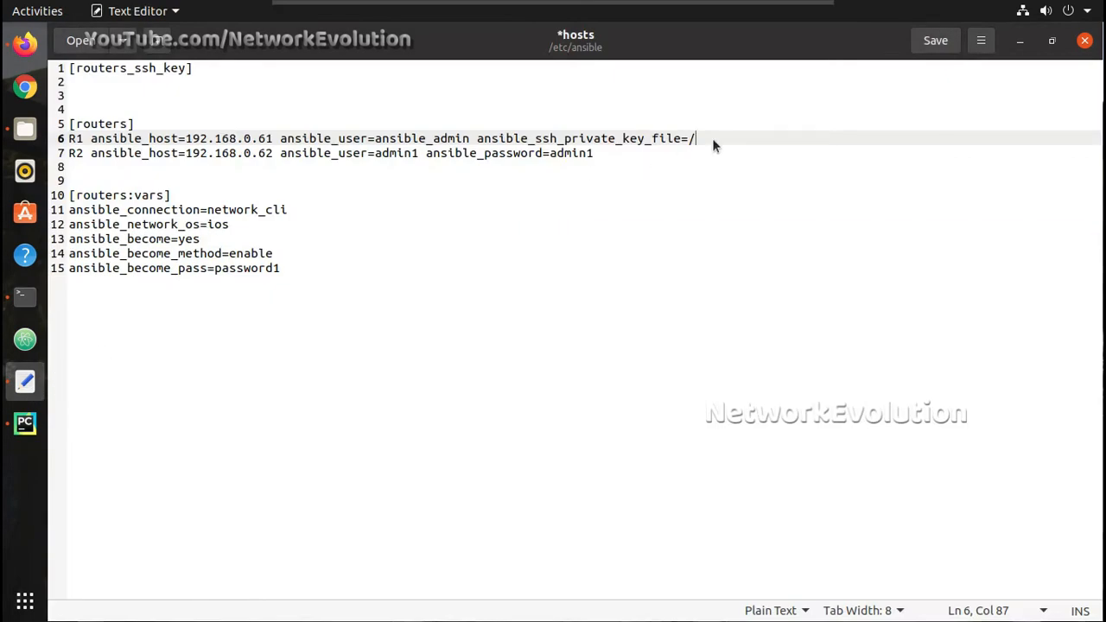
text(/home/evolve/.ssh/)
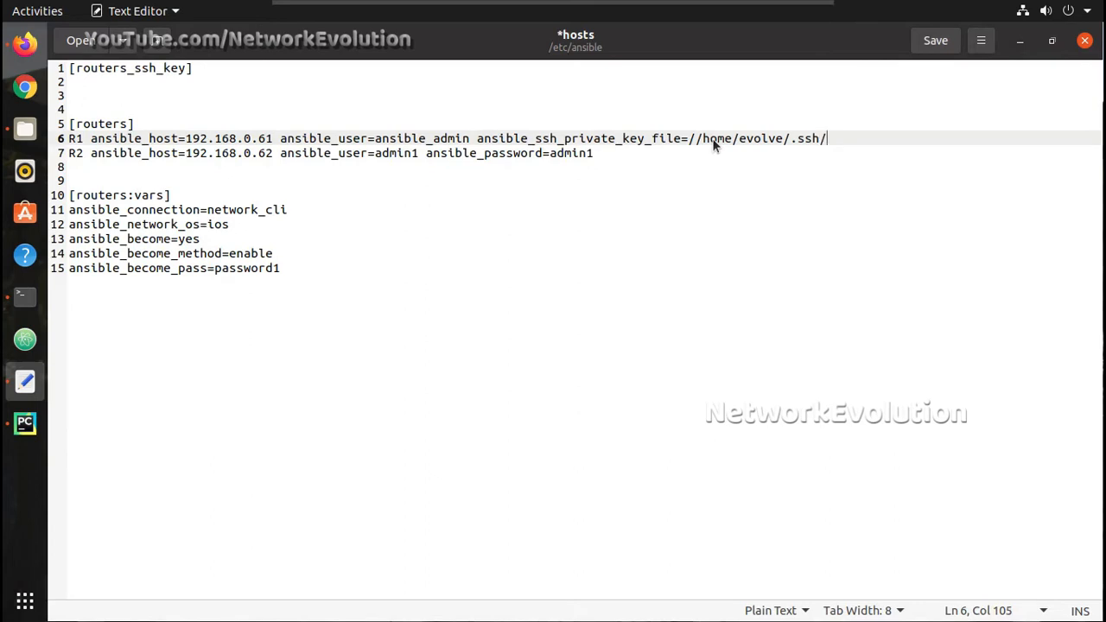
text(id_rsa)
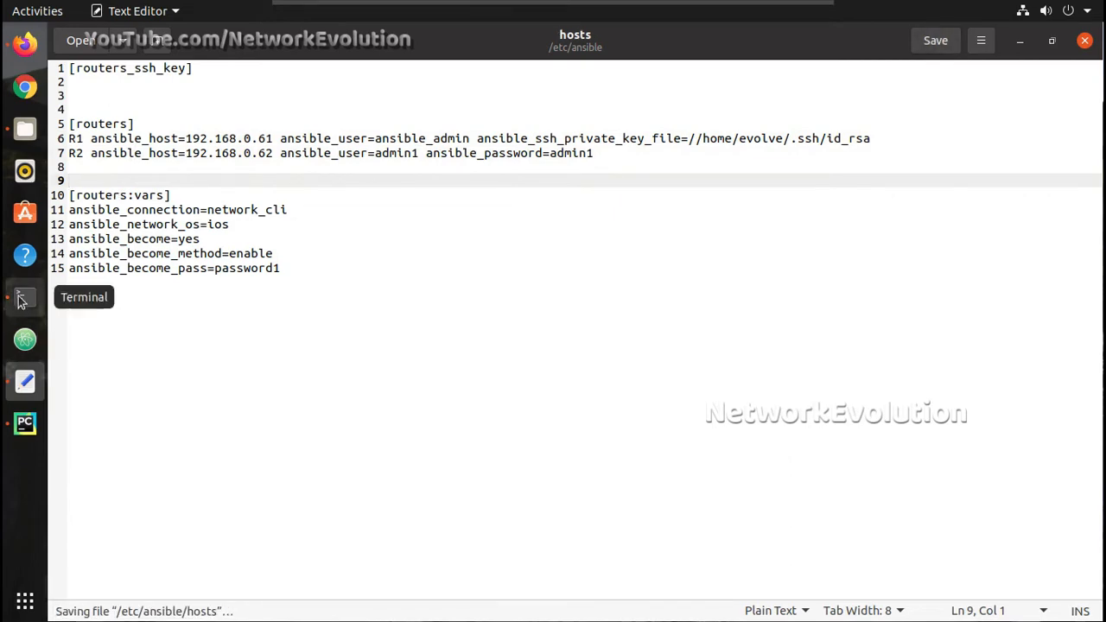
- Display id_rsa.pub wrapped at 64 characters in the terminal
click(24, 296)
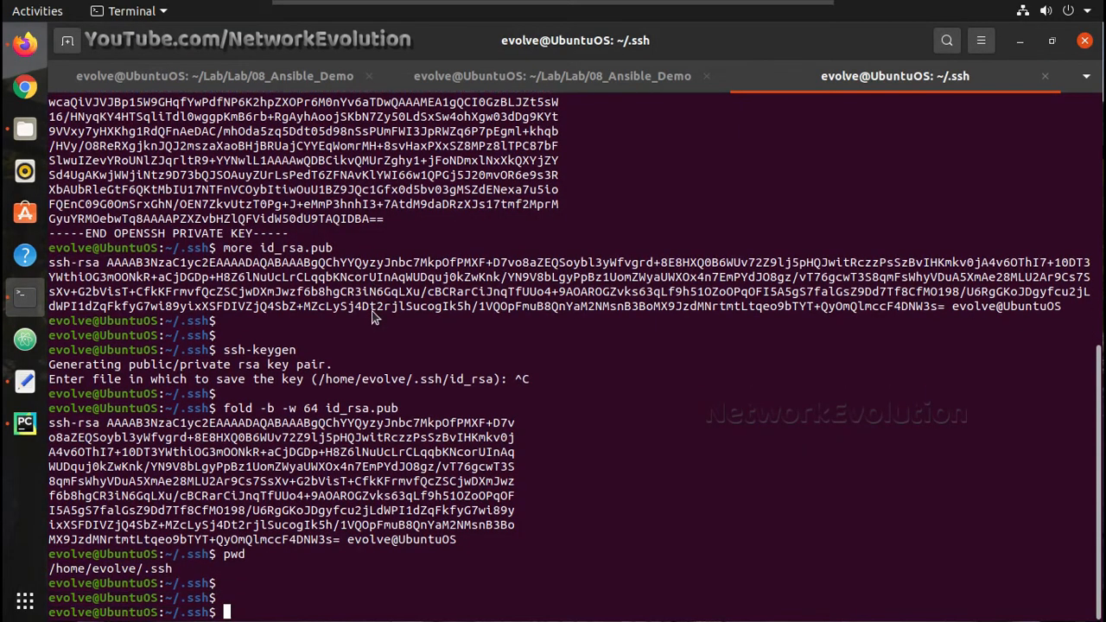
text(fold -b -w 64 id_rsa.pub)
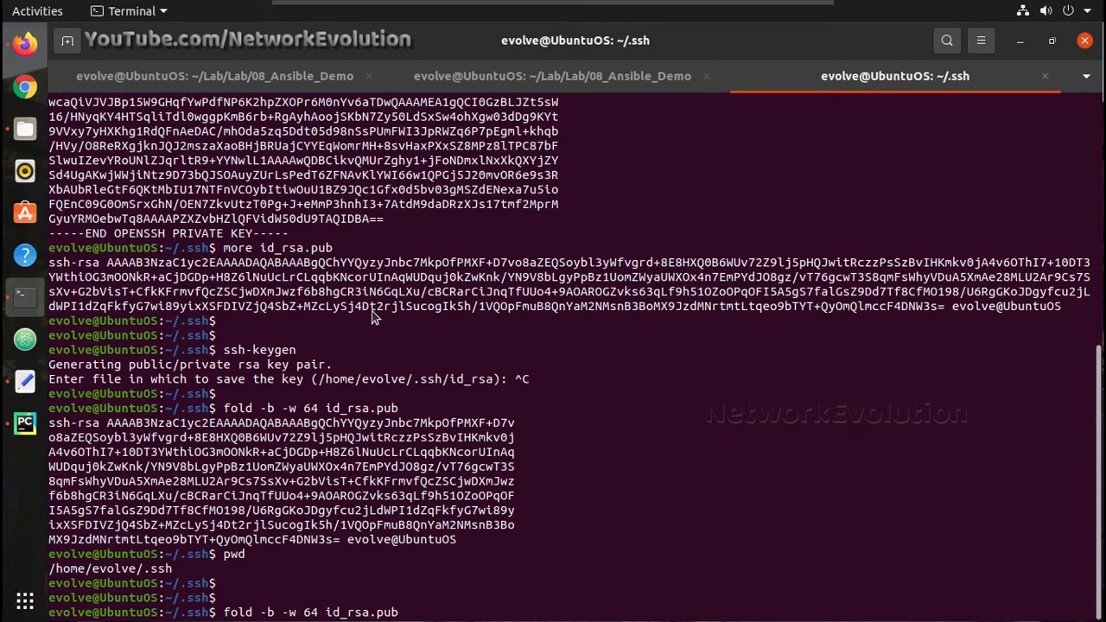
click(214, 77)
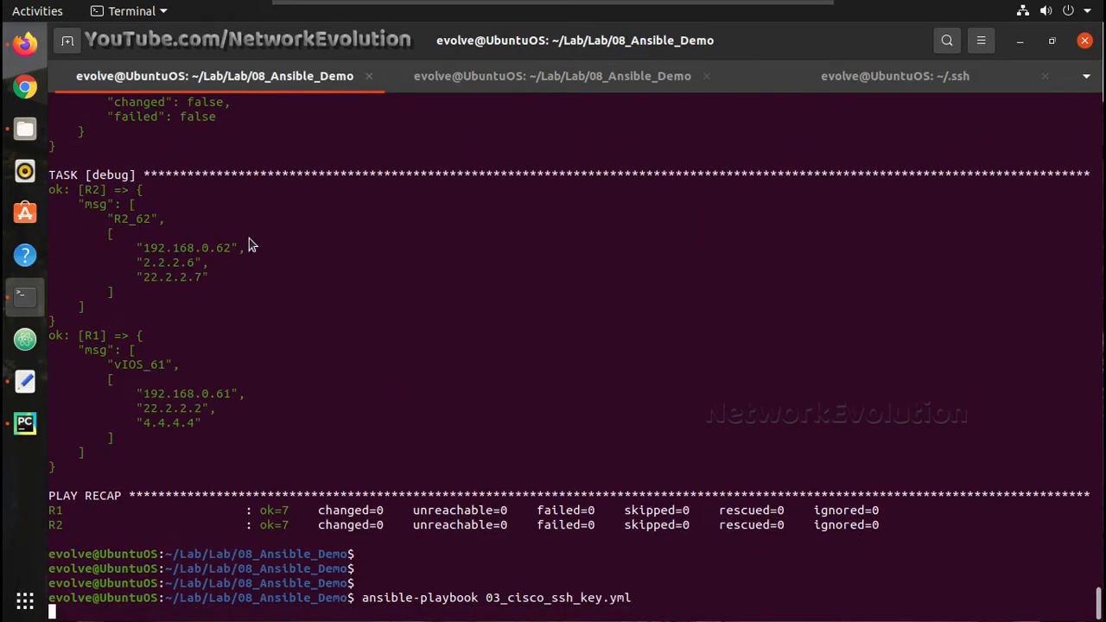
- Run 03_cisco_ssh_key.yml and check R1 and R2 both return ok
key(Return)
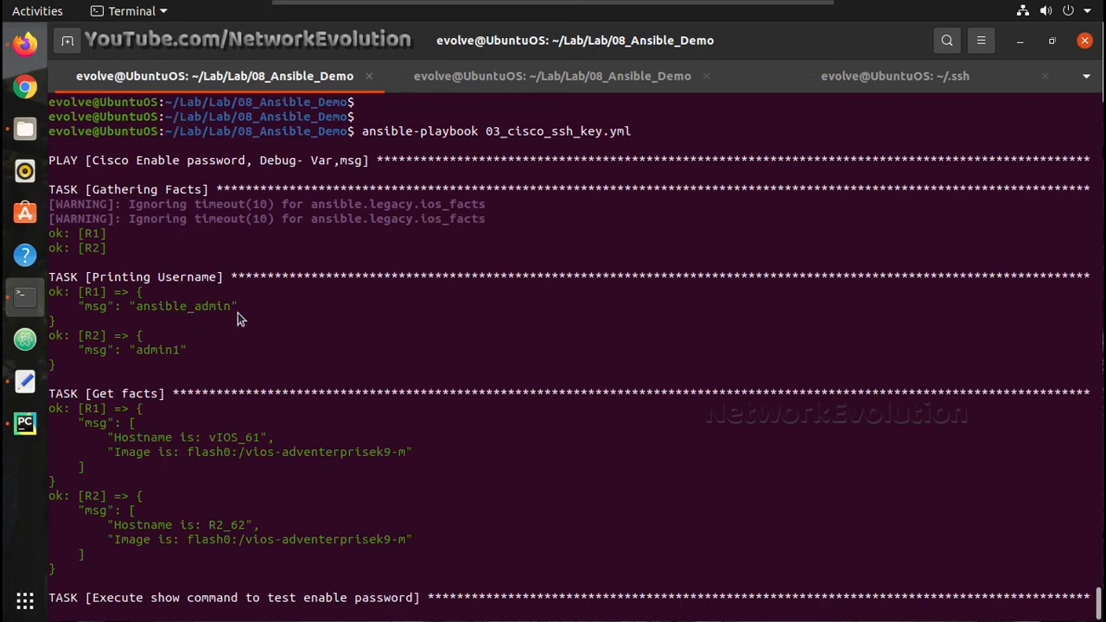
scroll(down, 3)
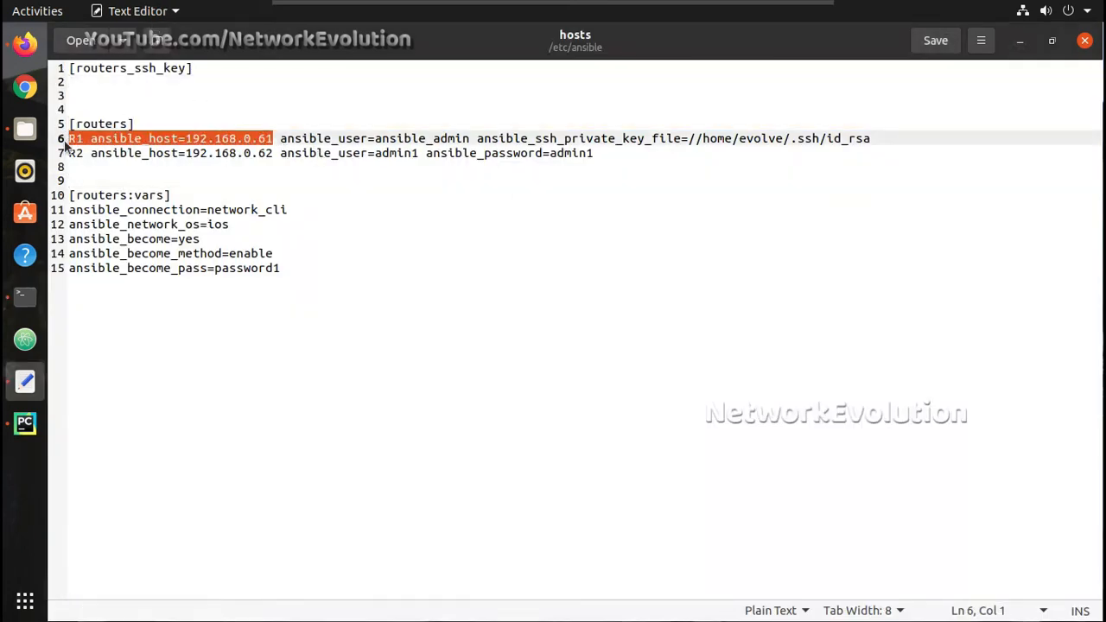
- Put R1 ansible_host=192.168.0.61 under [routers_ssh_key] and add a [routers_ssh_key:vars] heading
key(Delete)
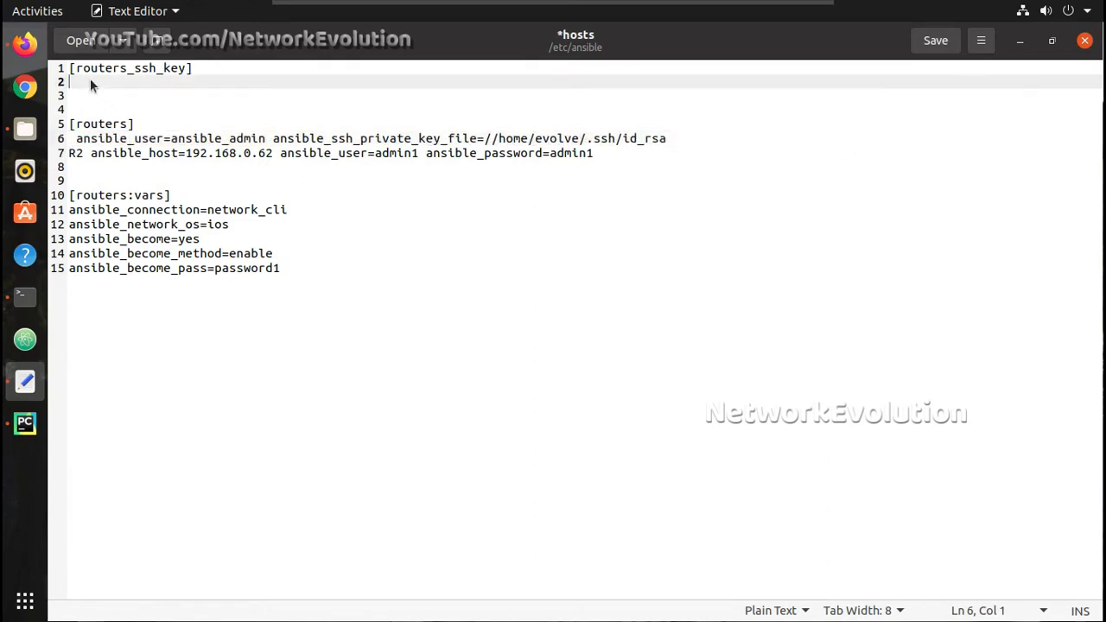
text(R1 ansible_host=192.168.0.61)
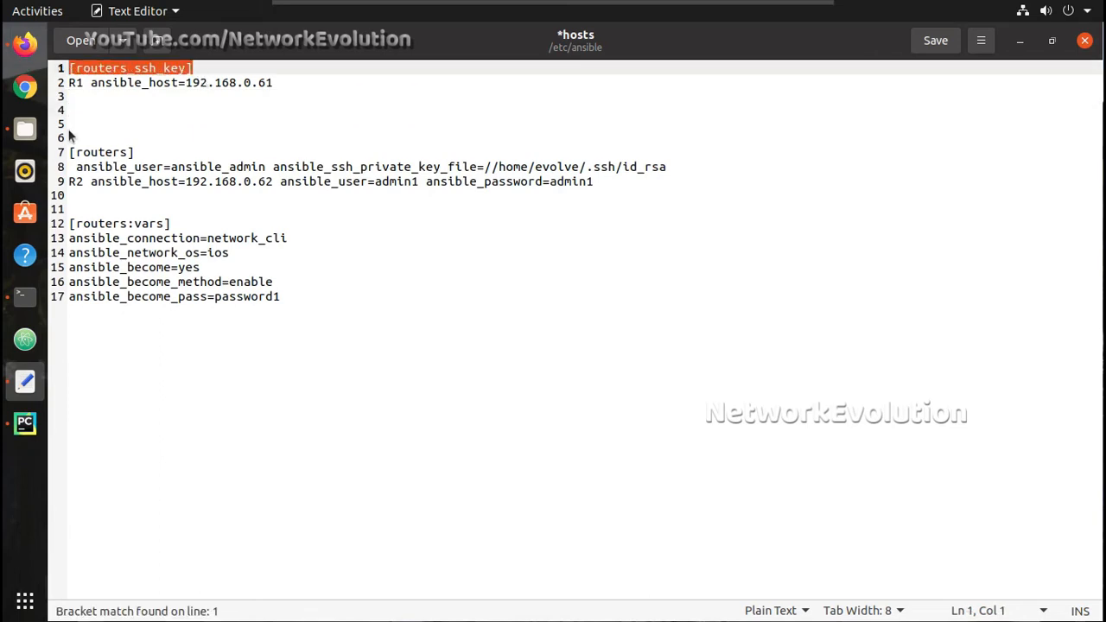
click(73, 110)
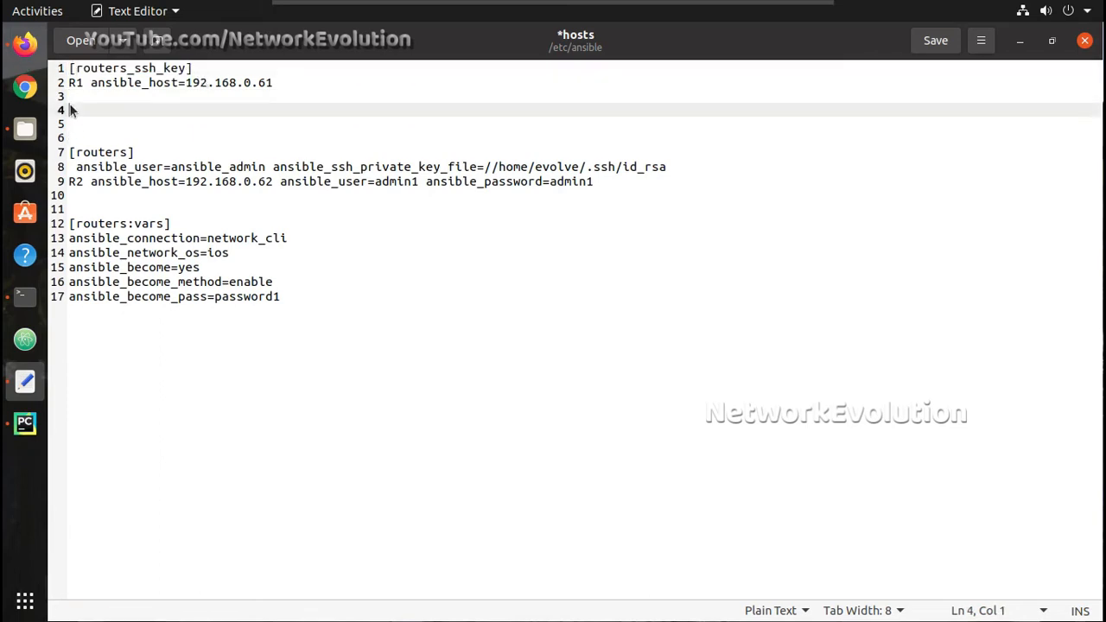
text([routers_ssh_key])
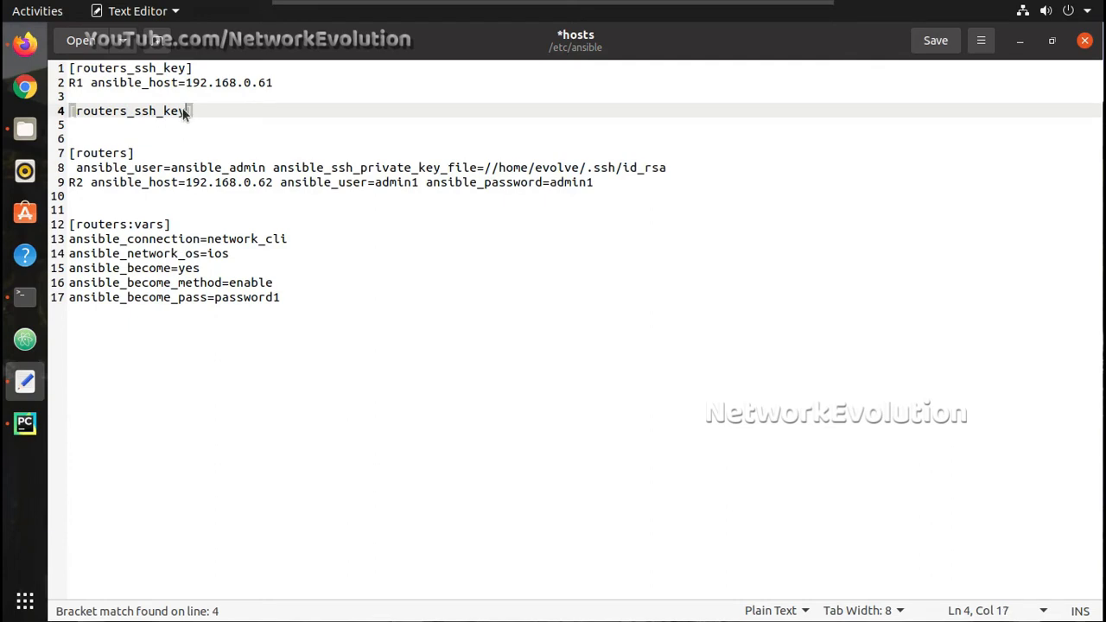
text(:)
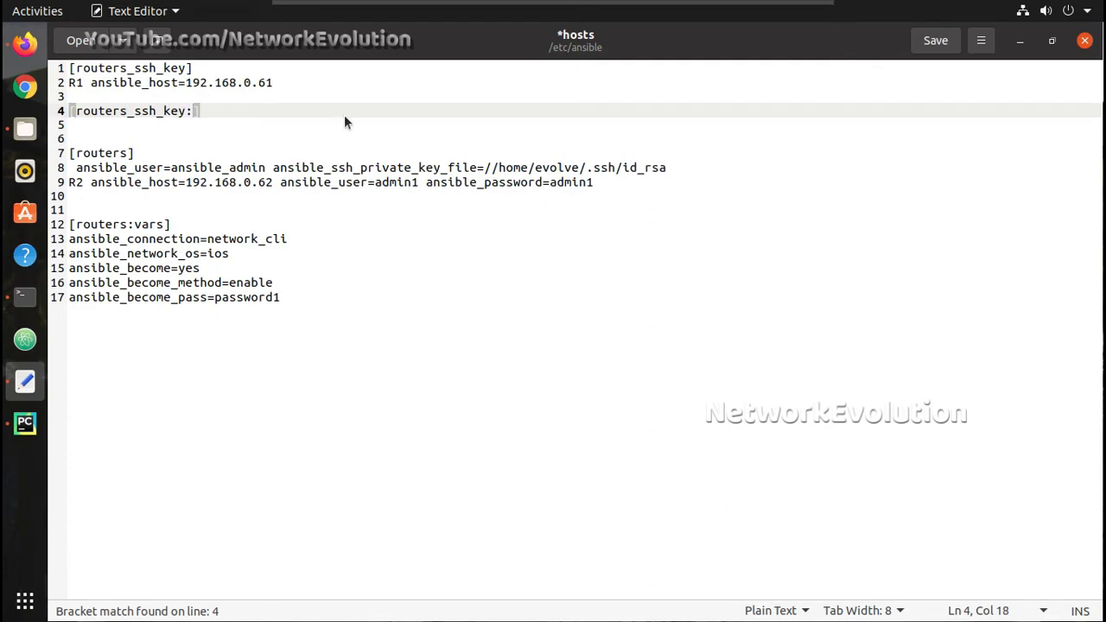
text(vars)
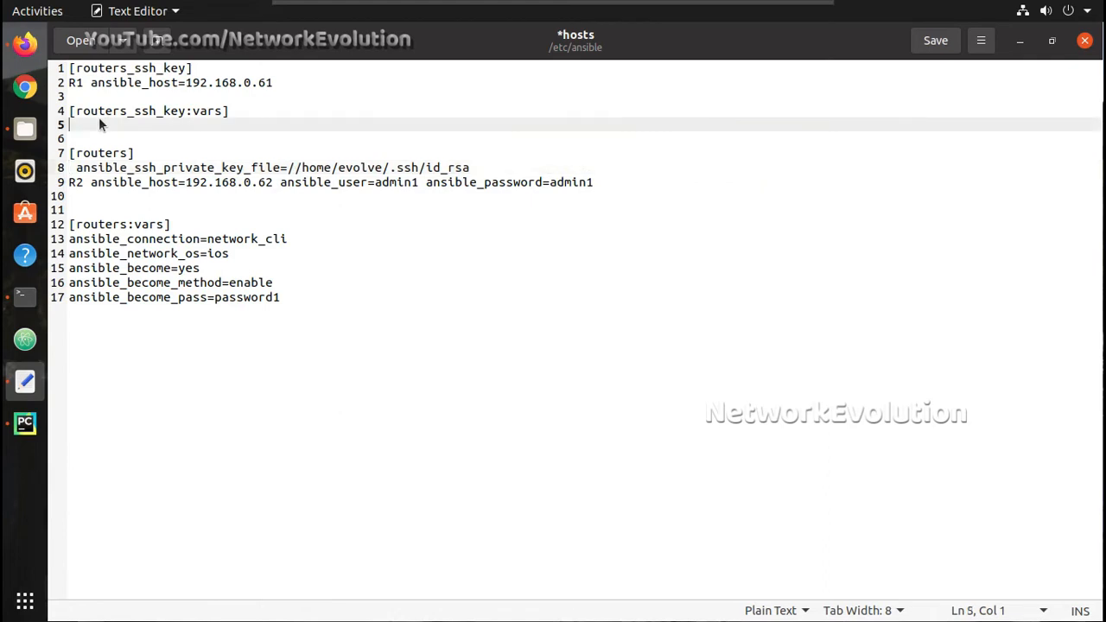
- Move ansible_user=ansible_admin and the id_rsa private key file setting into [routers_ssh_key:vars]
text(ansible_user=ansible_admin)
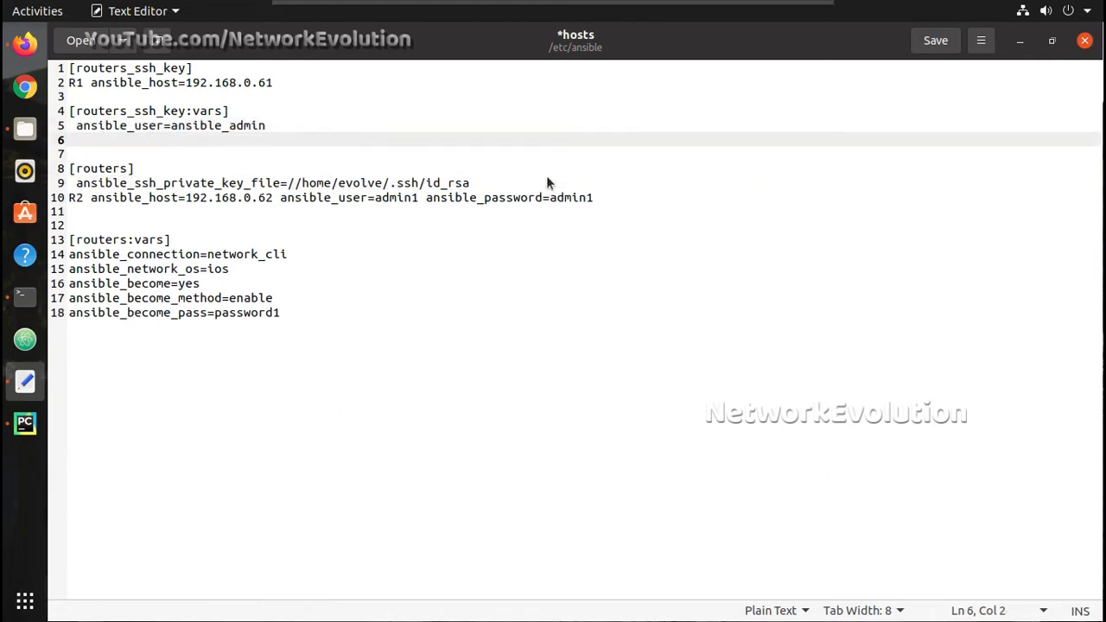
drag(188, 183, 471, 182)
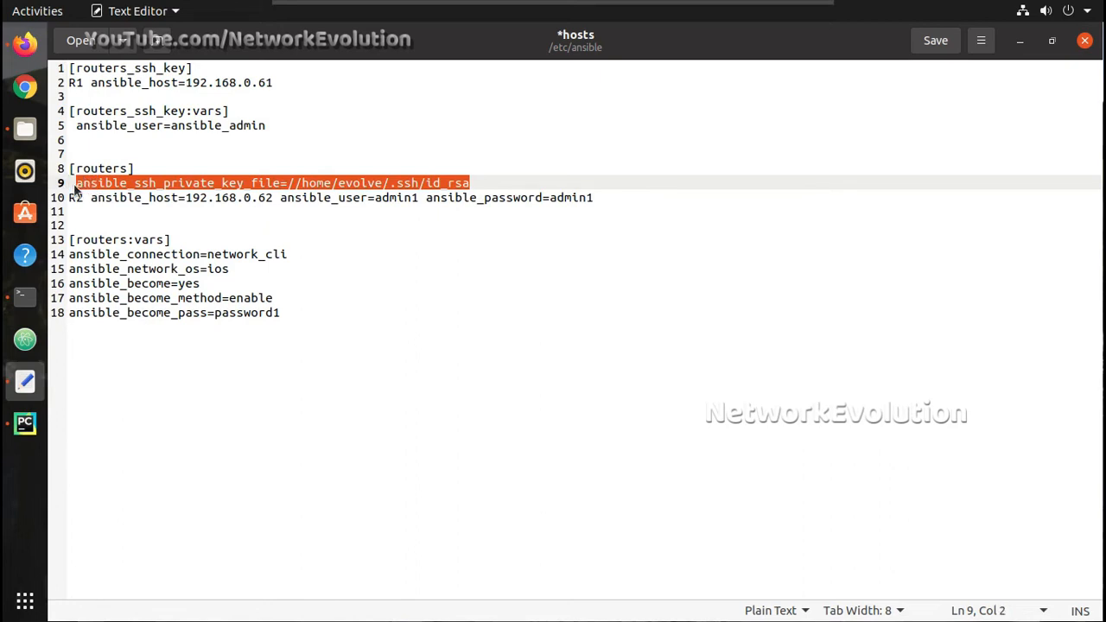
key(Delete)
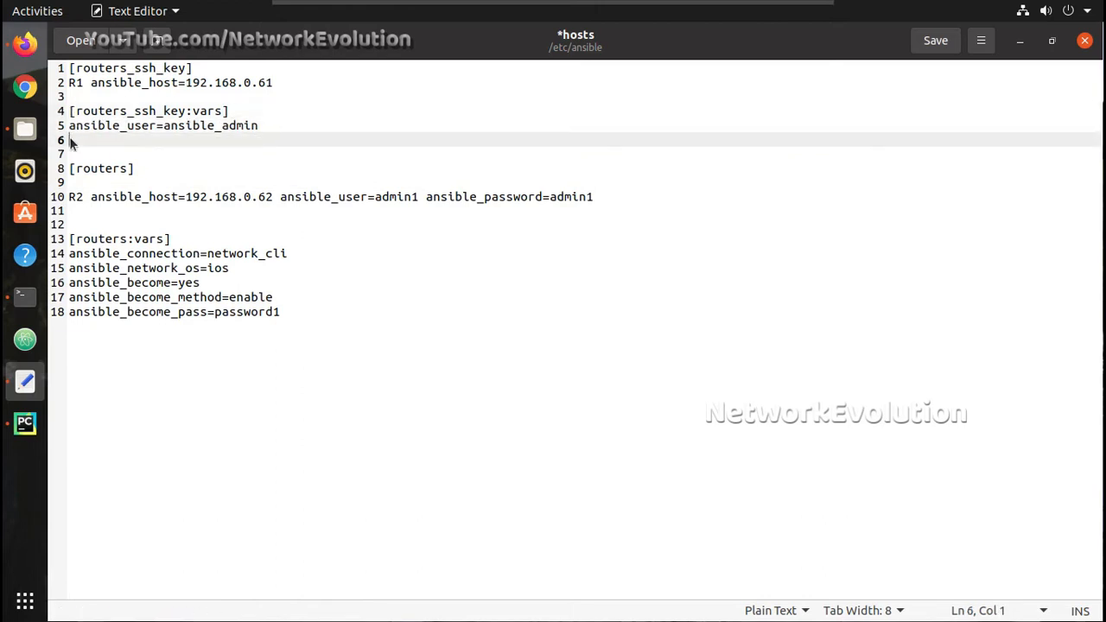
text(ansible_ssh_private_key_file=//home/evolve/.ssh/id_rsa)
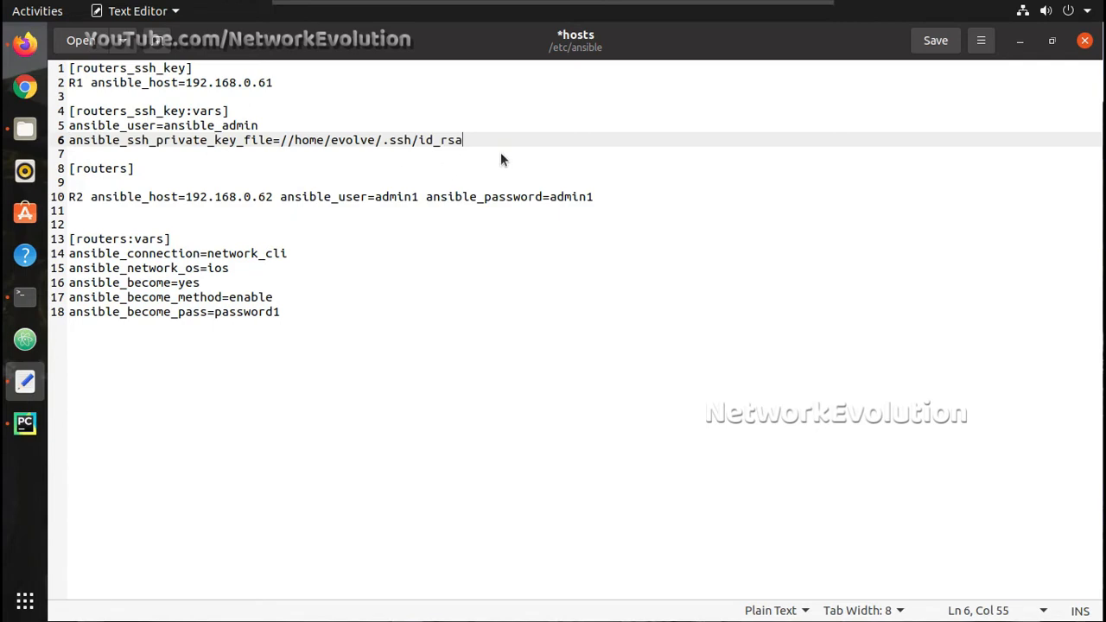
mouse_move(361, 140)
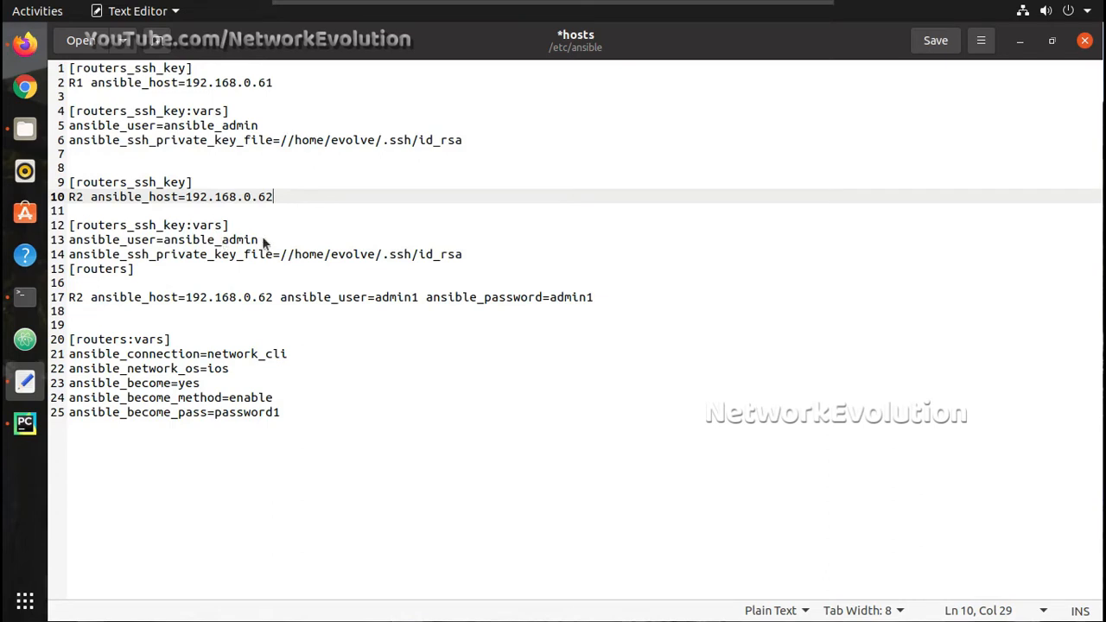
double_click(210, 240)
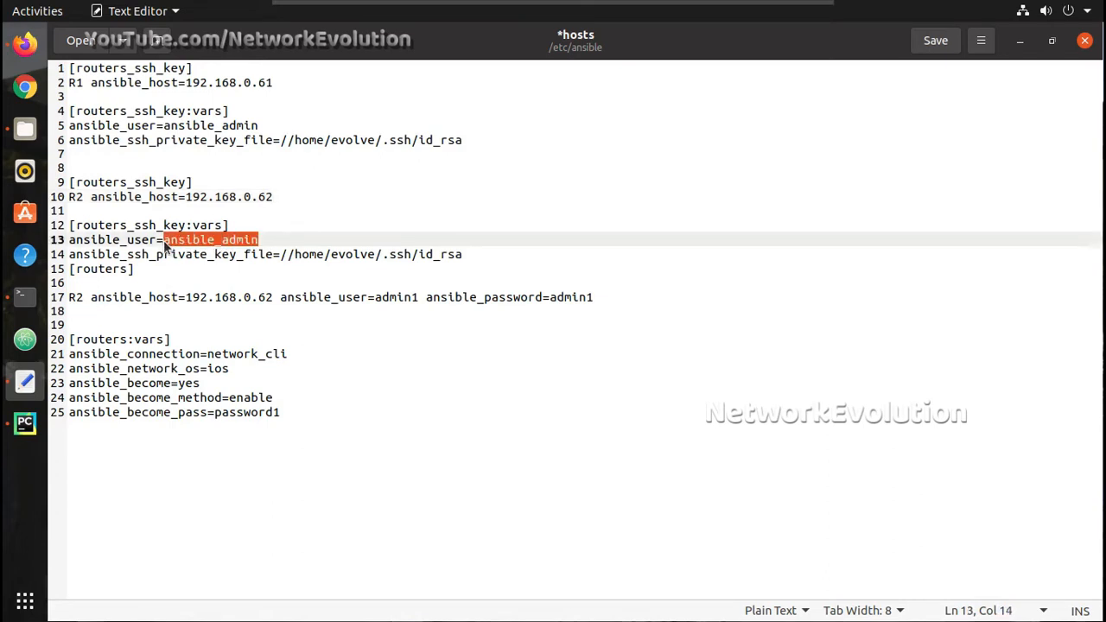
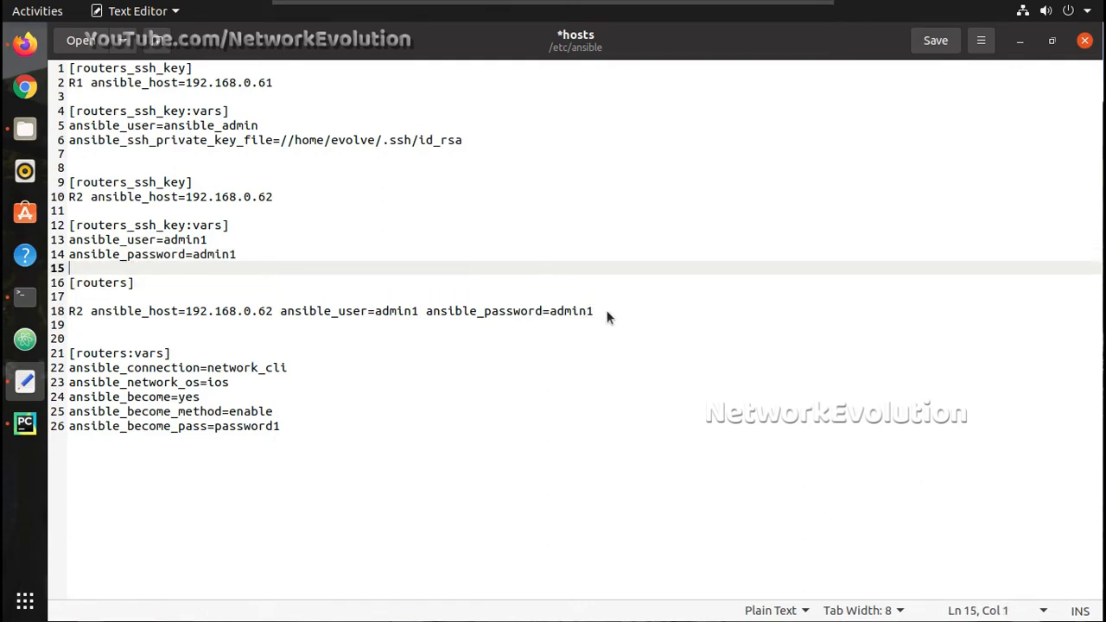
triple_click(329, 312)
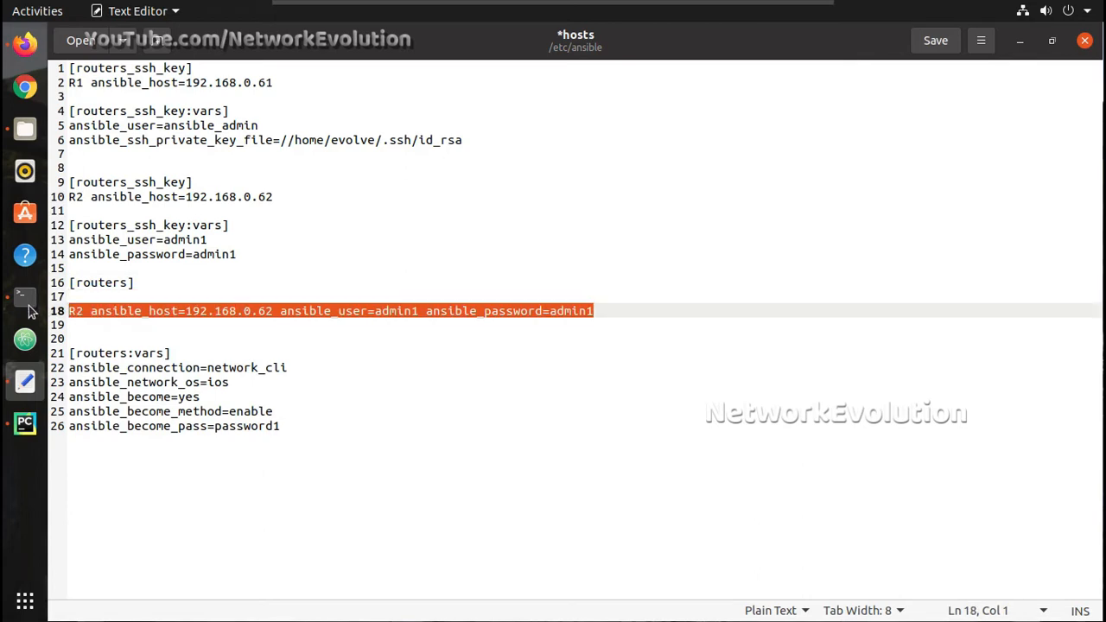
- Delete R2's old line and turn [routers] into [routers:children]
key(Delete)
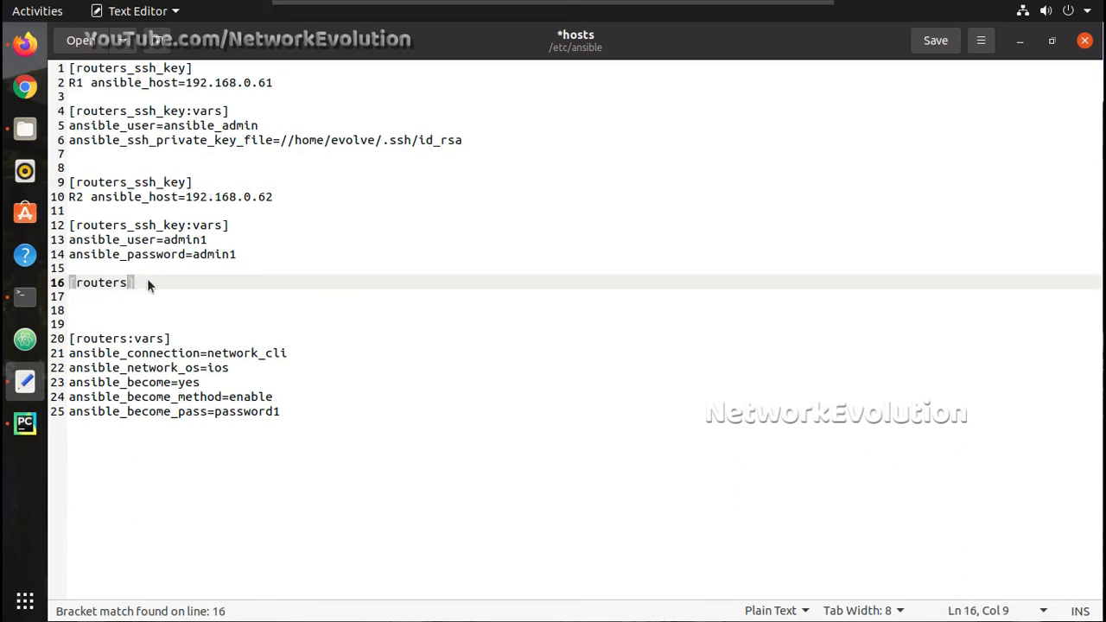
text(:)
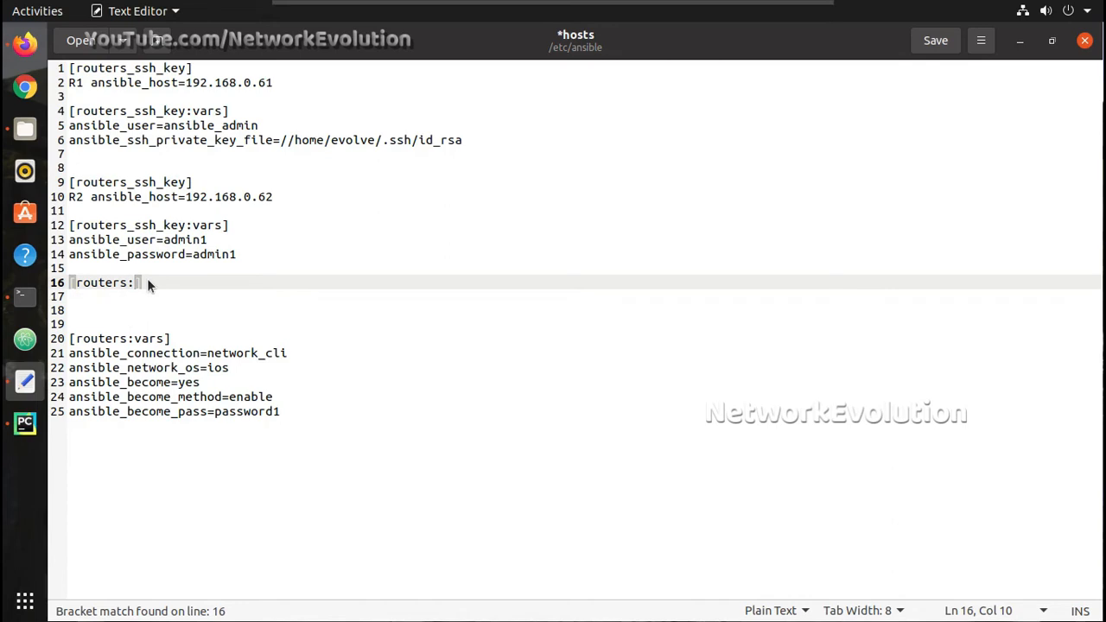
text(children)
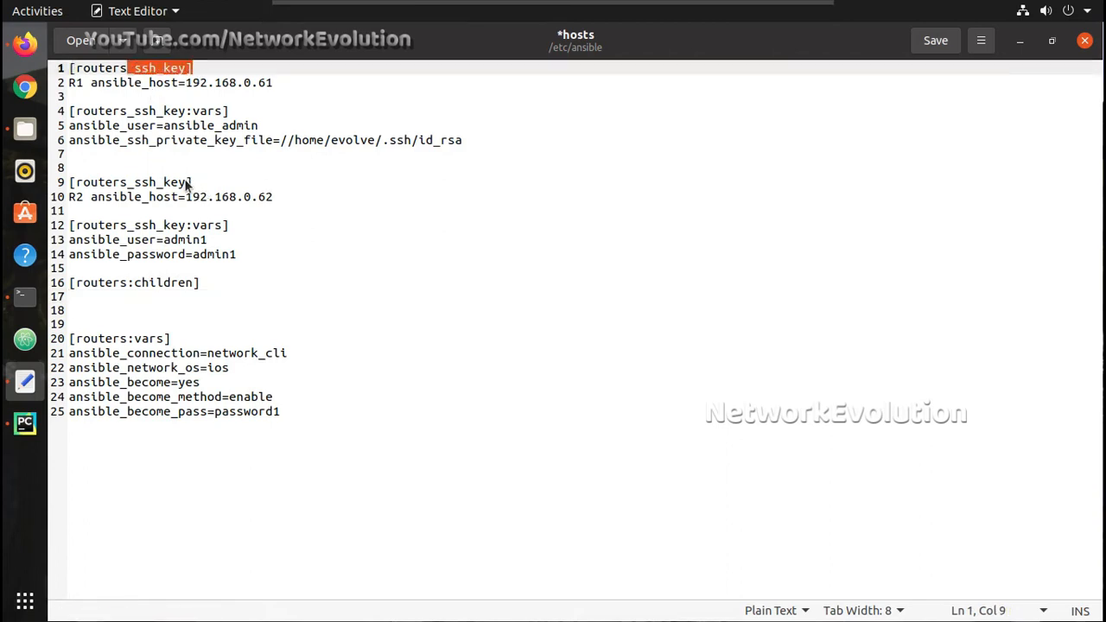
- Rename the second group and its vars header from routers_ssh_key to routers_ssh_pass
double_click(160, 182)
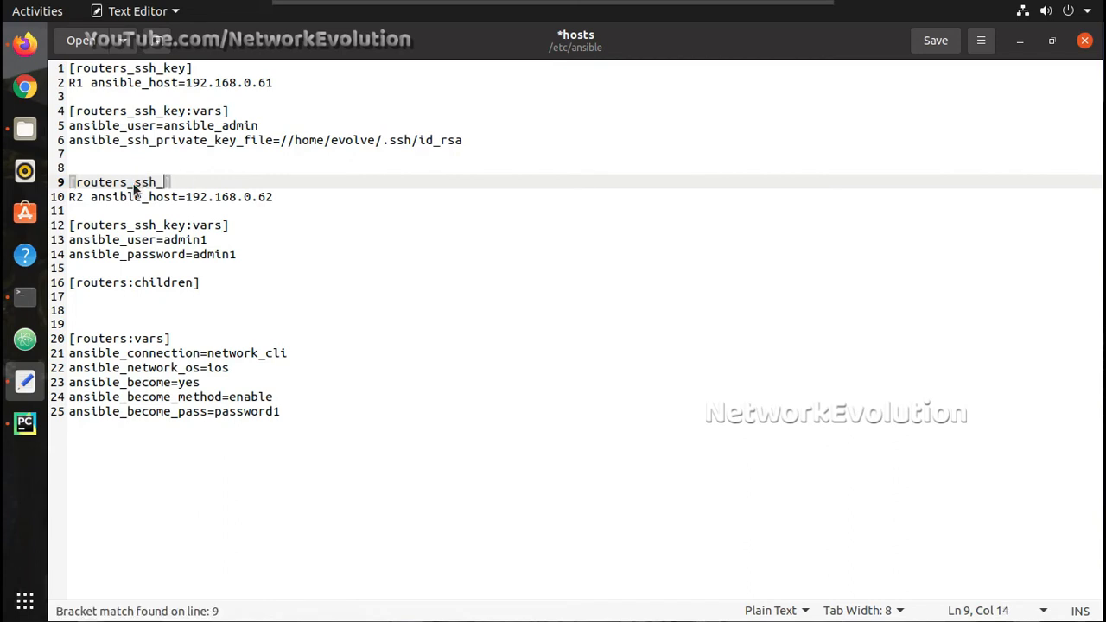
text(pass)
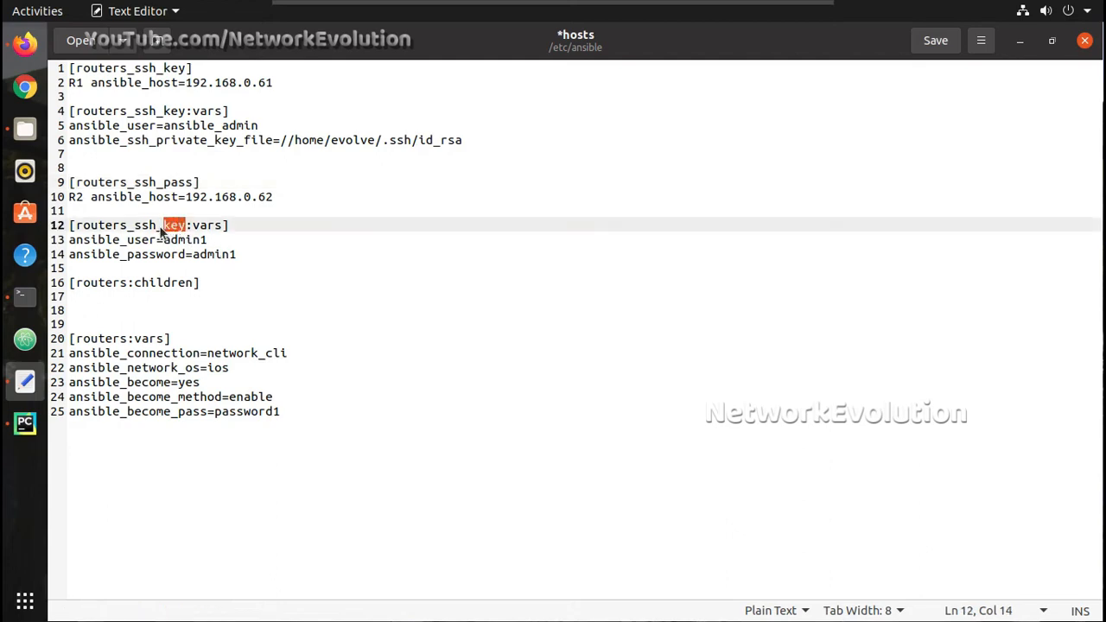
text(pass)
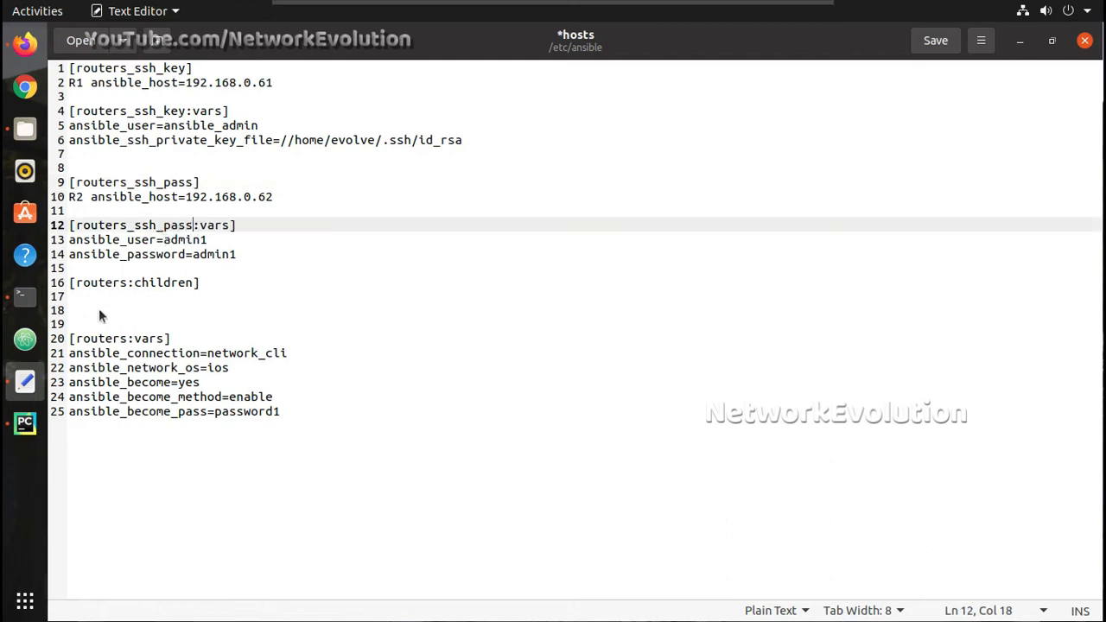
click(78, 296)
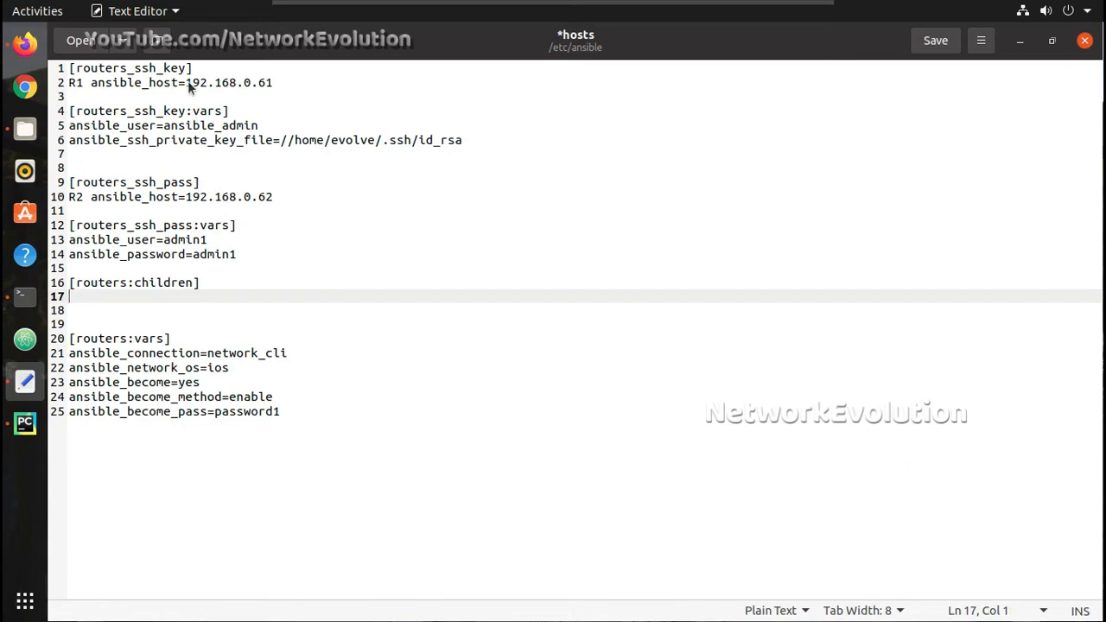
- Add routers_ssh_key and routers_ssh_pass as lines under [routers:children]
double_click(130, 67)
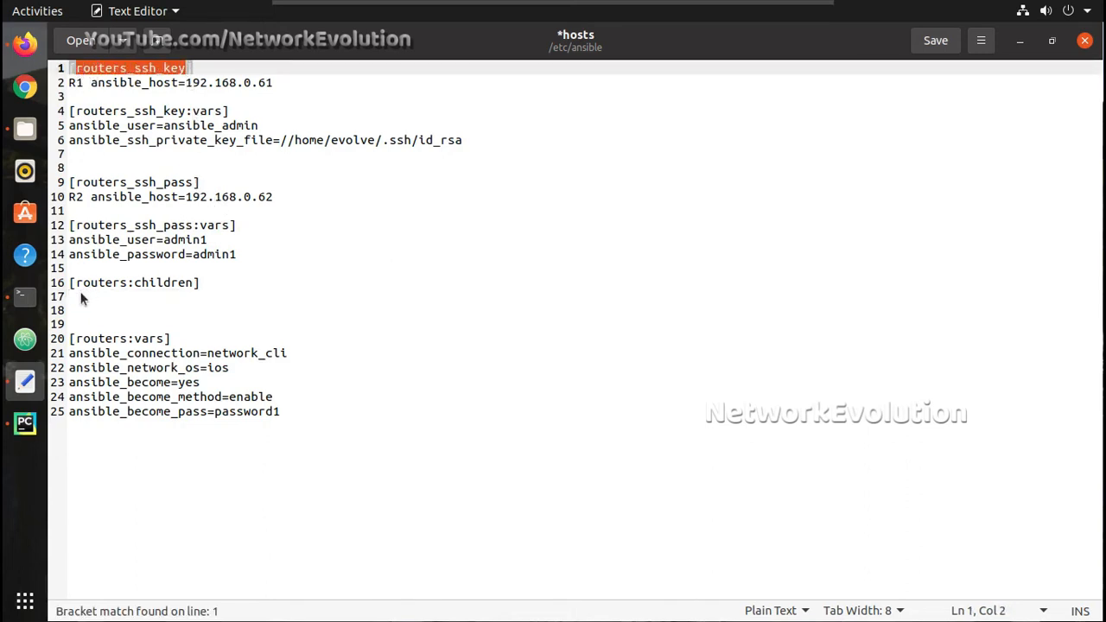
text(routers_ssh_key)
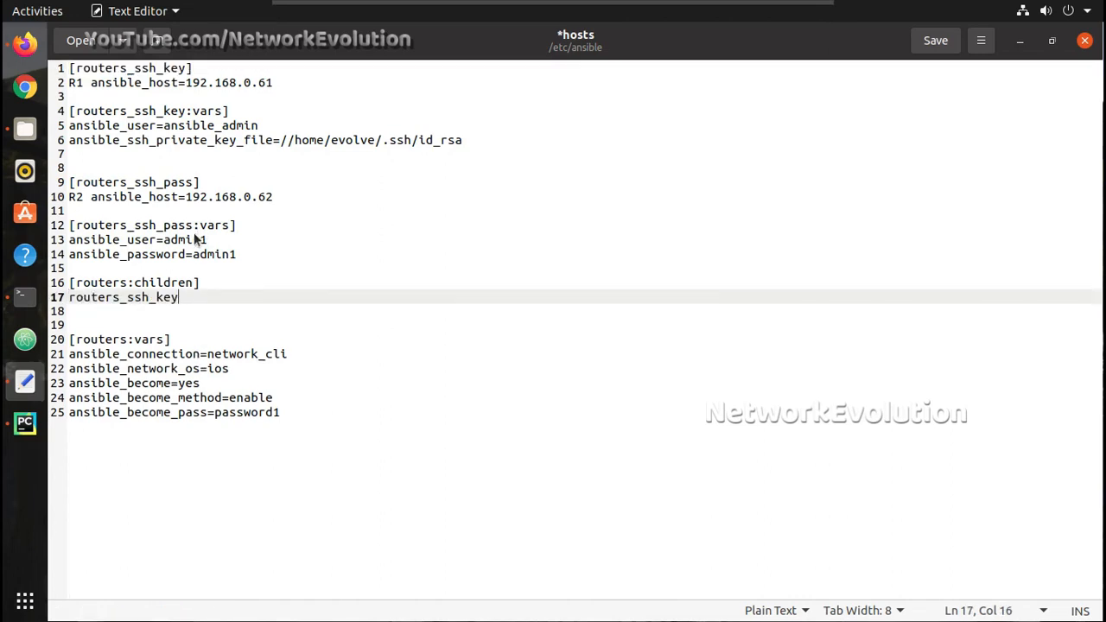
double_click(162, 182)
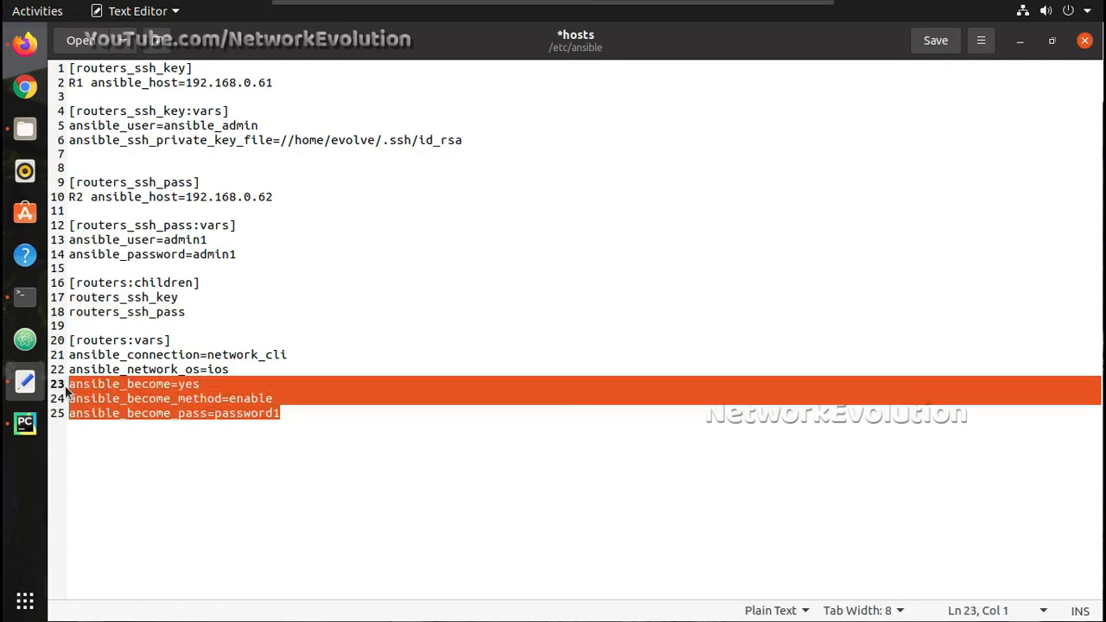
- Move the ansible_become settings under [routers_ssh_pass:vars] and save /etc/ansible/hosts
key(Delete)
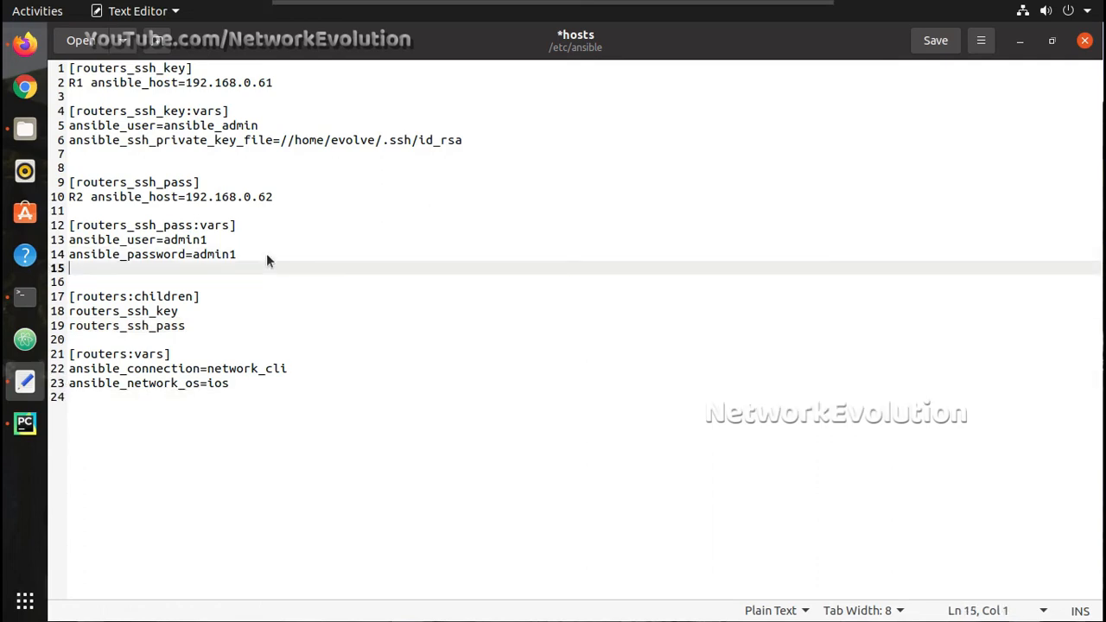
text(ansible_become=yes)
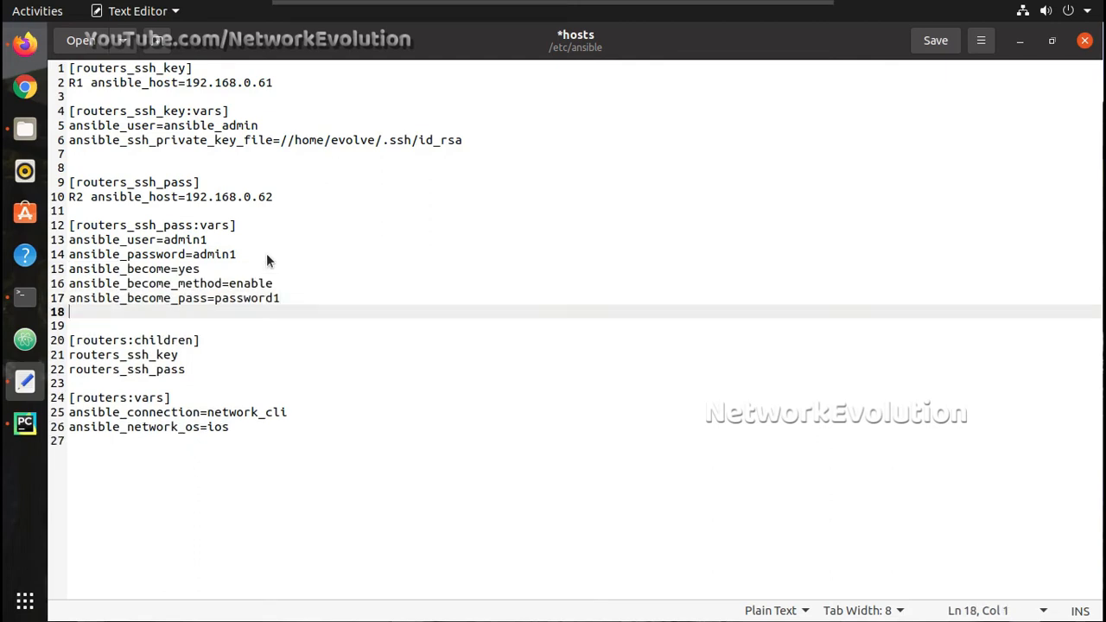
mouse_move(248, 438)
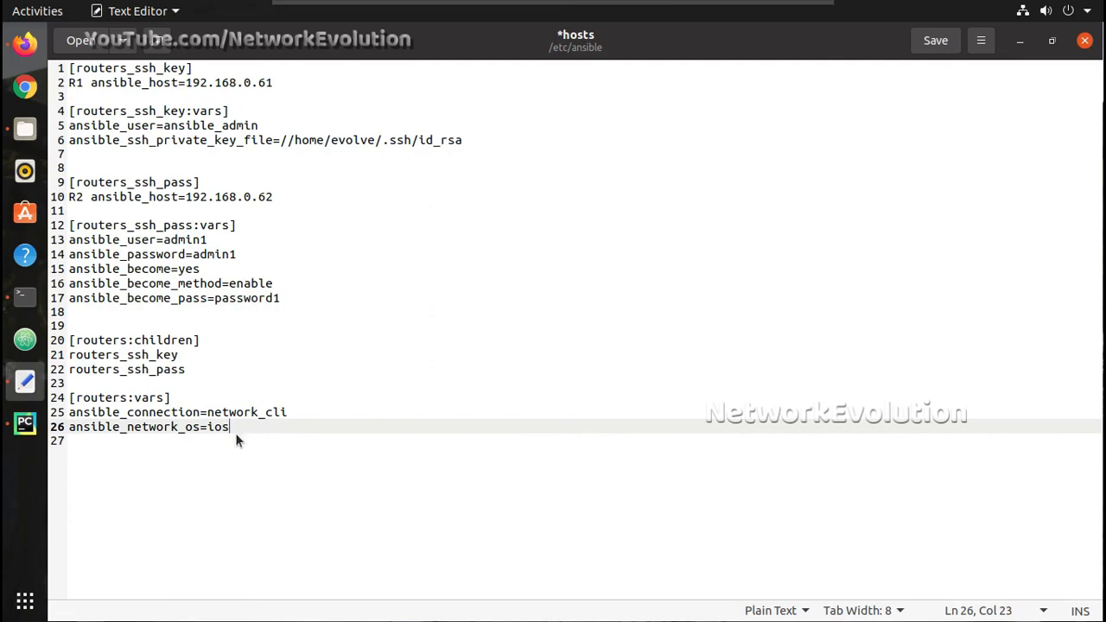
drag(230, 427, 69, 412)
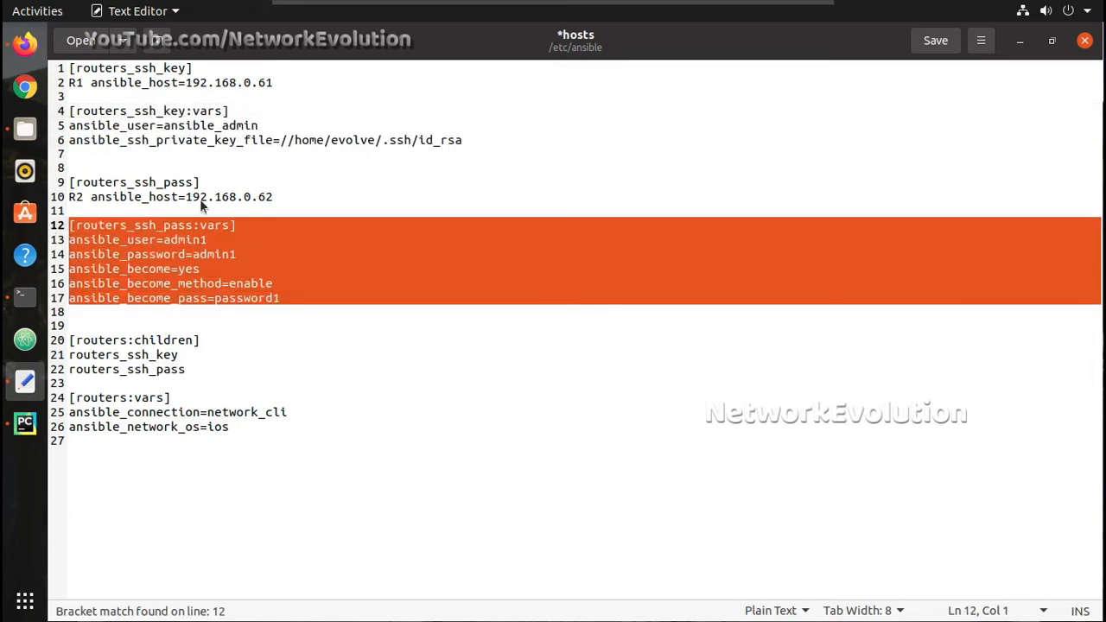
click(182, 340)
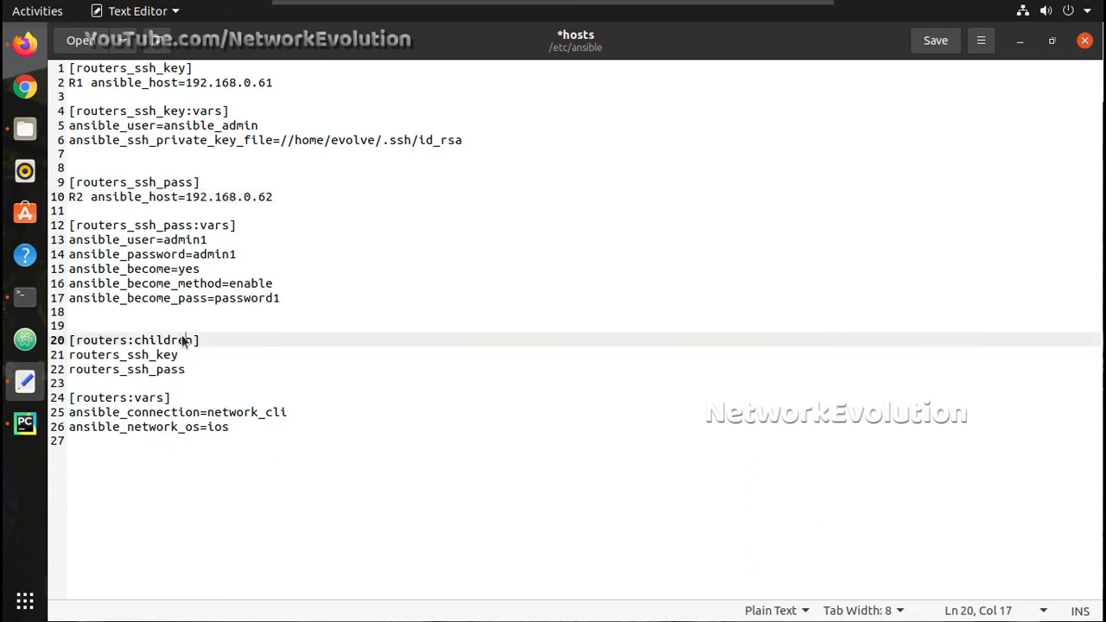
key(ctrl+s)
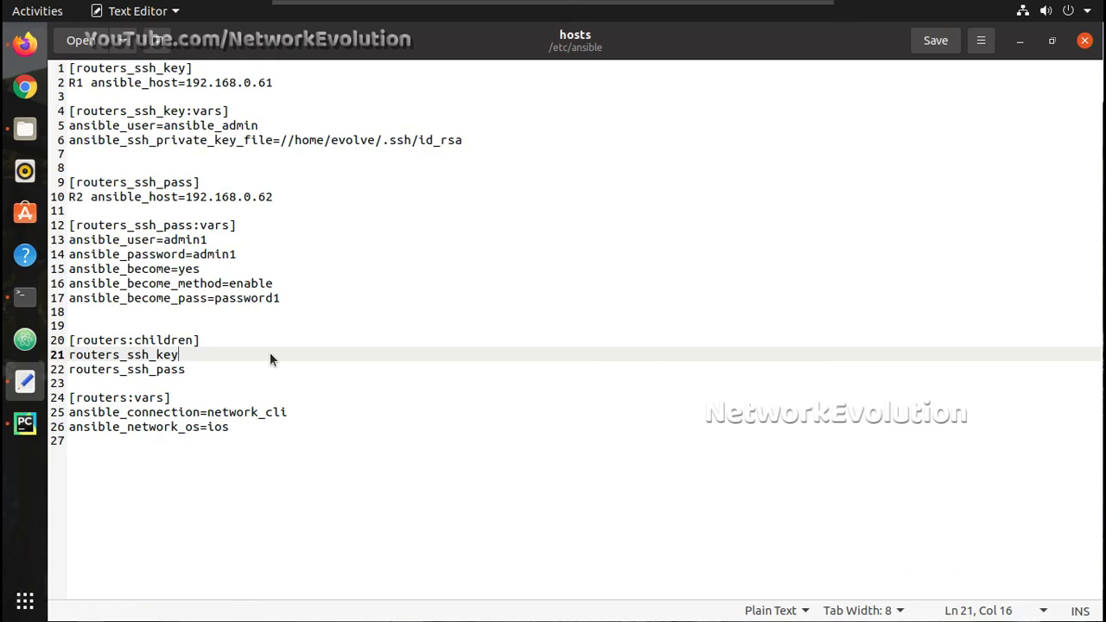
mouse_move(98, 318)
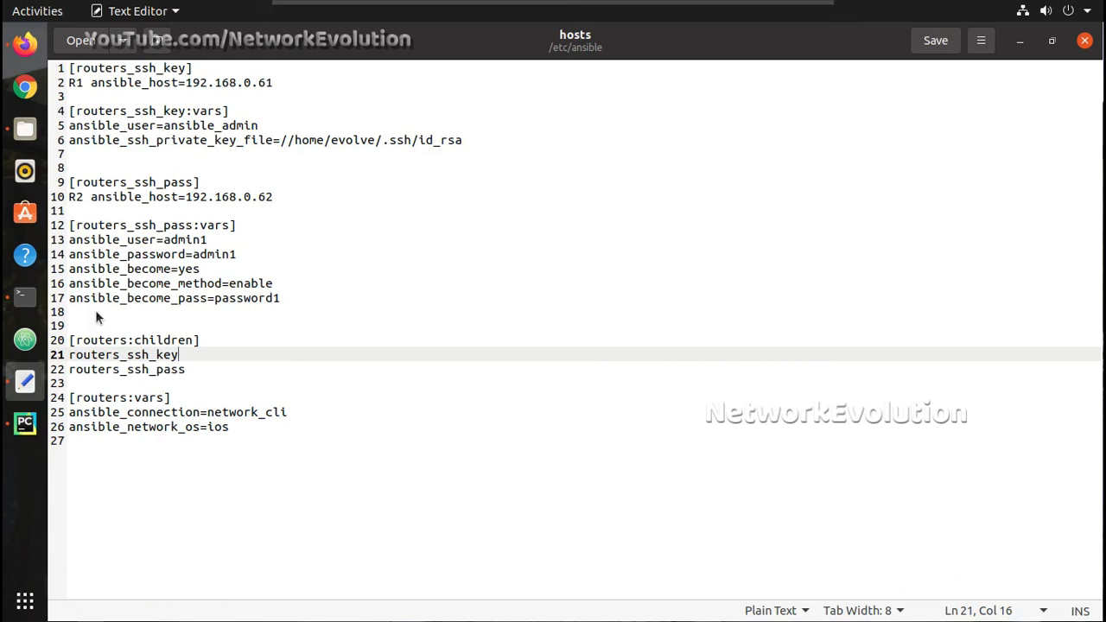
mouse_move(24, 298)
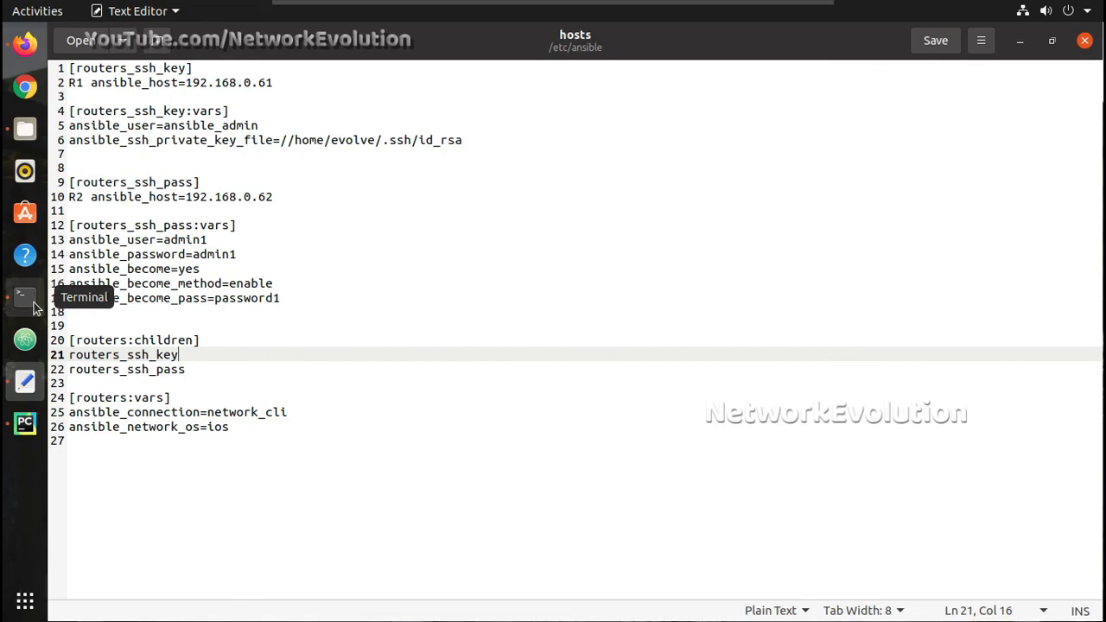
- Run ansible-playbook 03_cisco_ssh_key.yml and check the usernames printed for R1 and R2
click(25, 296)
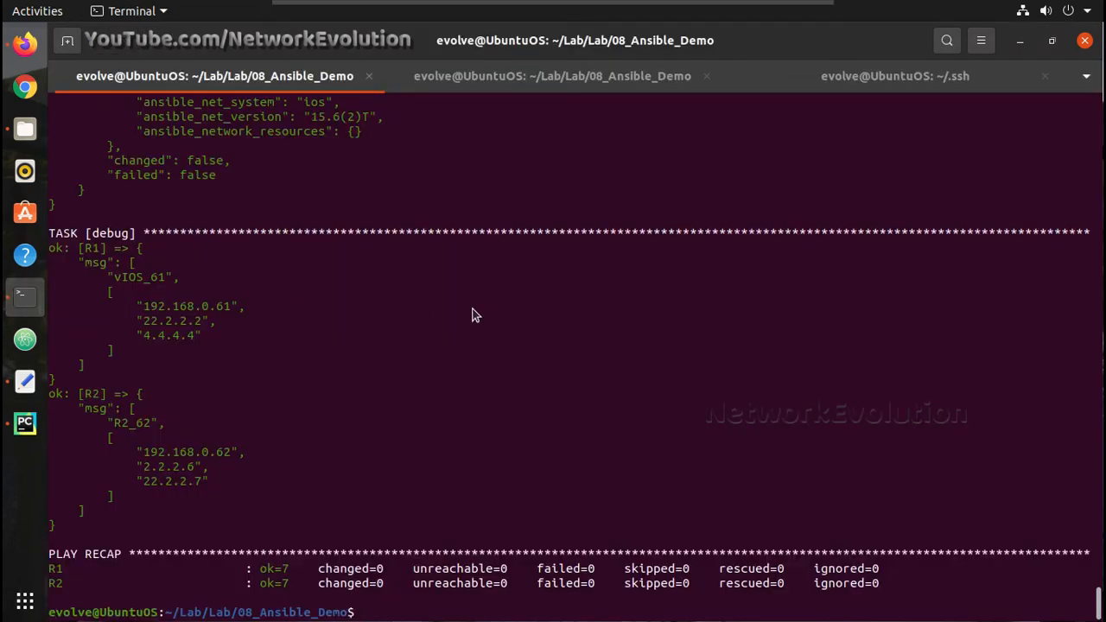
text(ansible-playbook 03_cisco_ssh_key.yml)
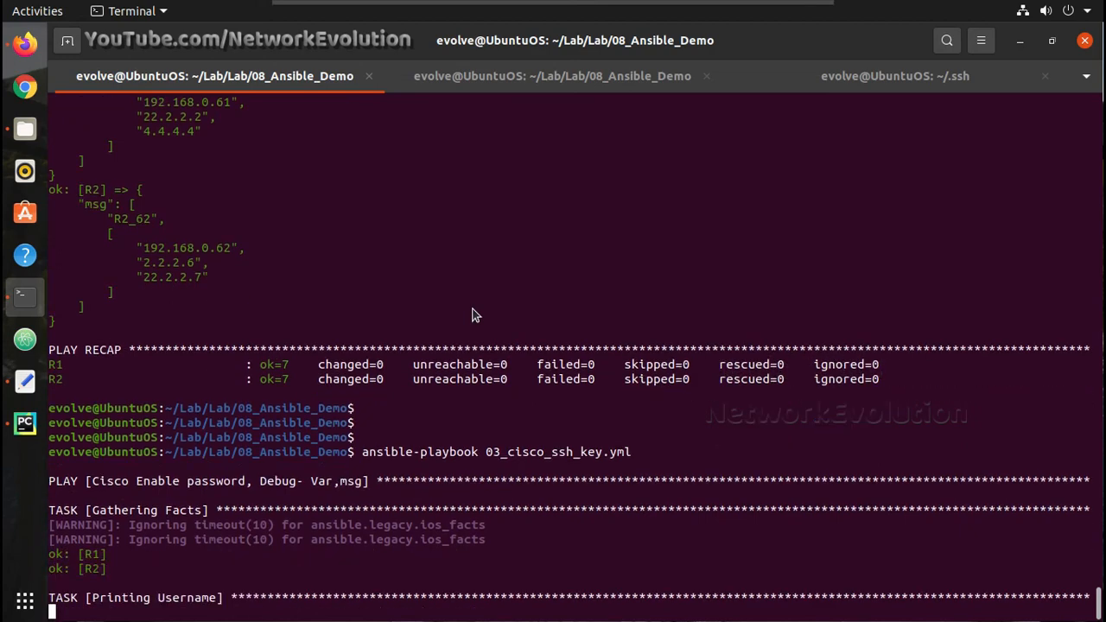
scroll(down, 3)
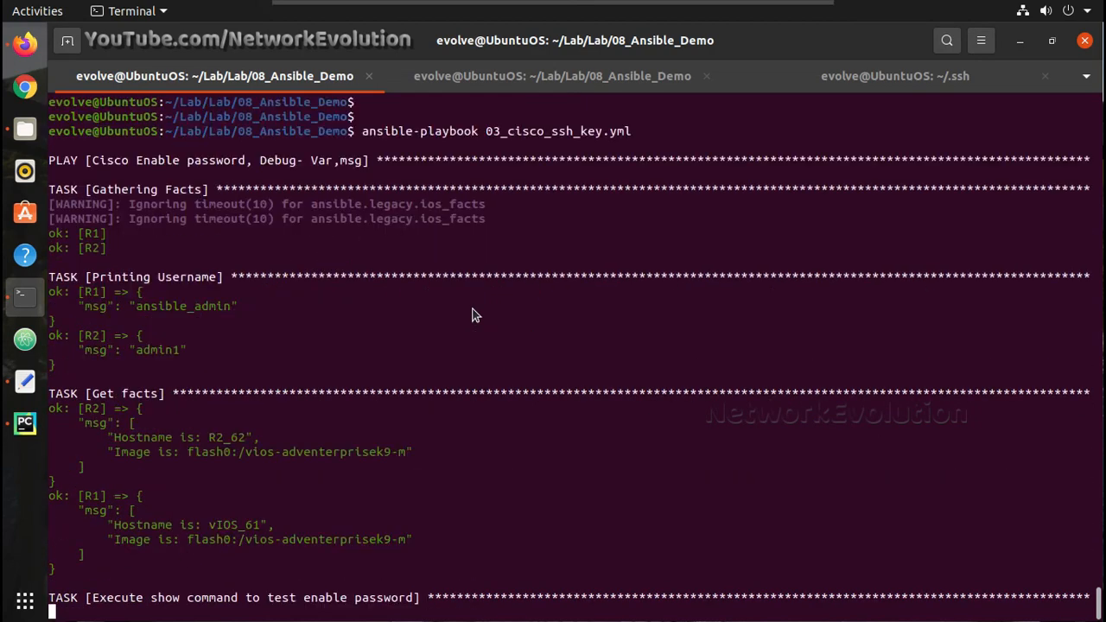
scroll(down, 3)
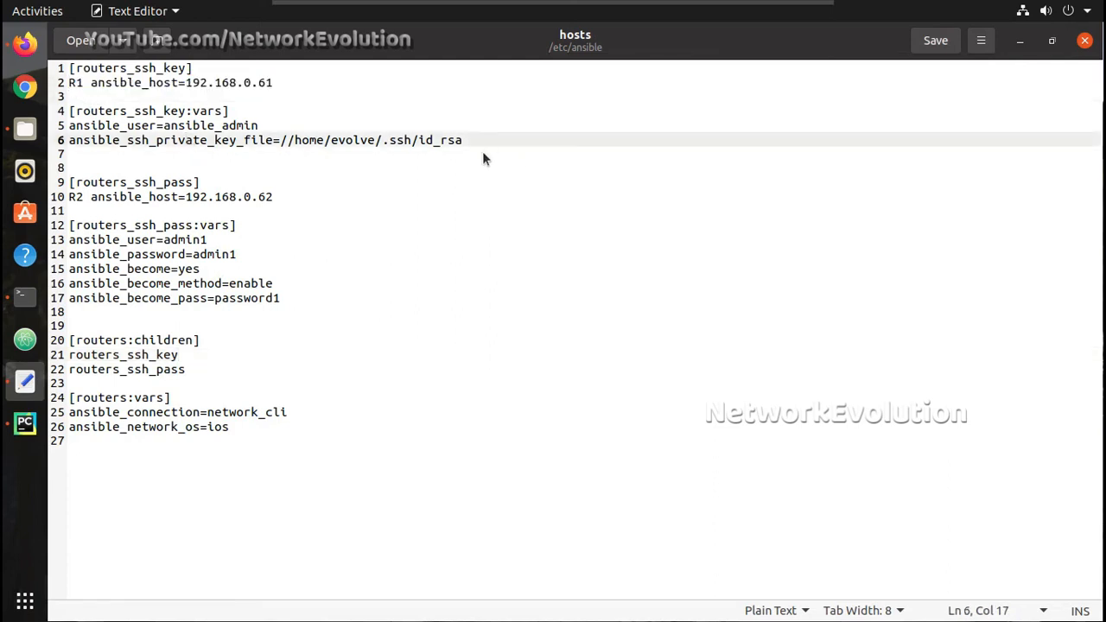
- Prefix the ansible_ssh_private_key_file line with # and save the hosts file
click(69, 140)
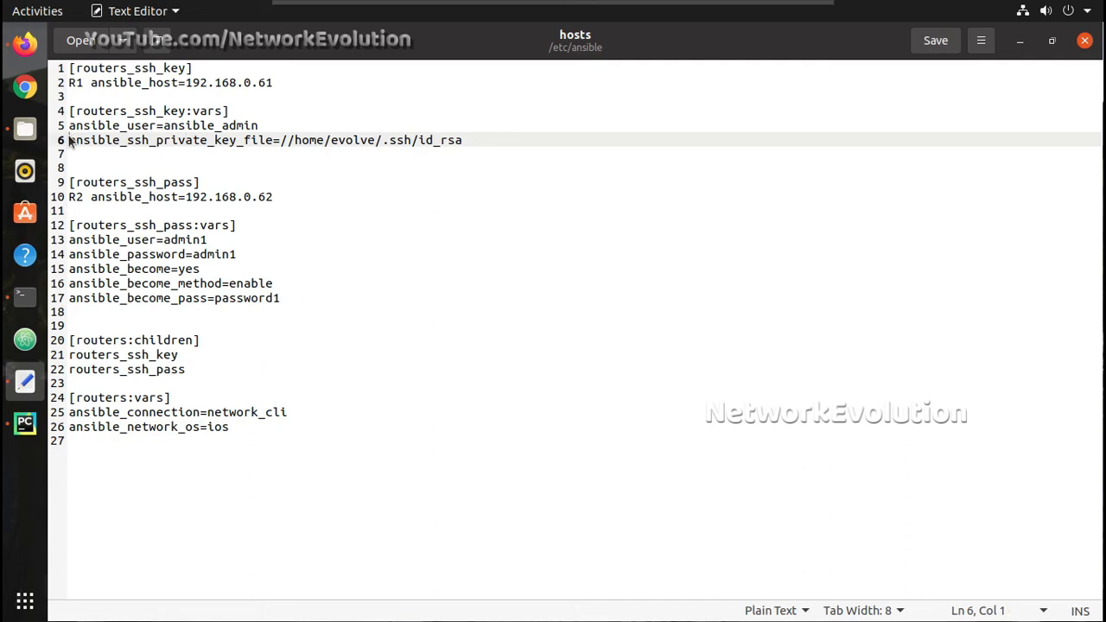
text(#)
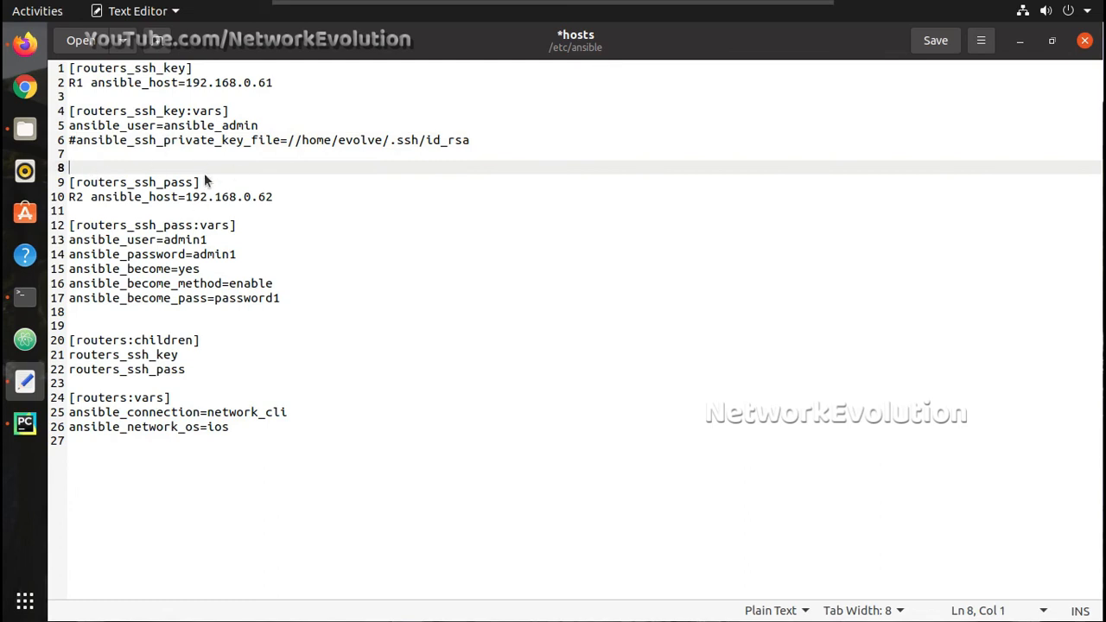
key(ctrl+s)
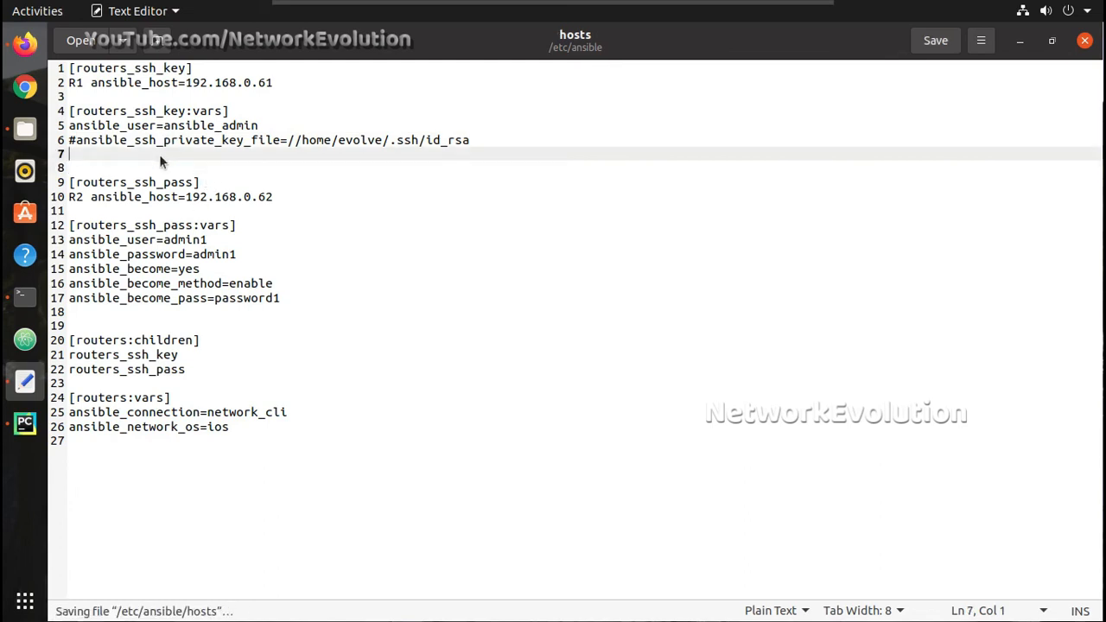
click(25, 296)
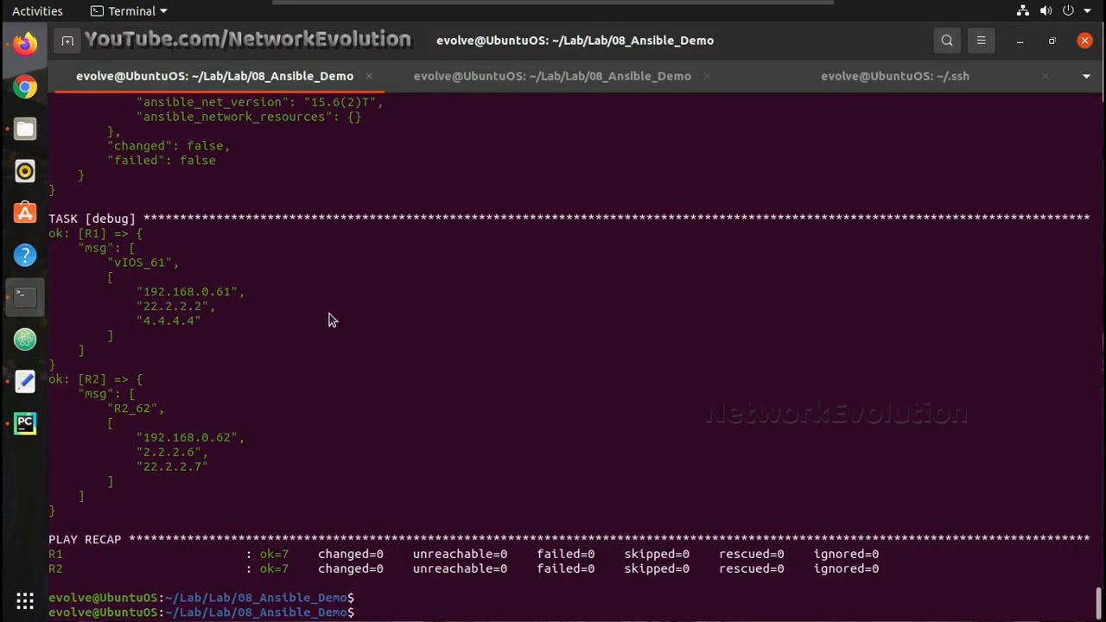
text(ansible-playbook 03_cisco_ssh_key.yml)
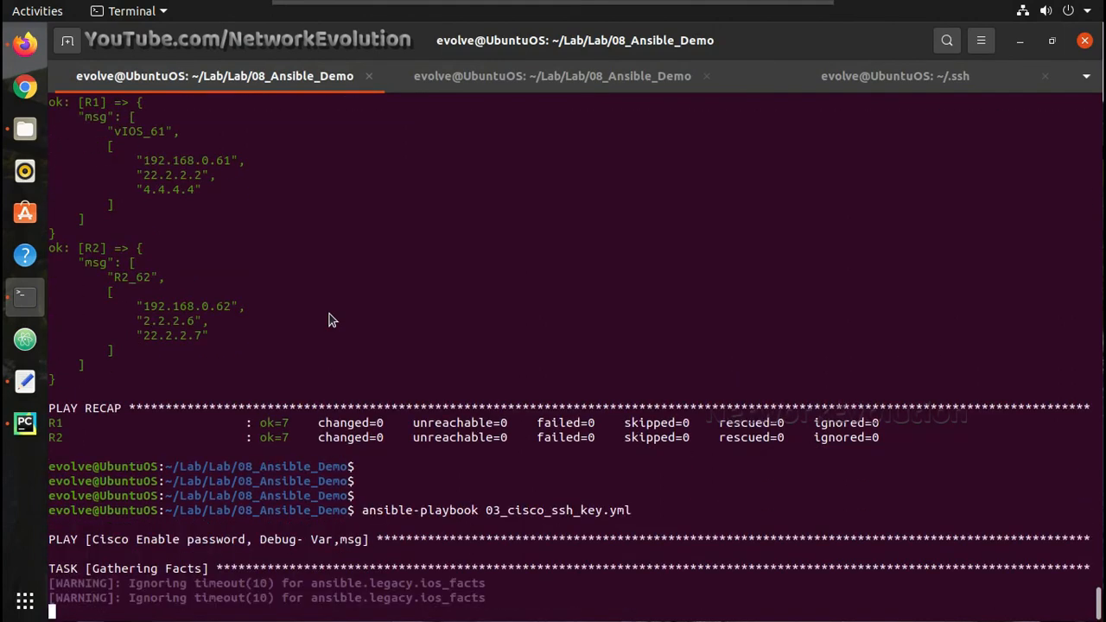
scroll(down, 3)
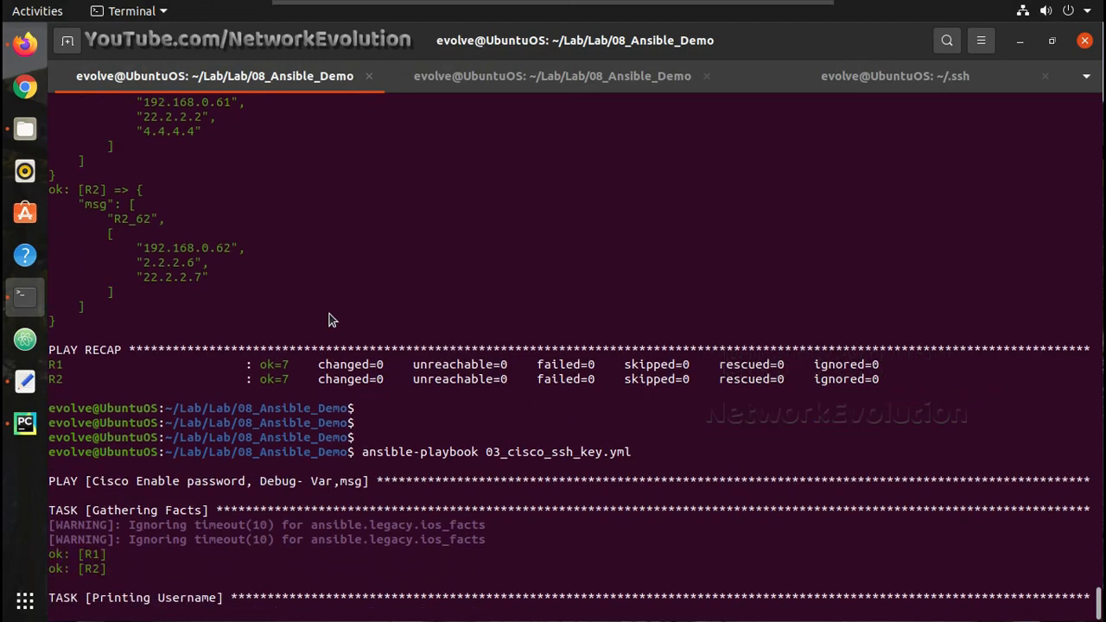
scroll(down, 3)
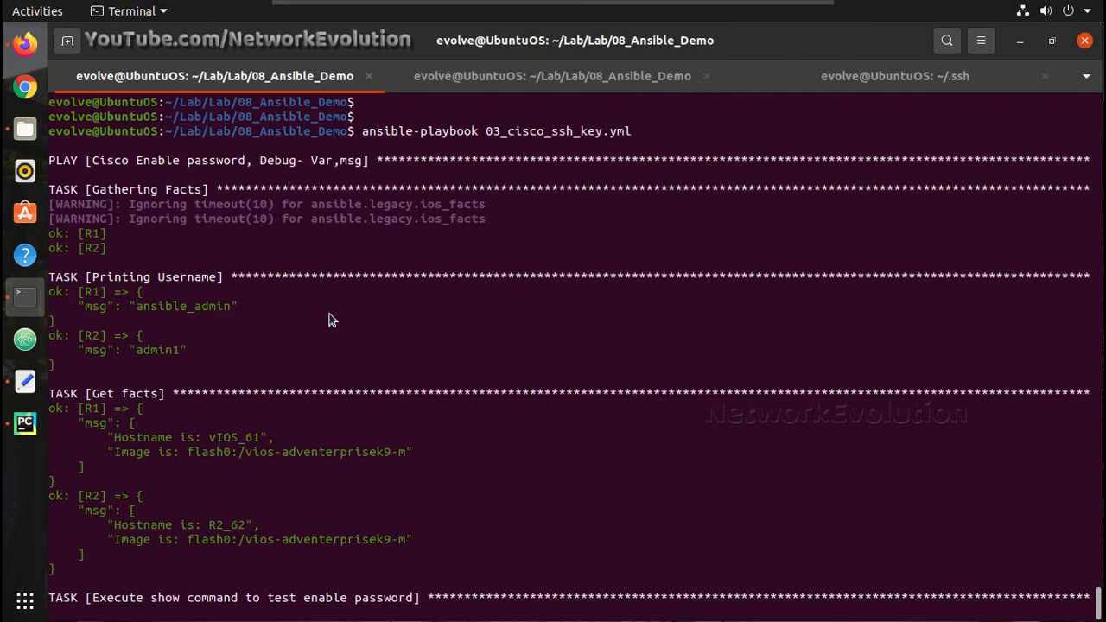
scroll(down, 3)
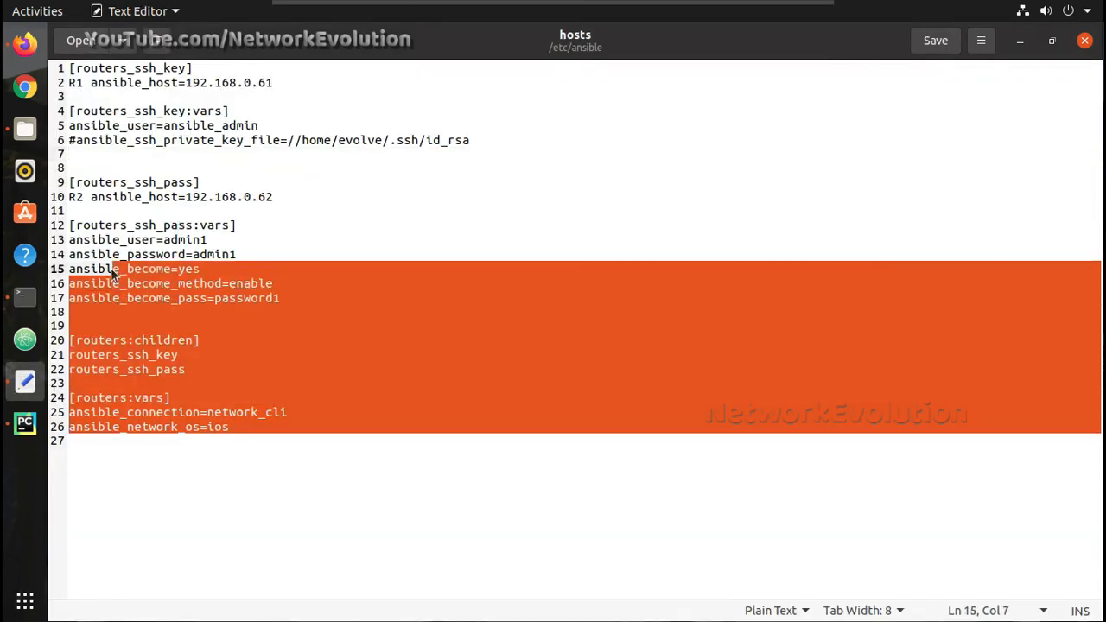
- Deselect the text in the hosts file and return to the playbook output
click(199, 382)
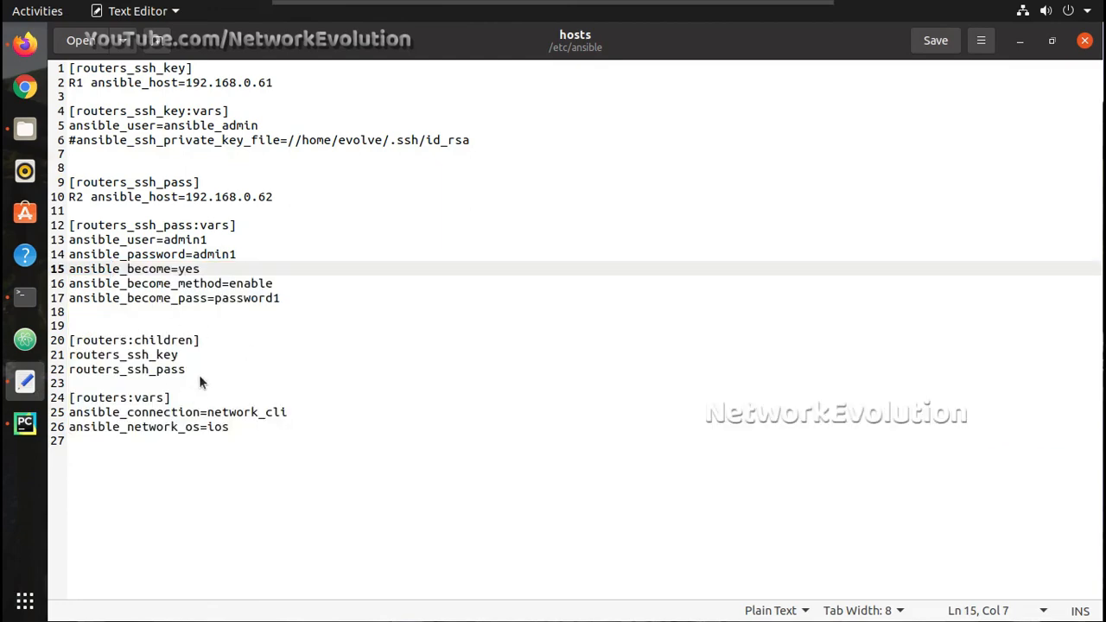
click(78, 96)
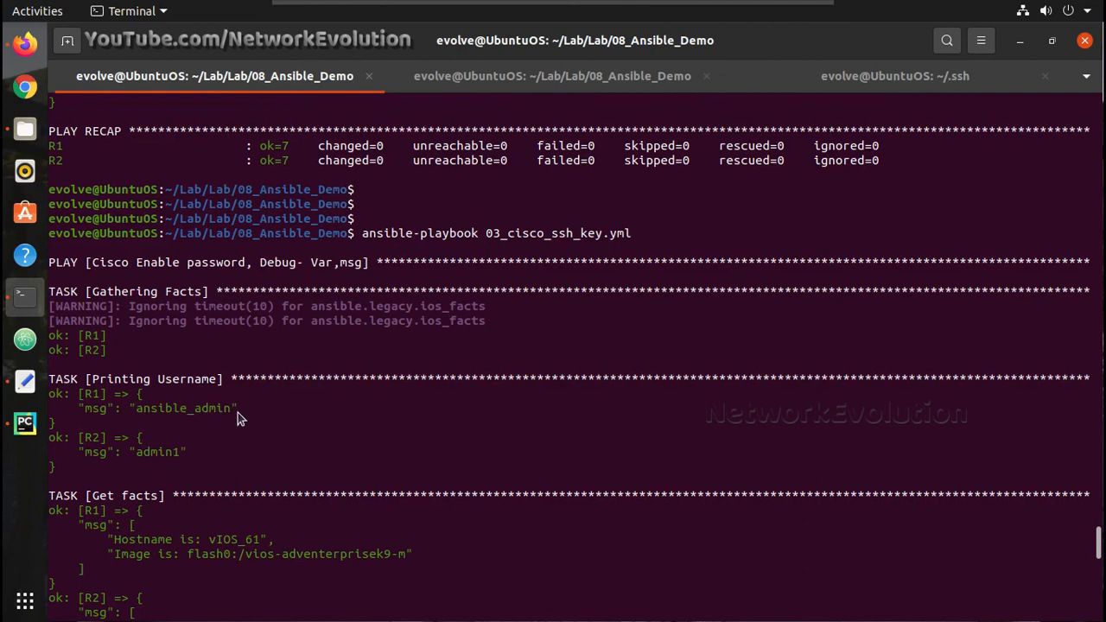
mouse_move(195, 466)
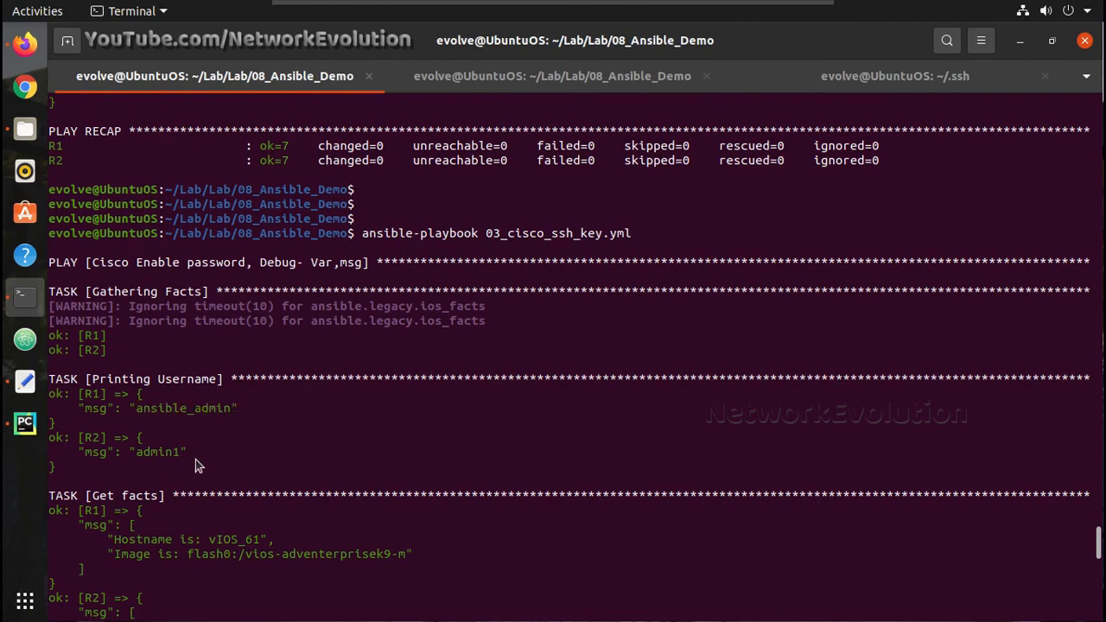
double_click(159, 452)
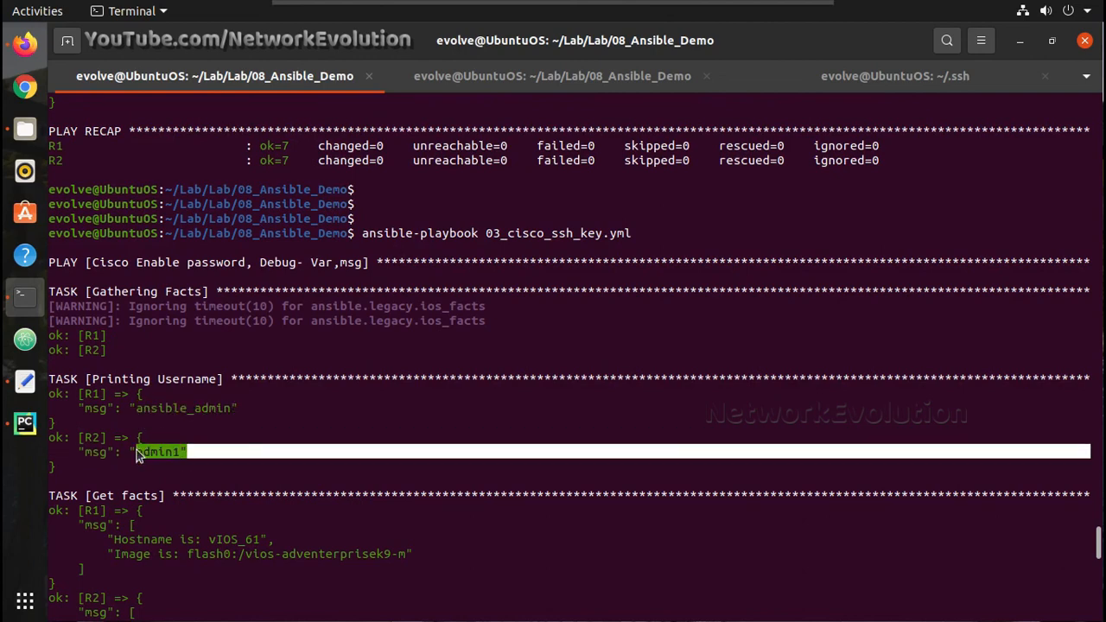
scroll(down, 3)
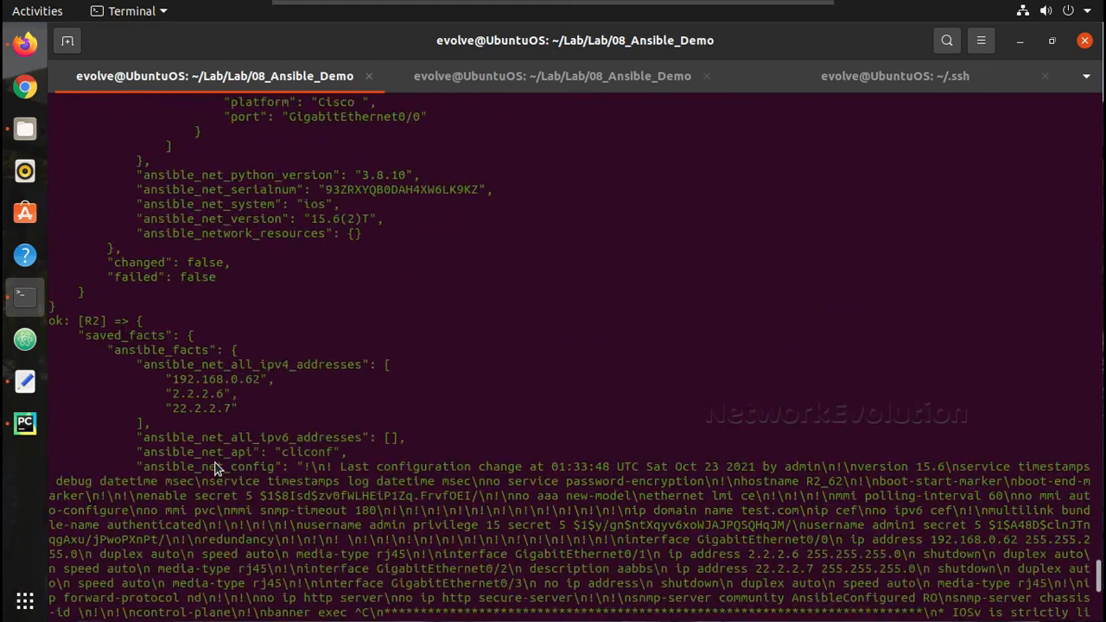
scroll(down, 3)
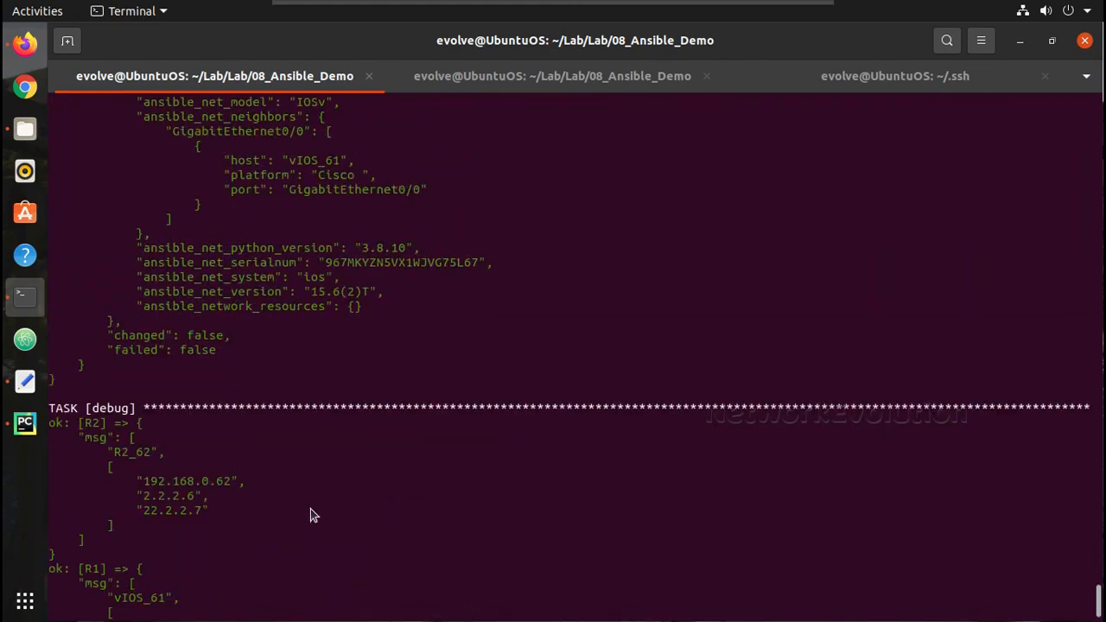
scroll(down, 3)
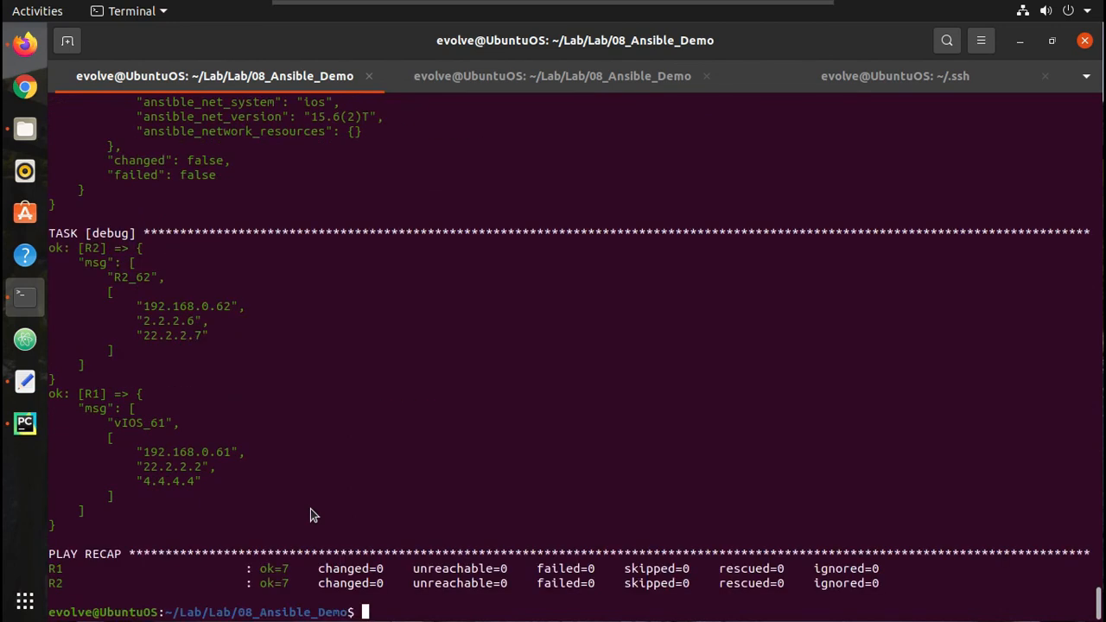